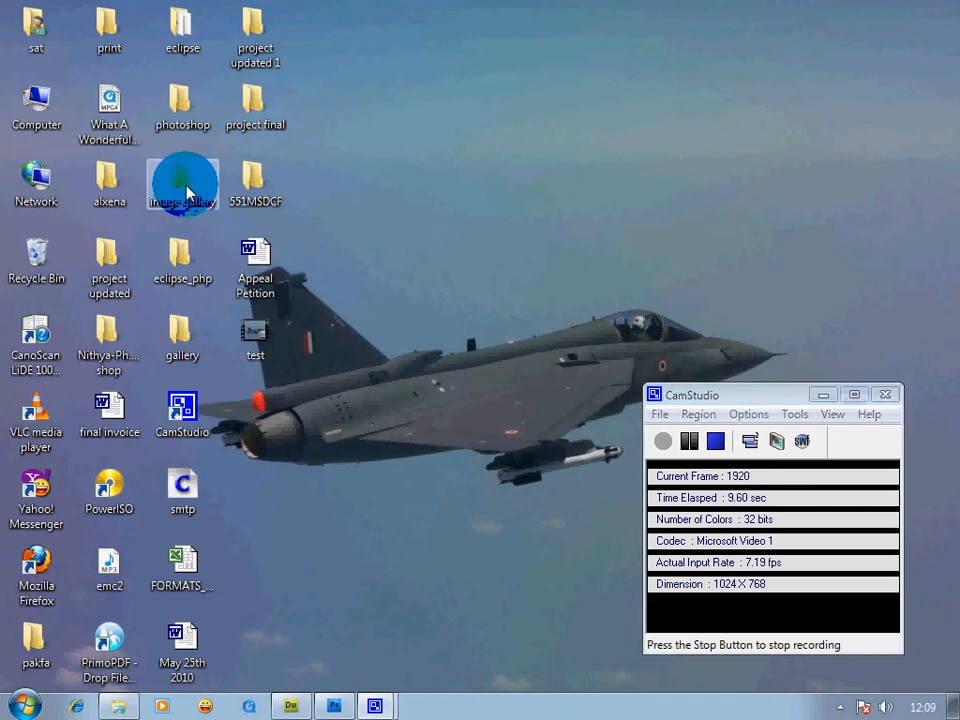
Browse into image gallery > images and open 1_large.jpg with Adobe Photoshop CS4.
double_click(182, 185)
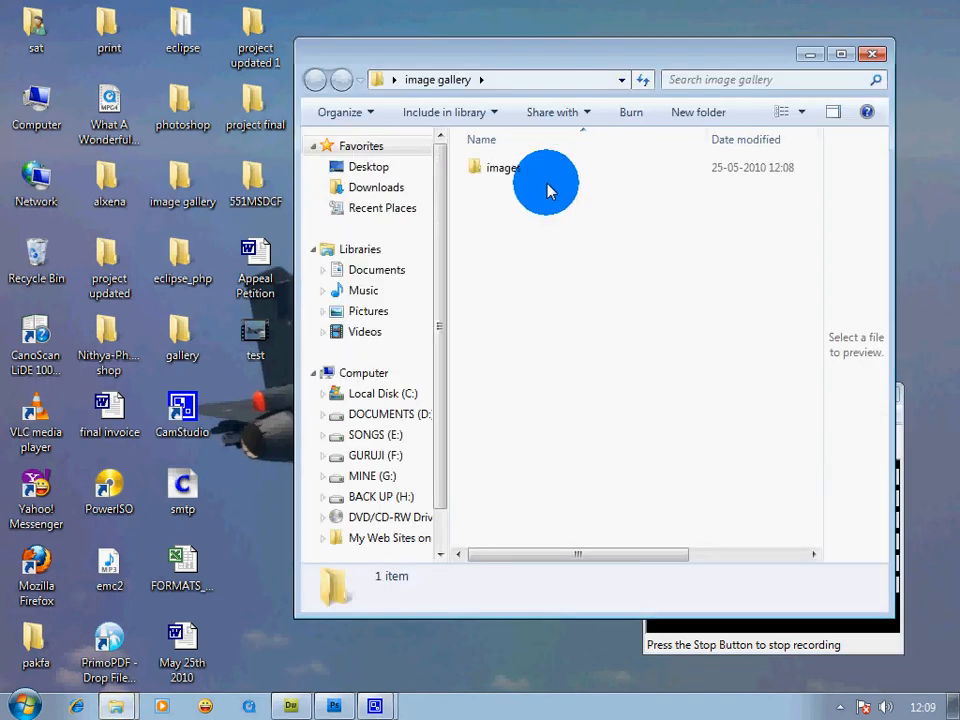
double_click(500, 167)
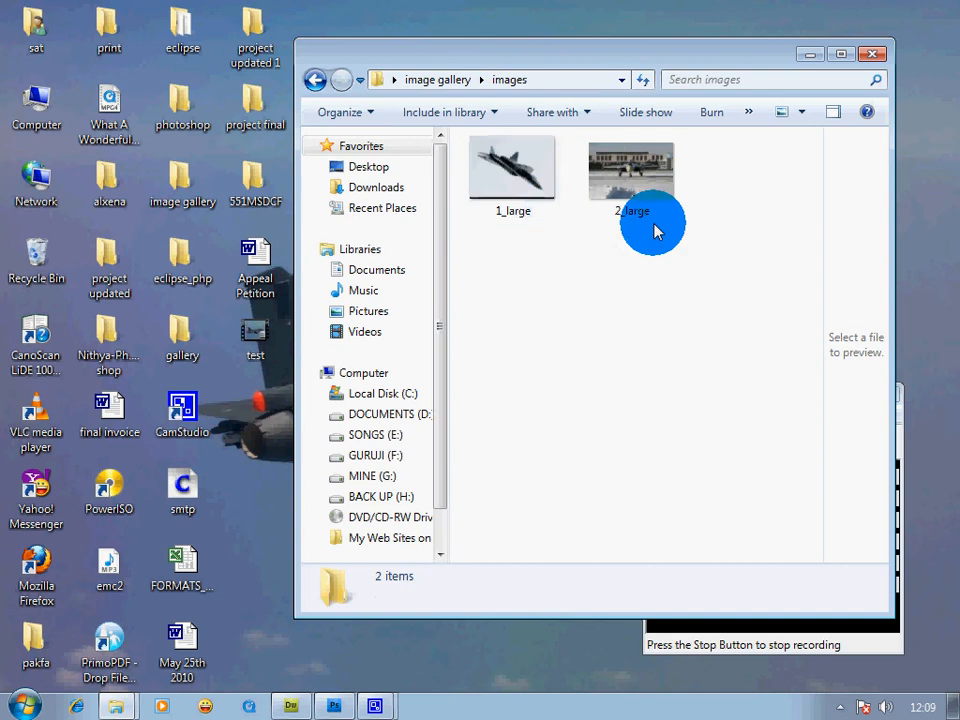
mouse_move(655, 240)
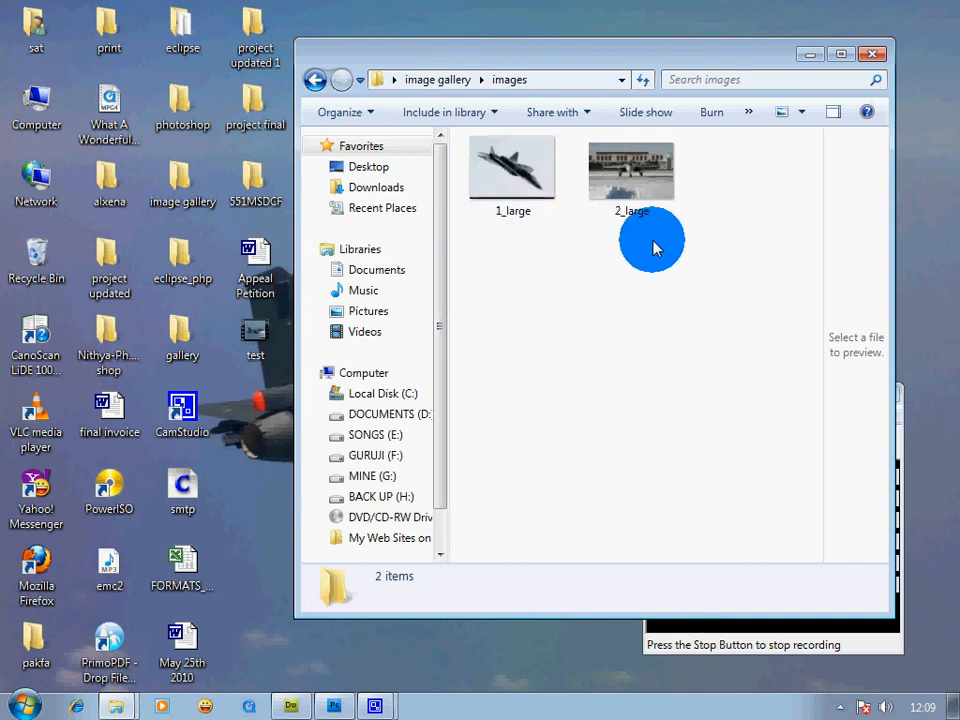
click(513, 165)
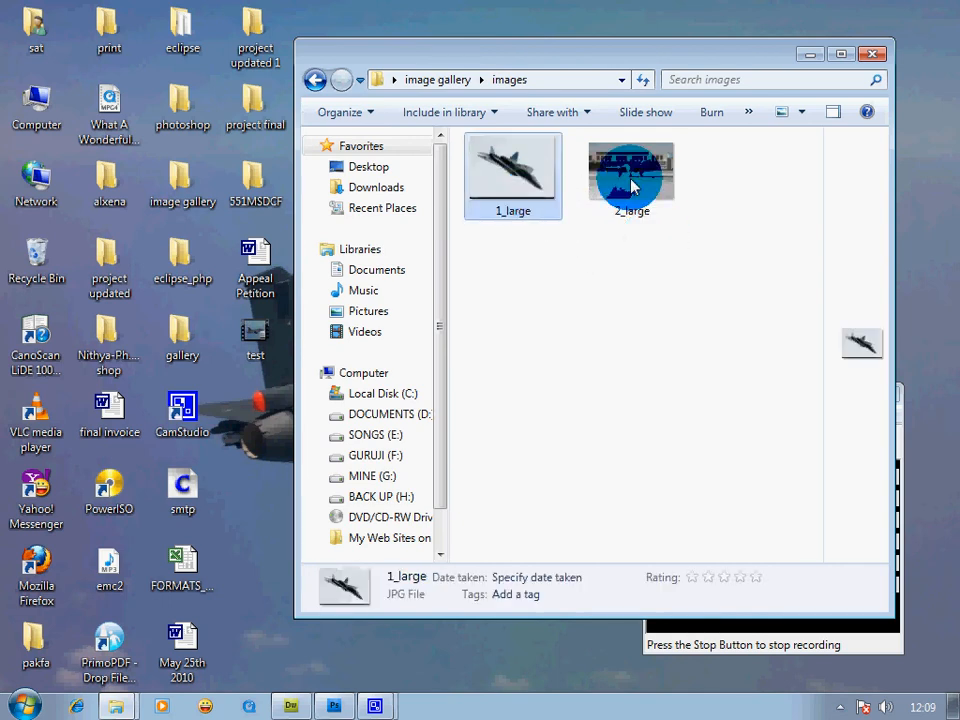
click(513, 175)
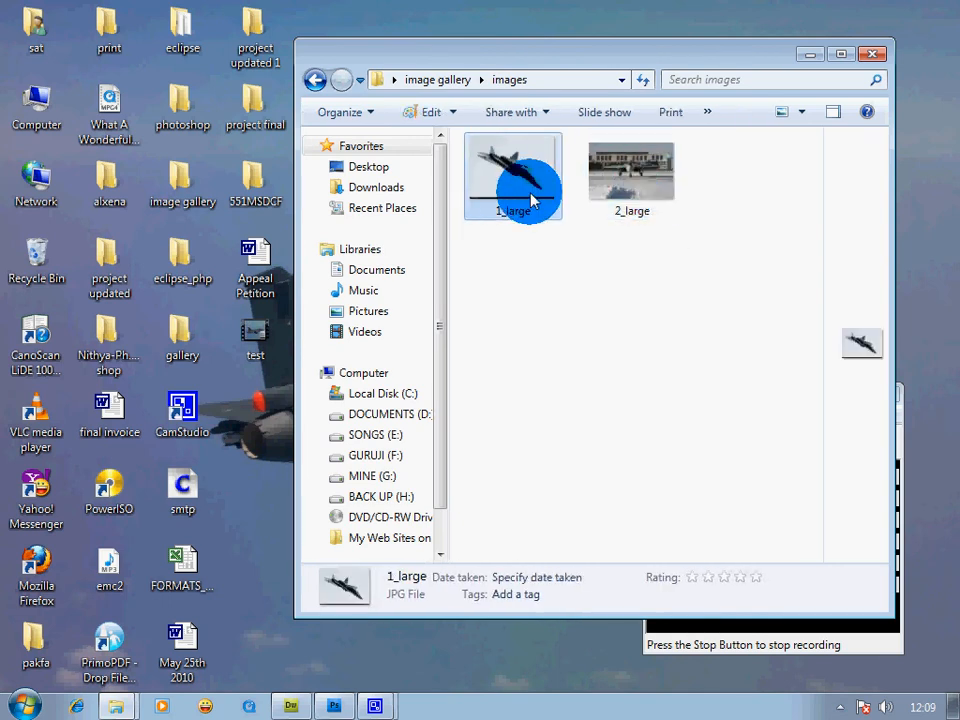
right_click(513, 175)
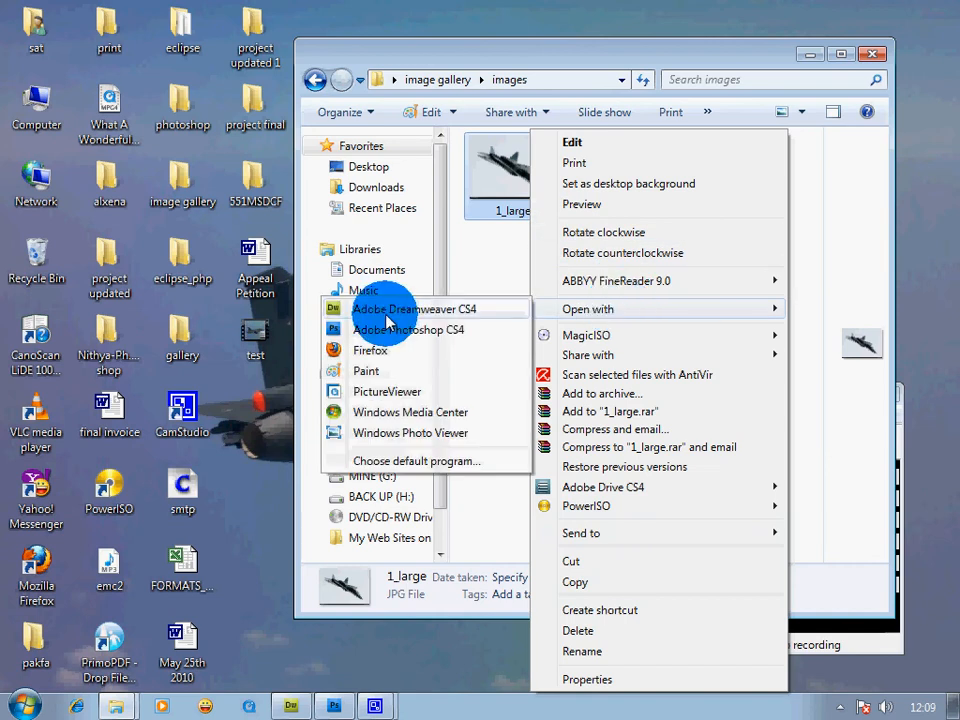
click(408, 329)
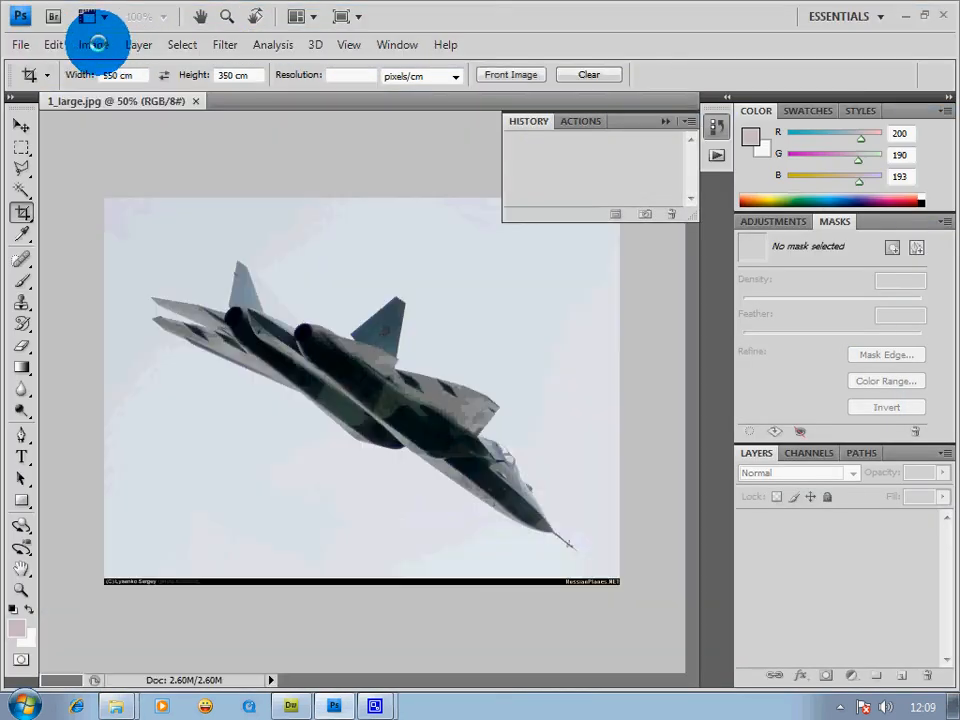
Shrink 1_large via Image Size, then crop it to a fixed 550 by 350 frame.
click(93, 44)
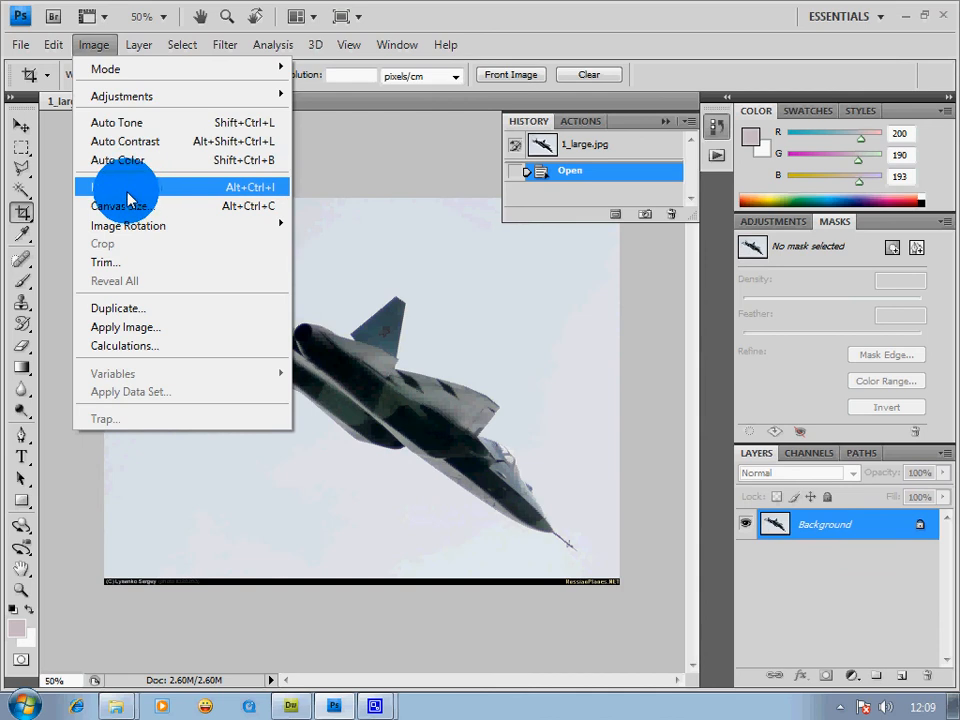
click(118, 187)
text(66.7)
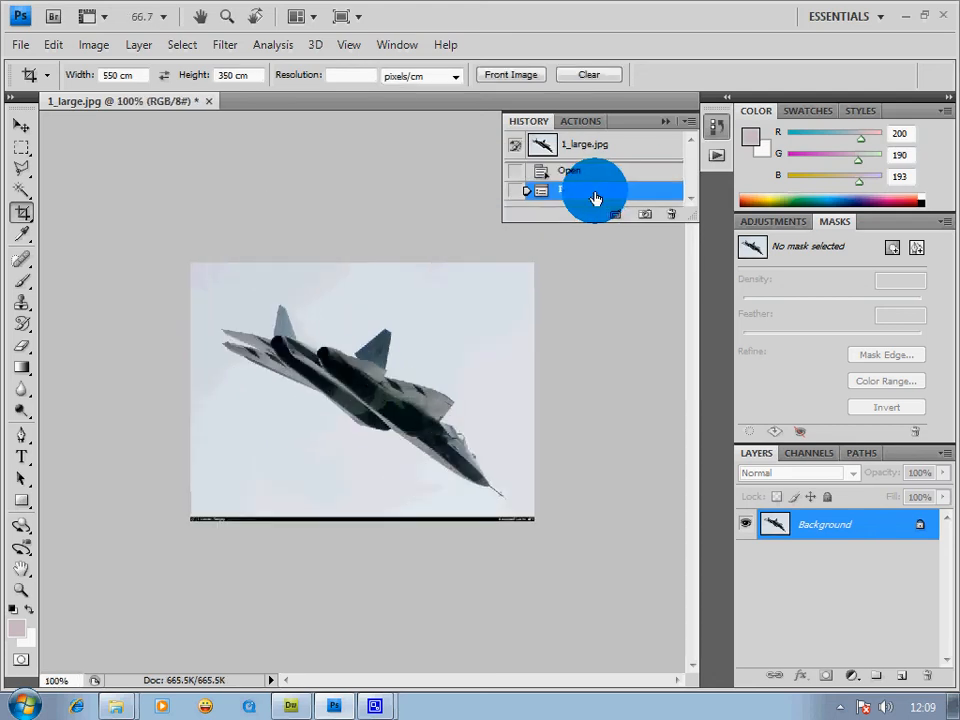
click(583, 189)
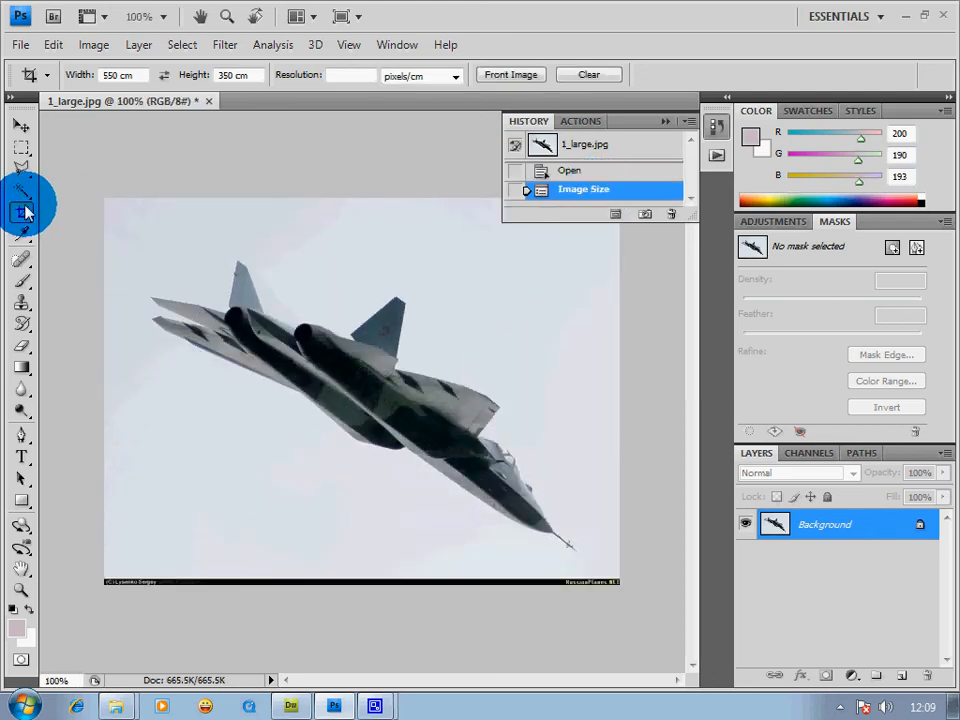
click(22, 215)
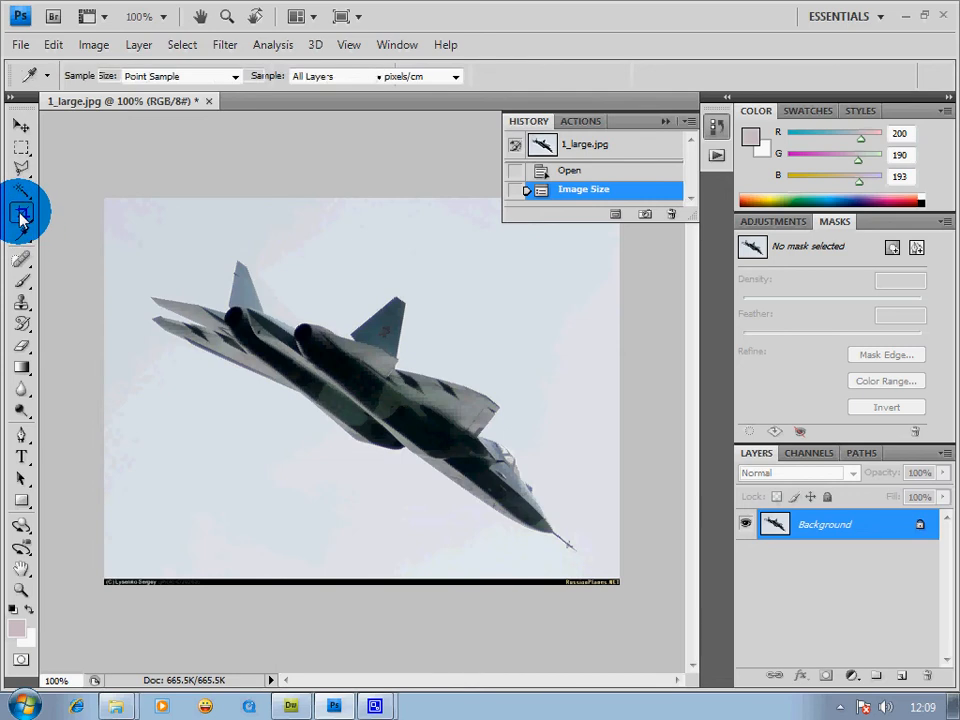
click(22, 212)
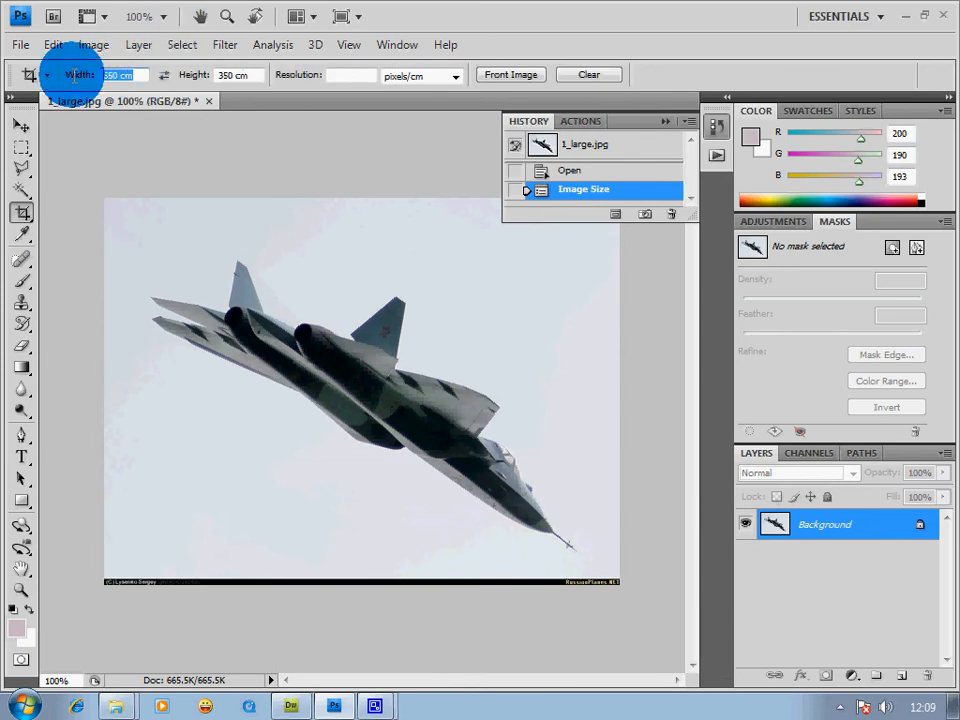
click(232, 75)
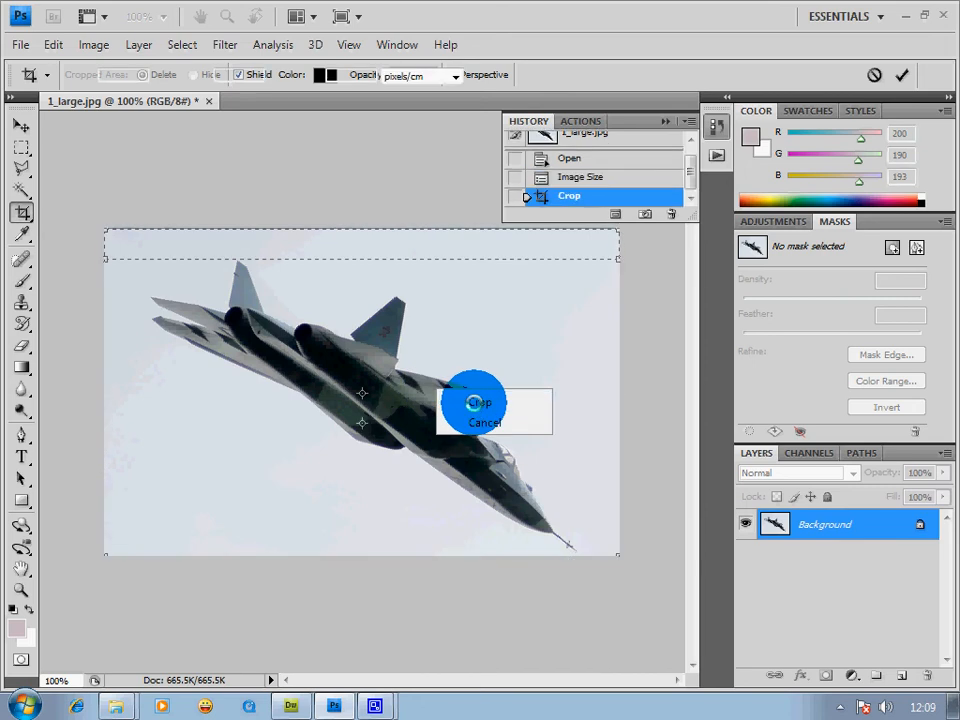
click(483, 403)
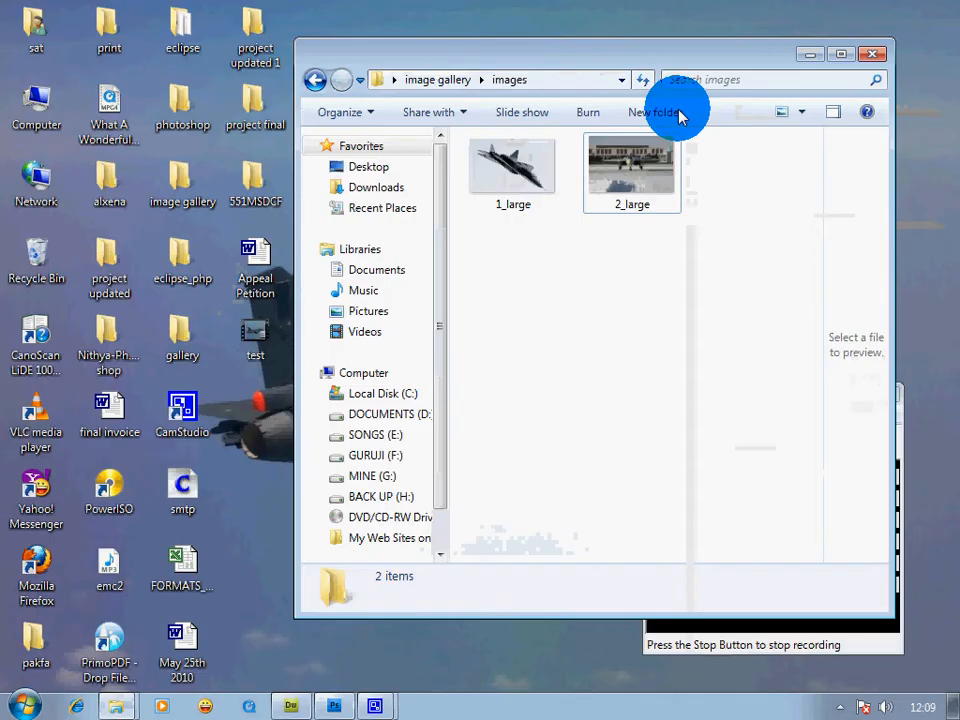
Open 2_large from the images folder with Adobe Photoshop CS4.
right_click(632, 165)
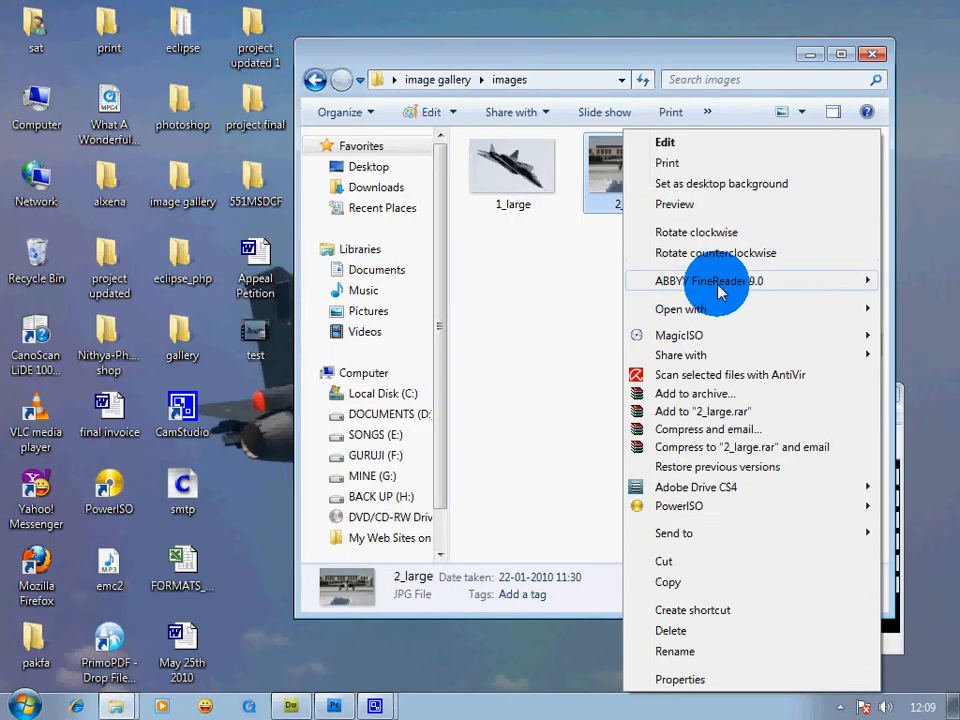
click(490, 330)
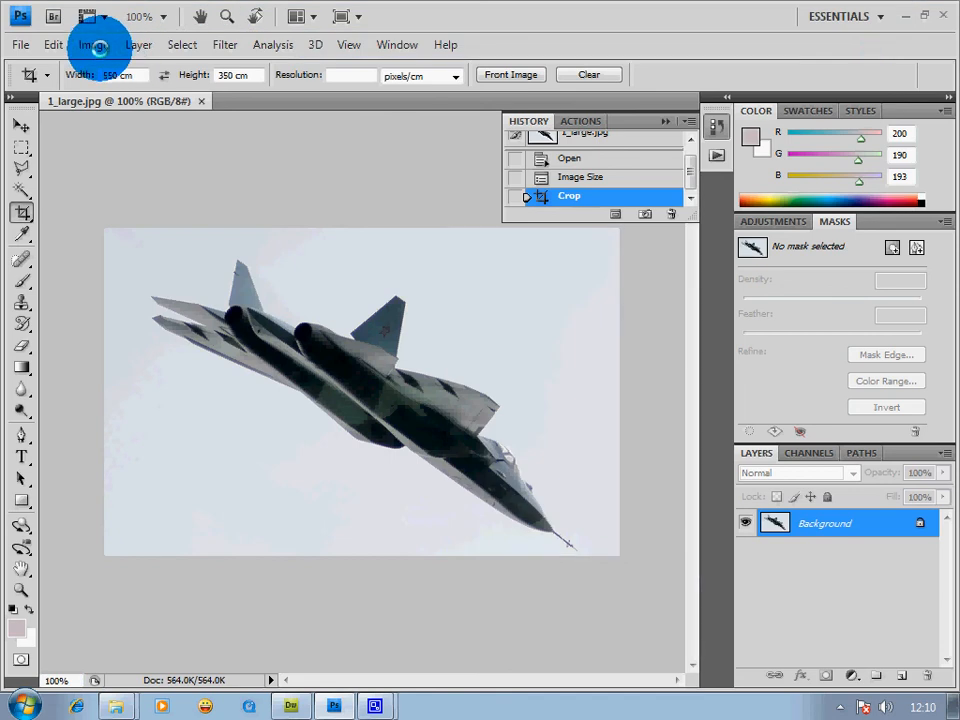
Resize 2_large to 550 px wide, crop it to the same frame and save with default JPEG options.
click(94, 44)
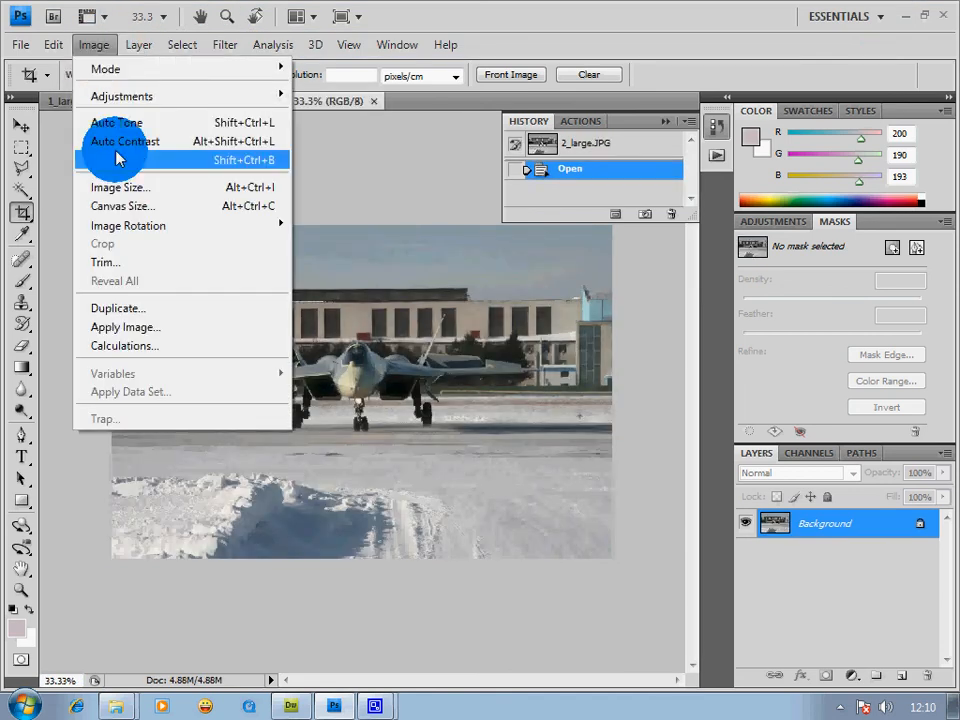
click(120, 187)
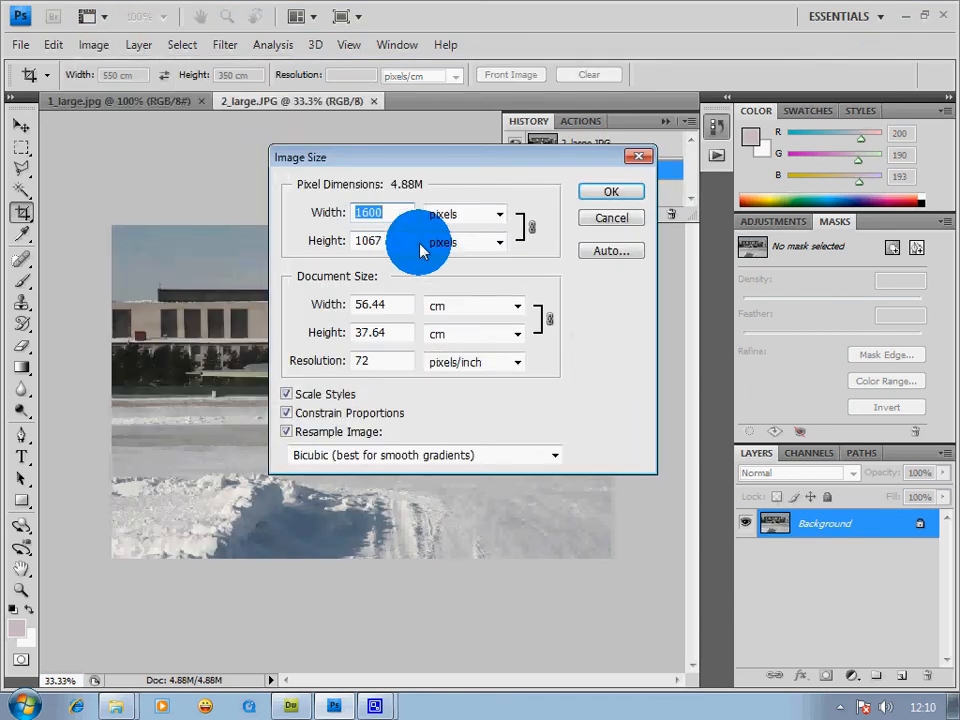
text(550)
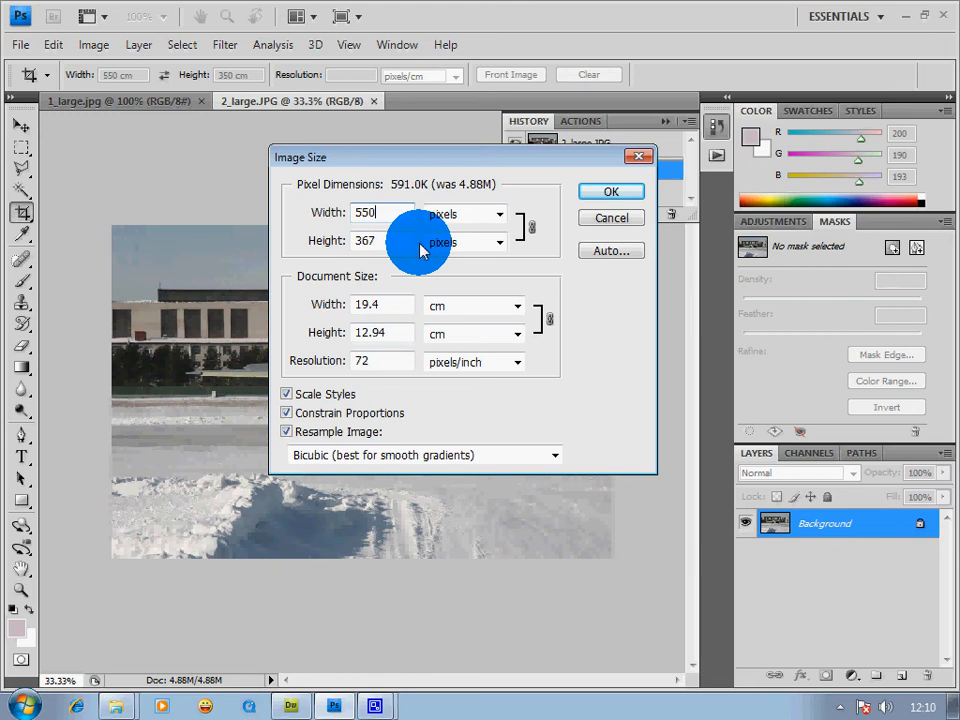
click(611, 191)
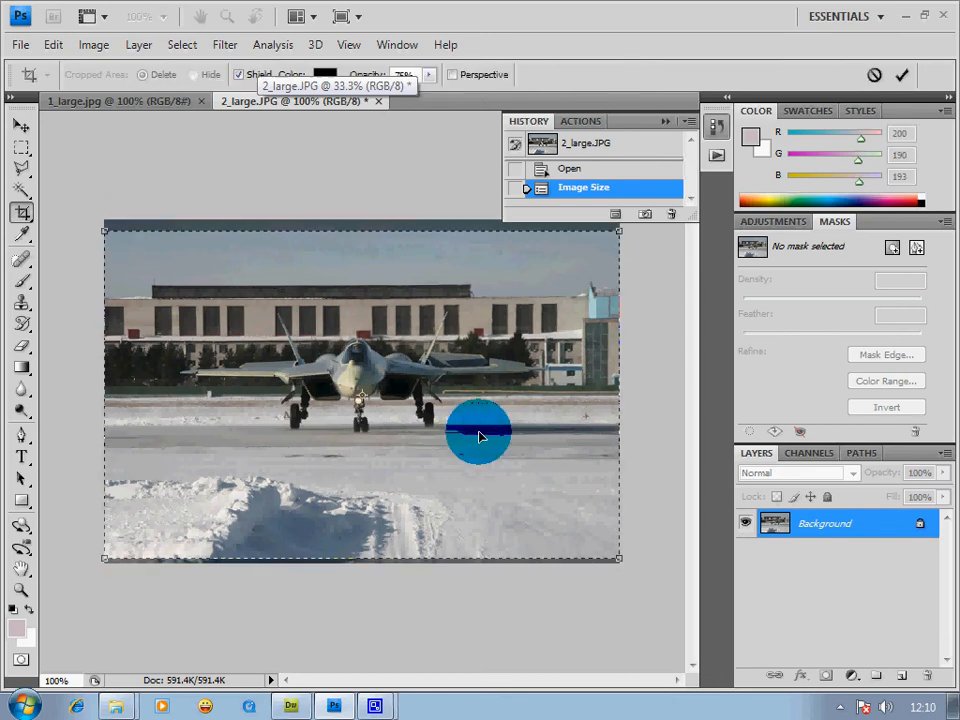
click(901, 75)
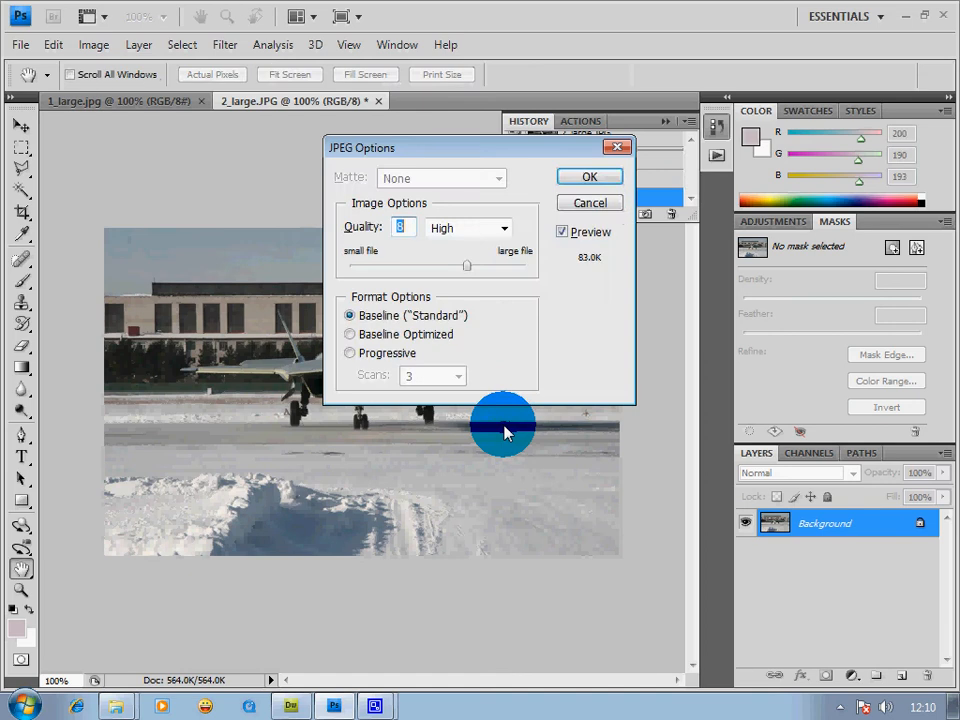
click(589, 176)
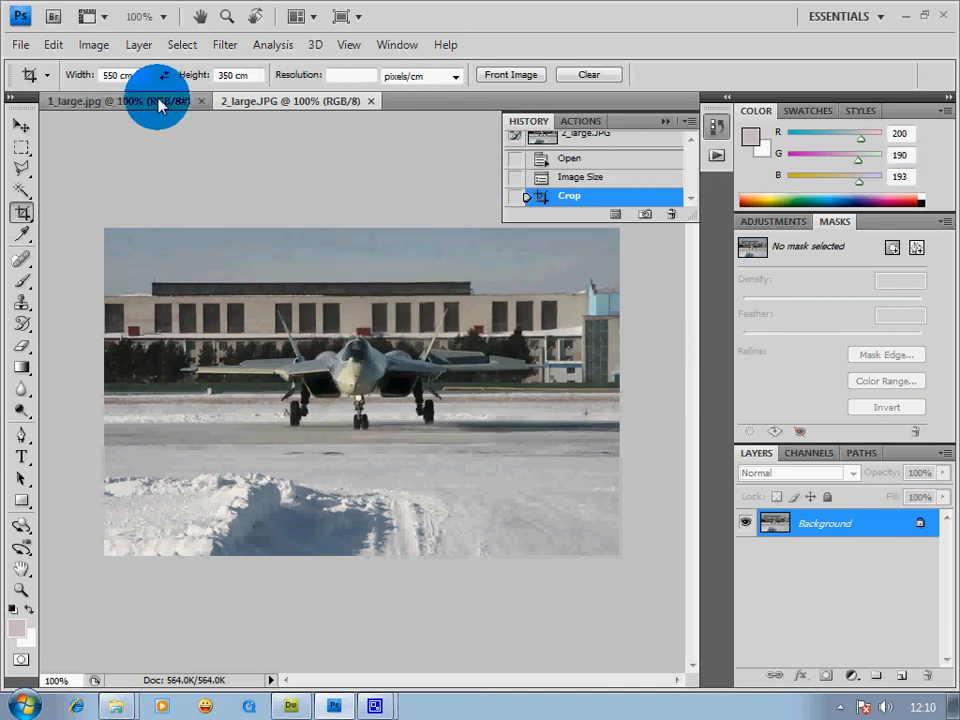
Switch to 1_large and resize it to a 70 by 45 pixel thumbnail.
click(19, 44)
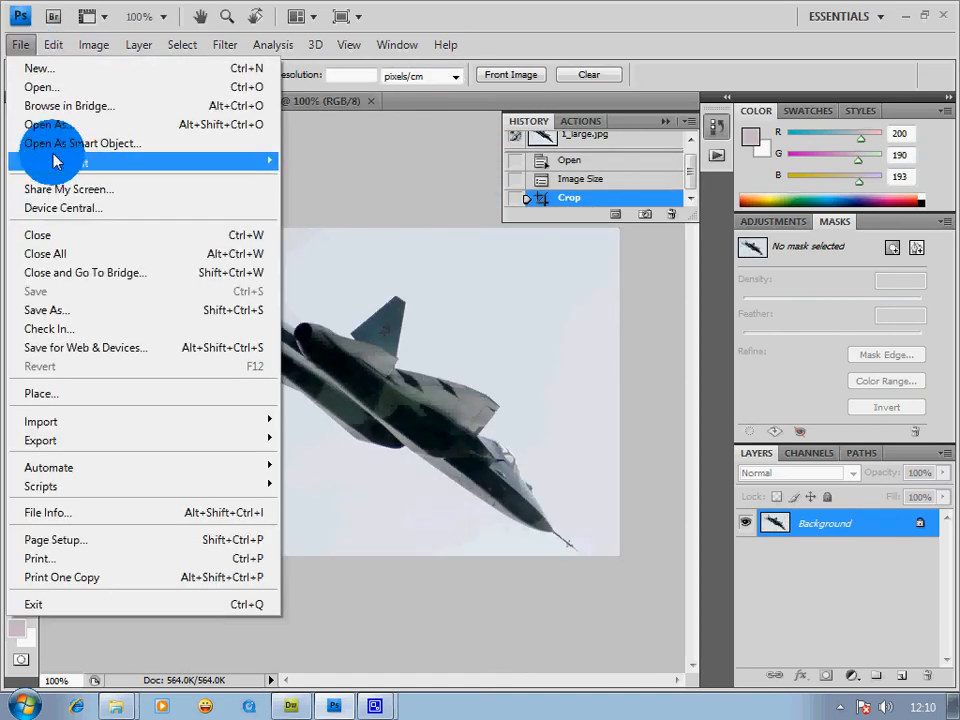
mouse_move(65, 309)
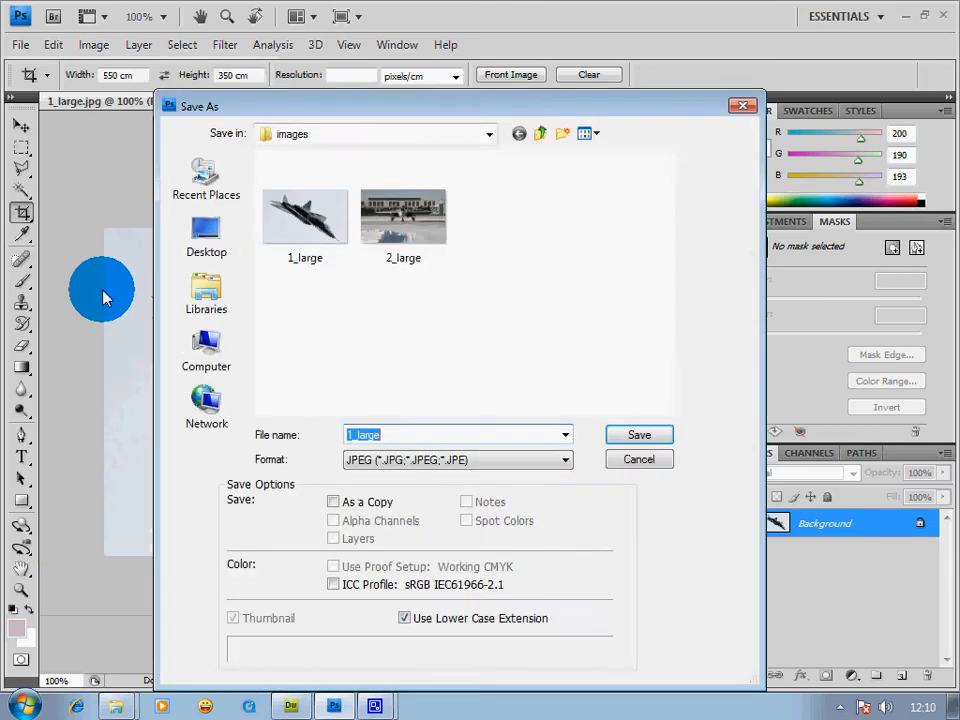
click(93, 44)
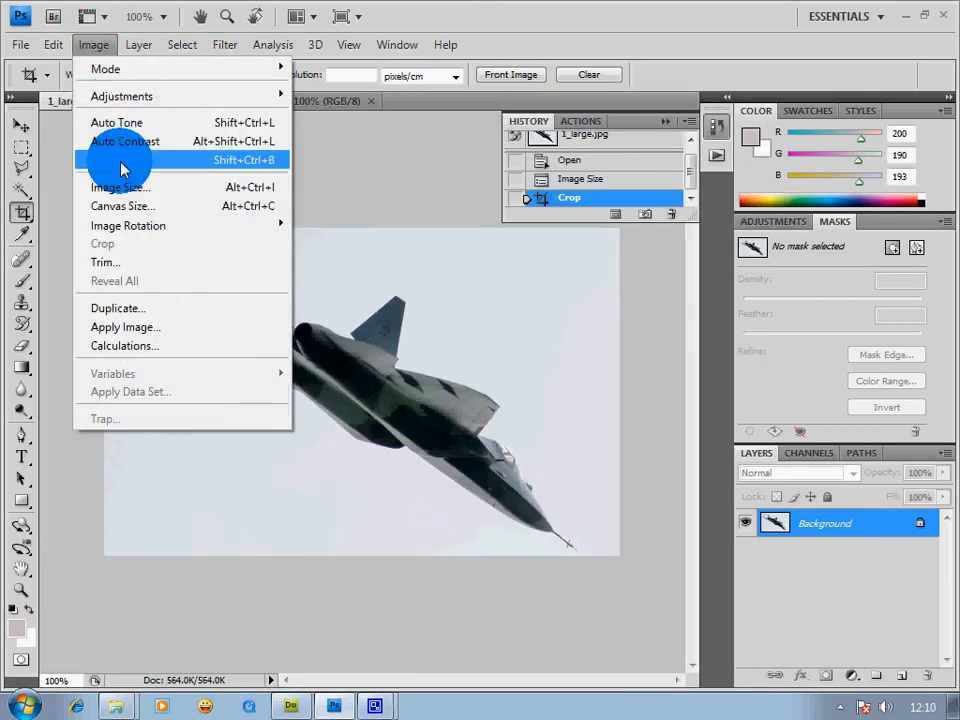
click(120, 187)
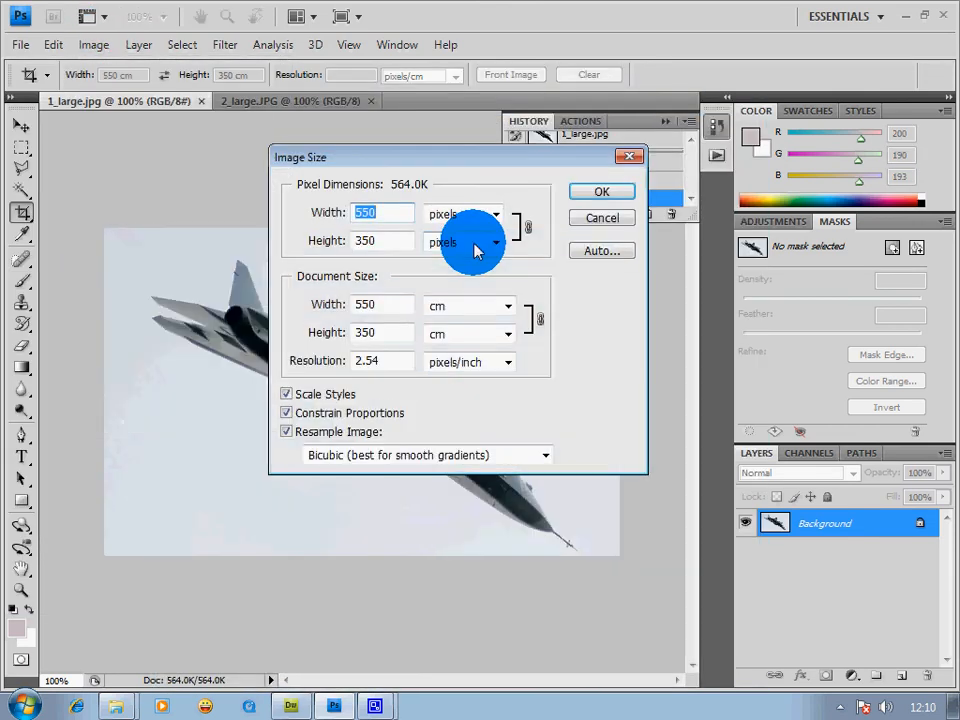
text(70)
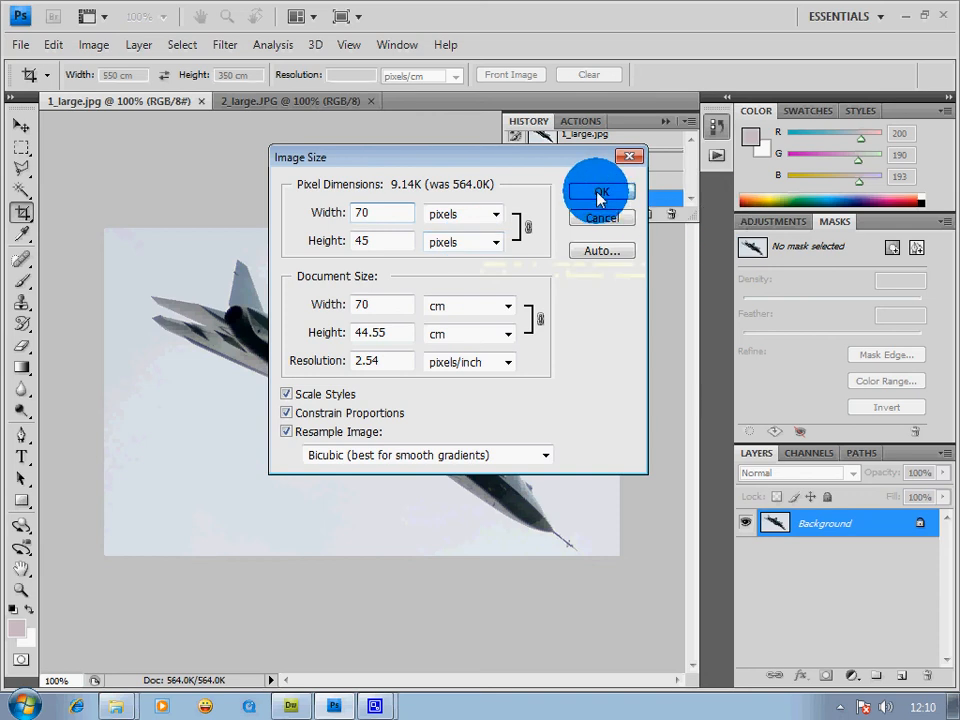
click(19, 44)
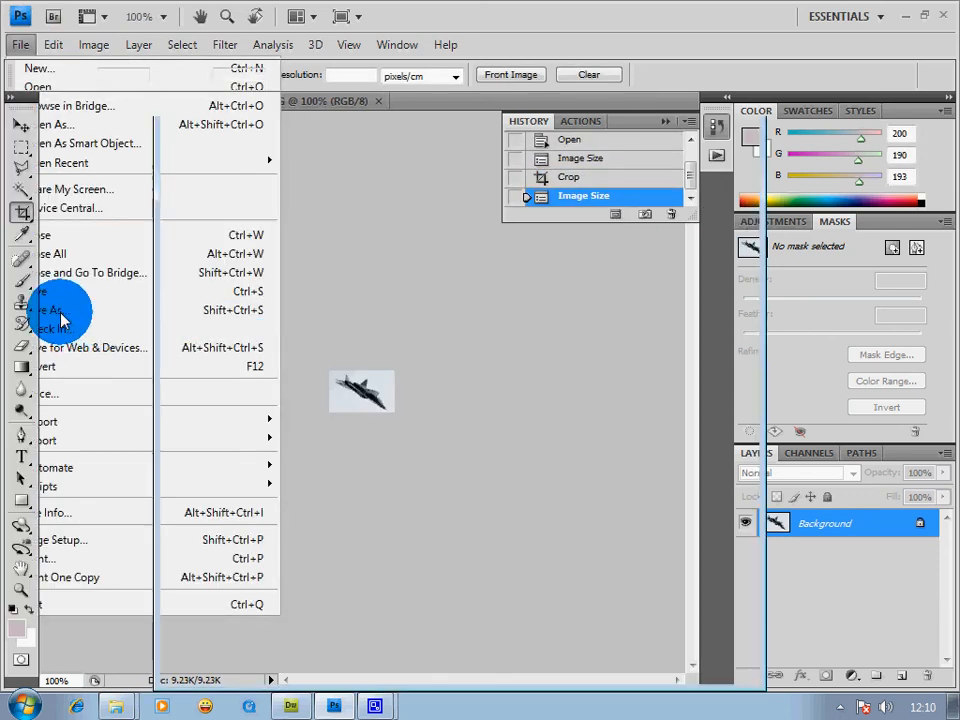
Save the small jet image as thumb1 in the images folder.
click(60, 310)
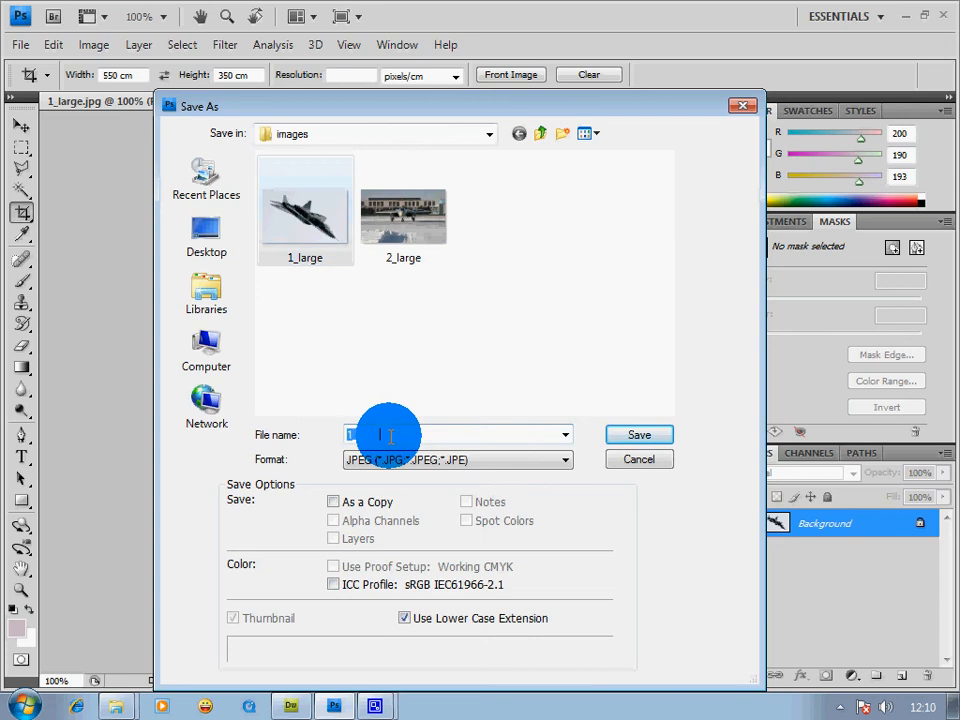
text(1_large)
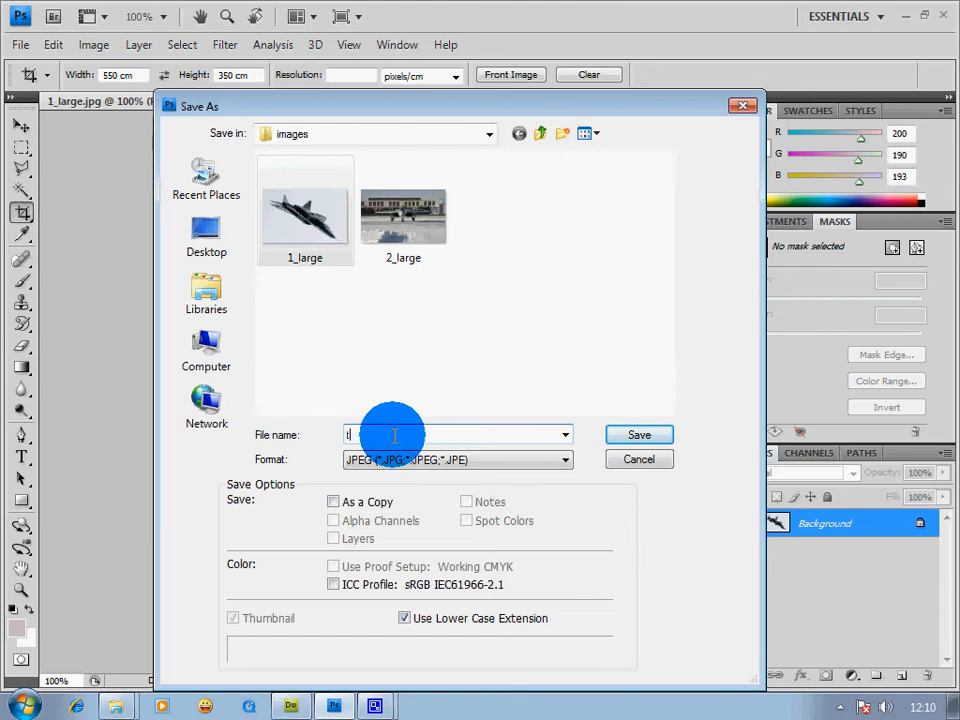
text(thumb1)
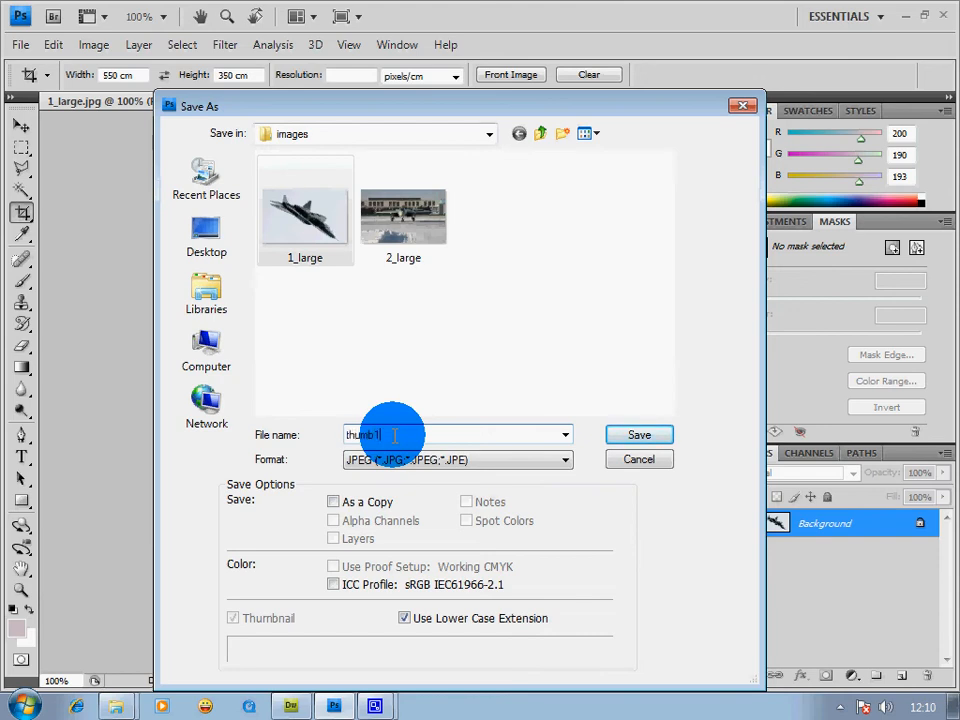
click(639, 434)
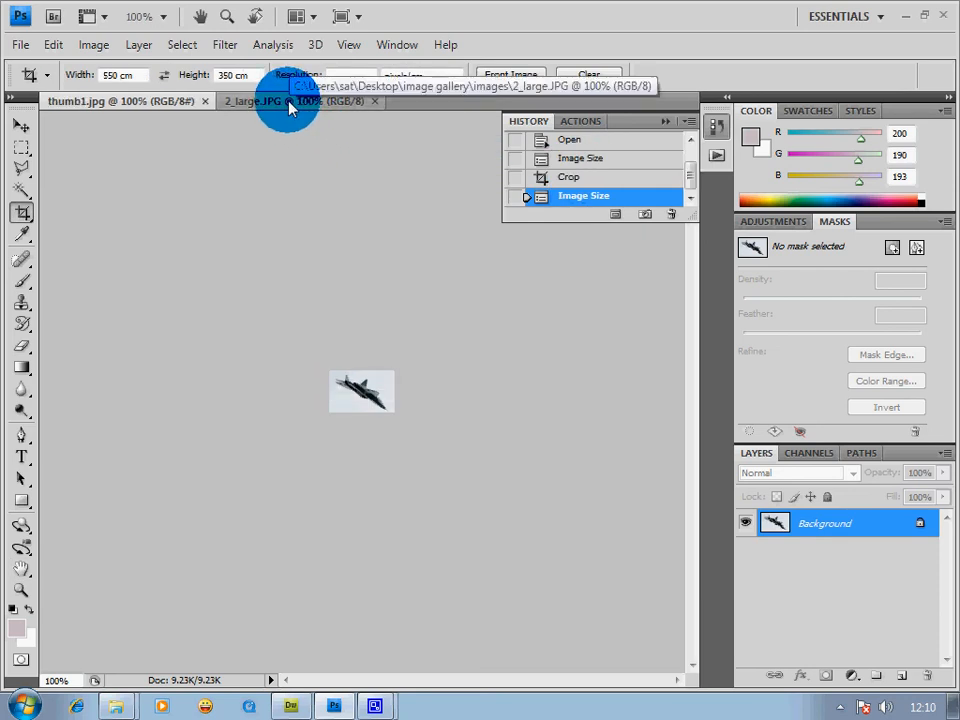
Switch to 2_large and resize it to 70 by 45 pixels.
click(569, 194)
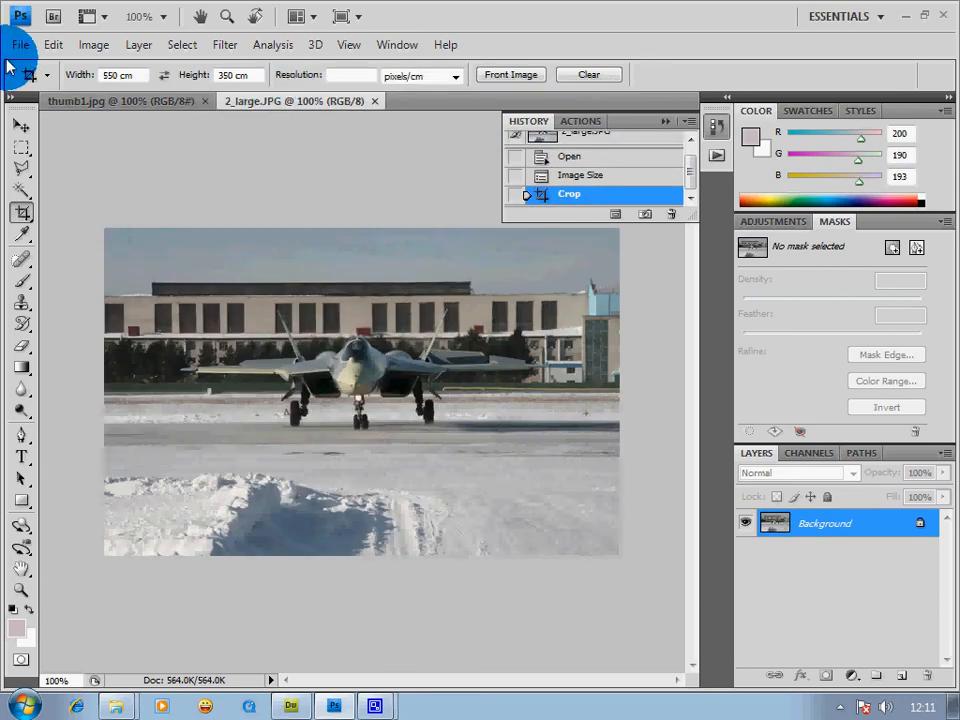
click(93, 44)
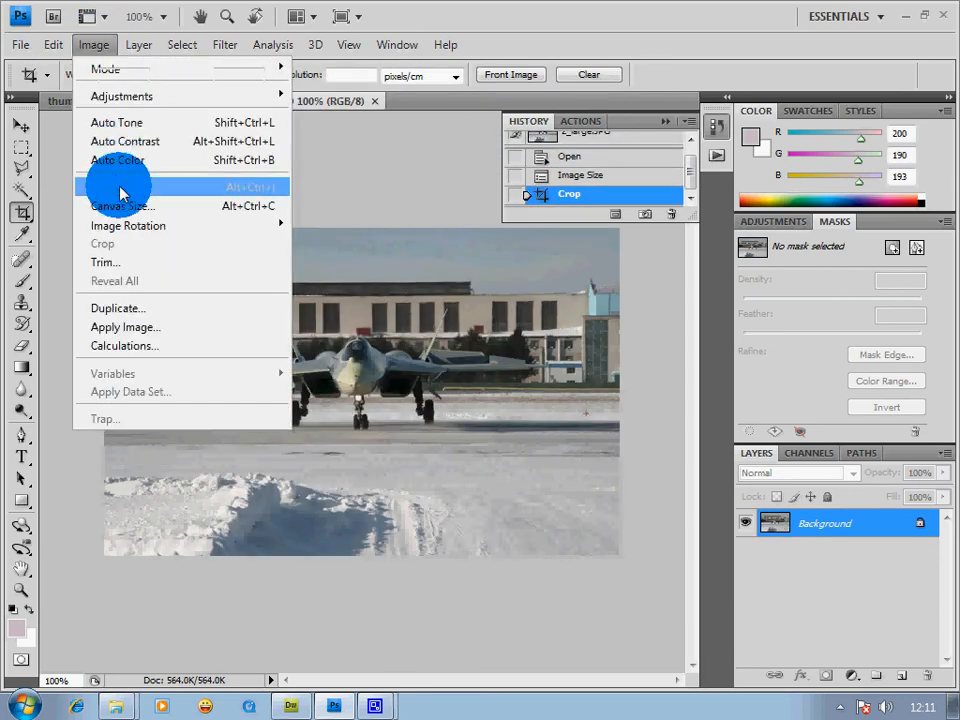
click(180, 175)
text(70)
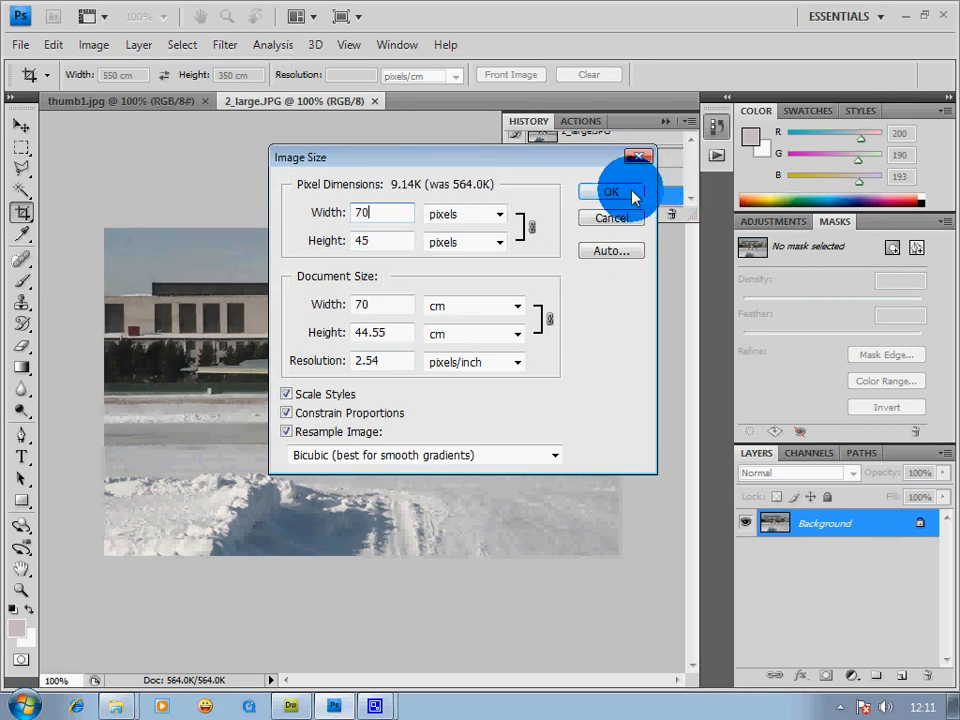
click(19, 44)
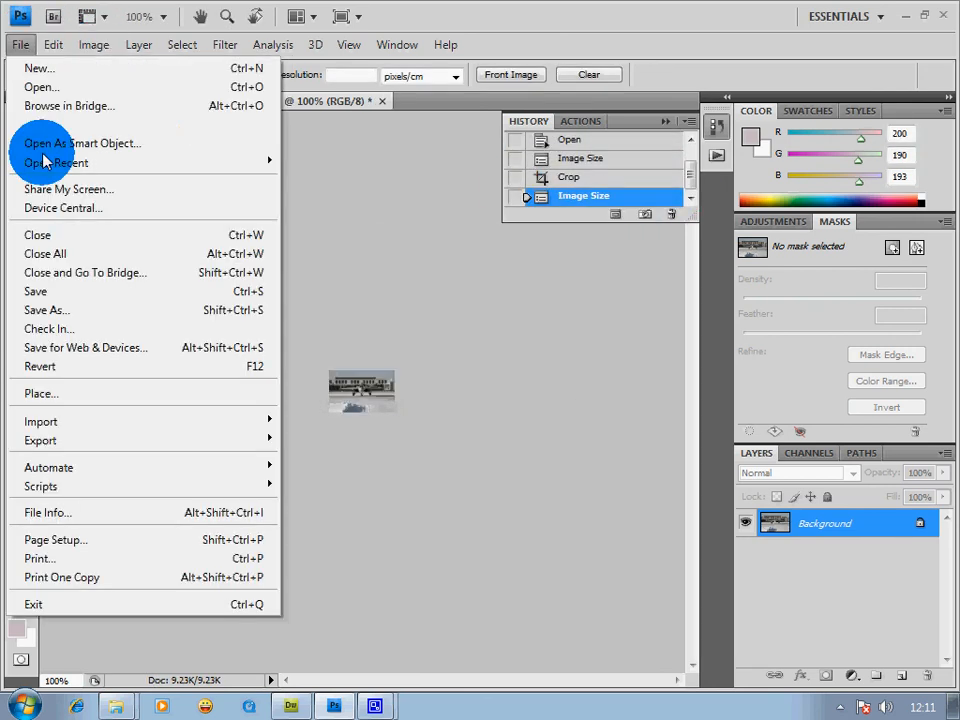
Save the resized photo as thumb2 in the images folder, accepting the JPEG quality settings.
click(47, 310)
text(thumb2)
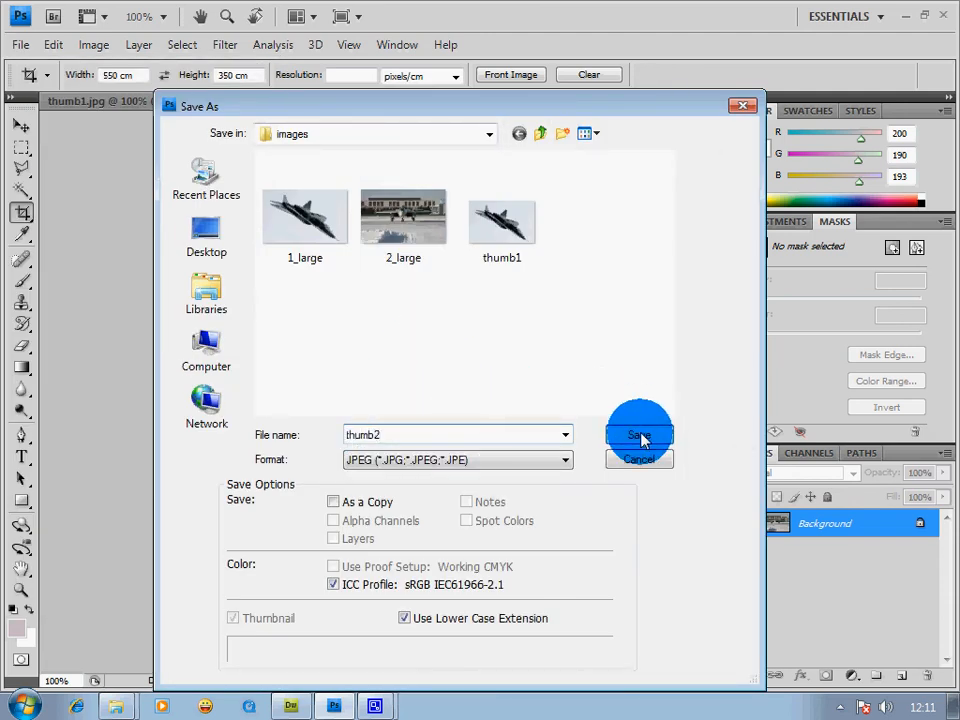
click(639, 435)
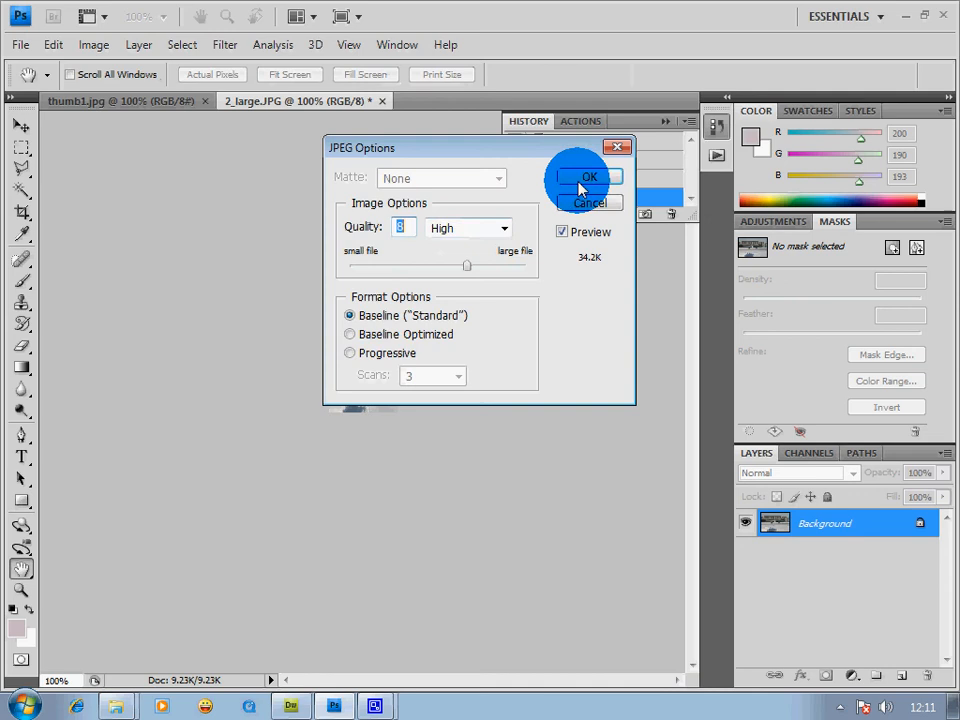
click(589, 176)
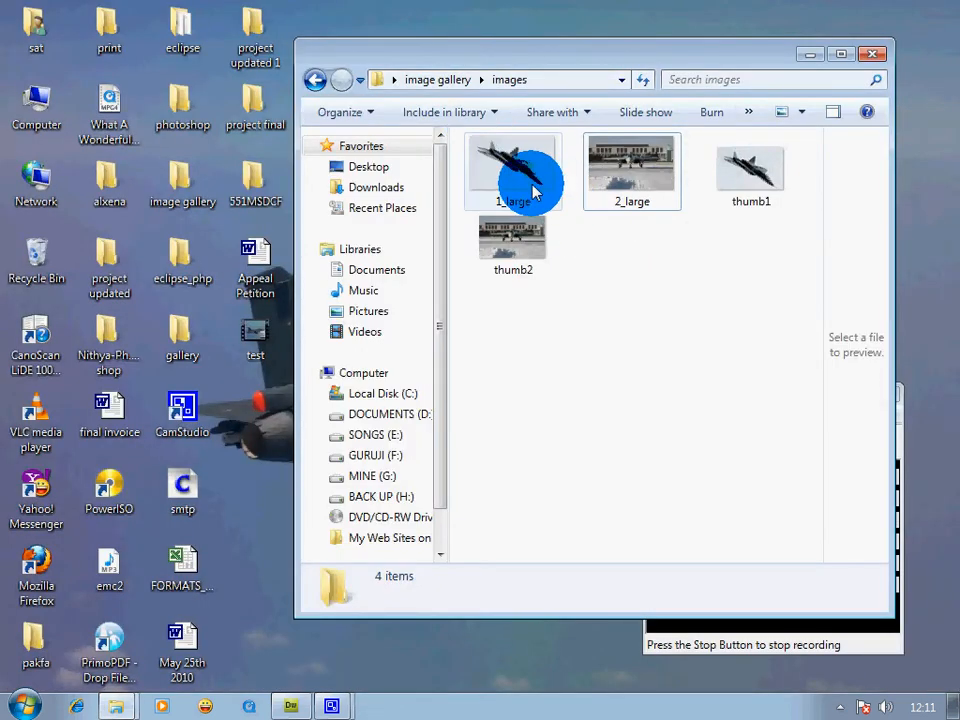
Check the 2_large, thumb1 and thumb2 files in the images folder.
click(632, 171)
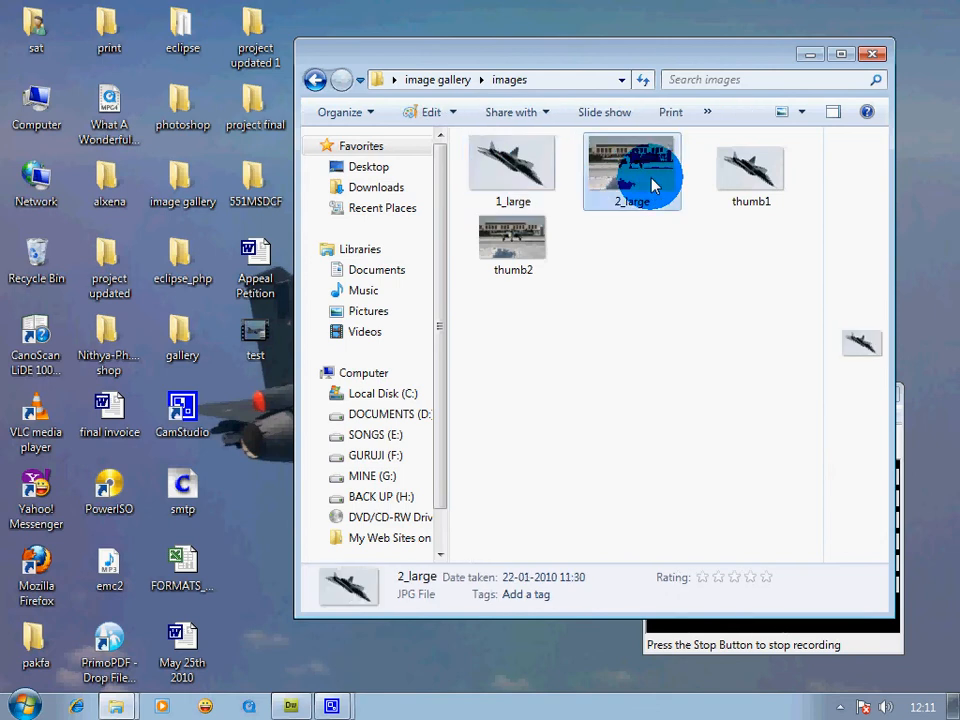
click(751, 170)
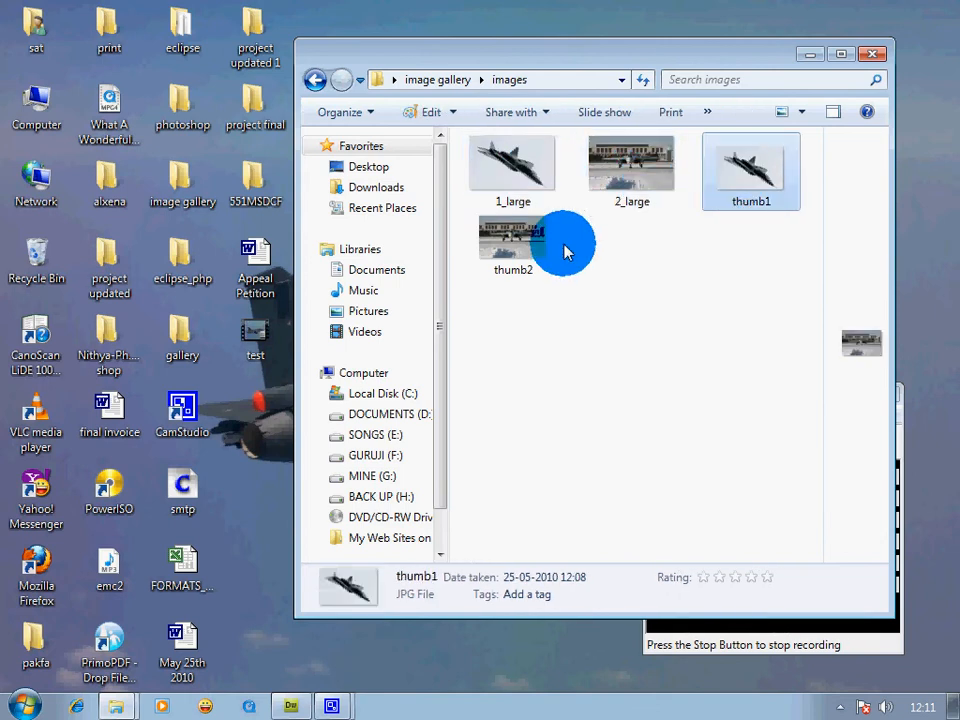
click(513, 235)
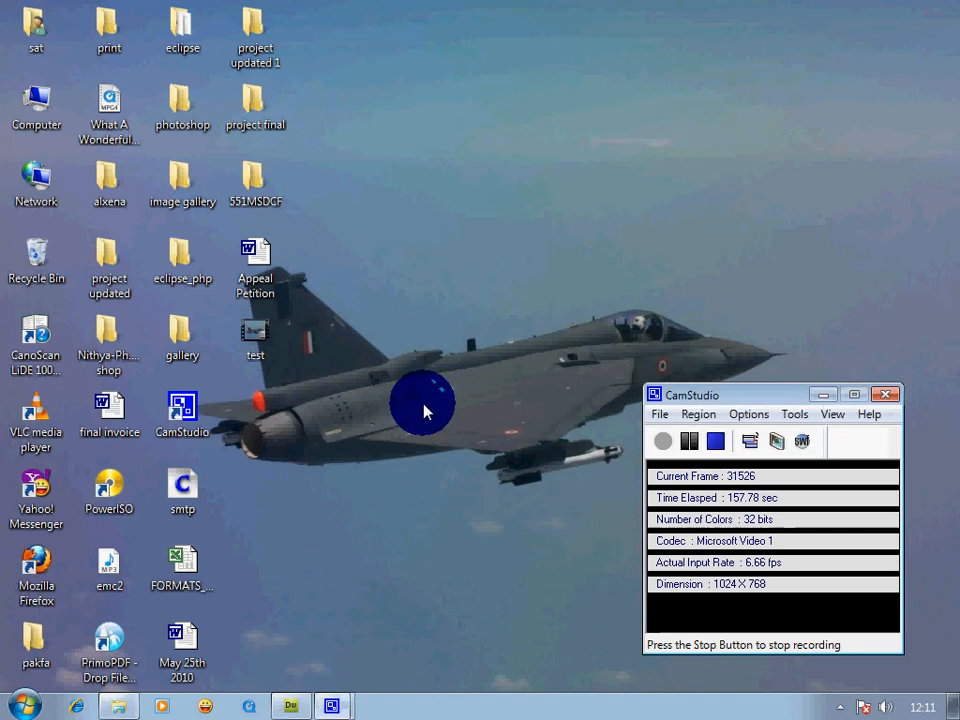
Bring Dreamweaver forward and create a new blank HTML page.
click(290, 706)
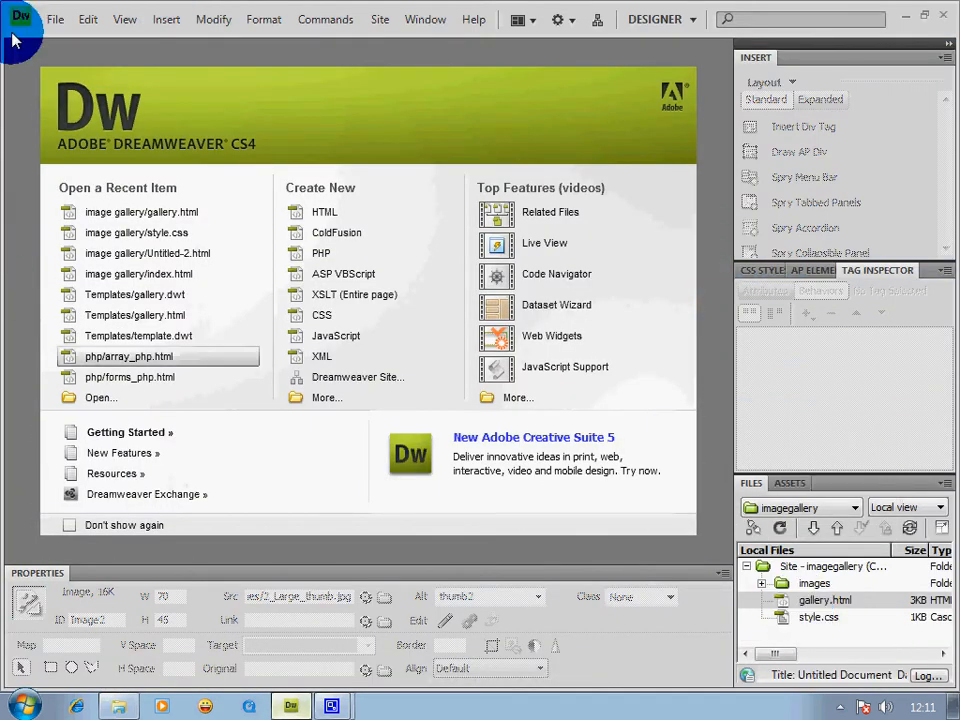
click(55, 19)
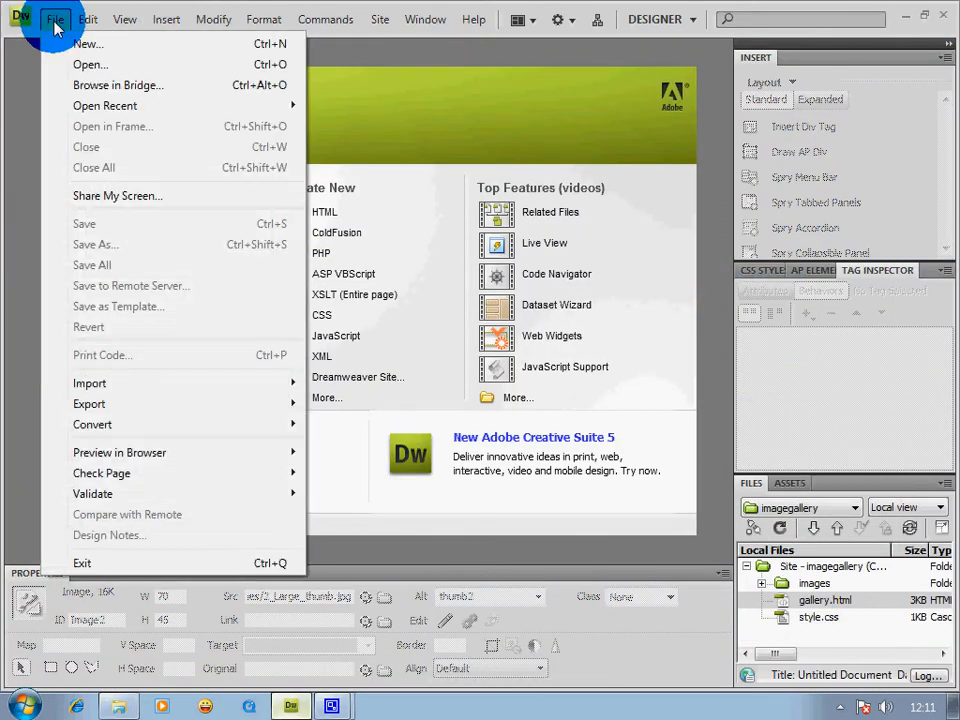
click(88, 43)
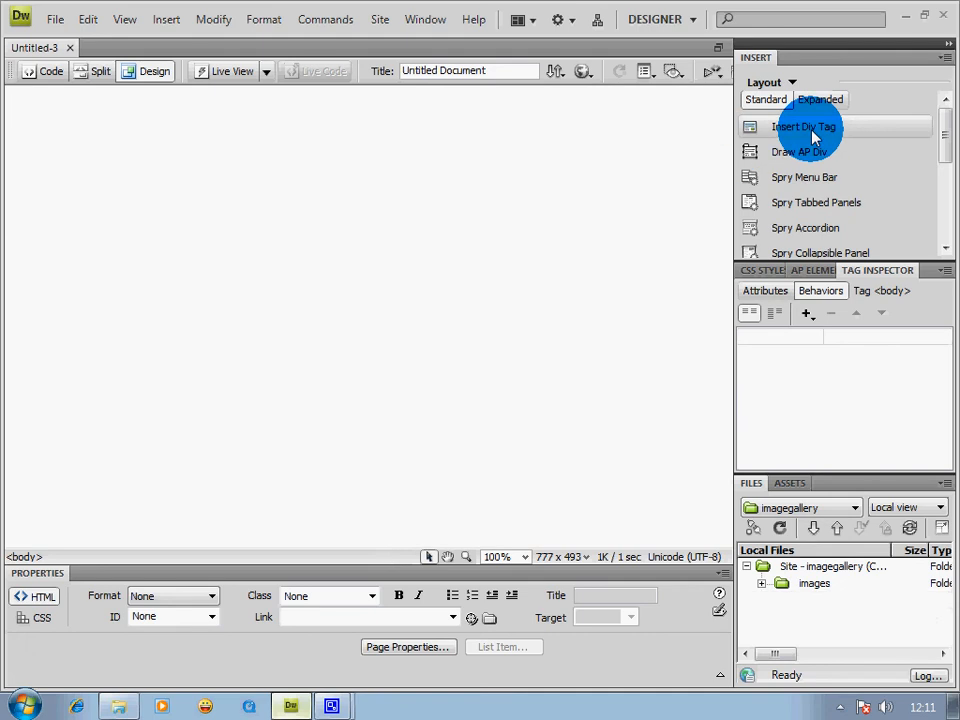
Insert a div after the start of <body> with a new compound #container rule in a new style sheet.
click(803, 126)
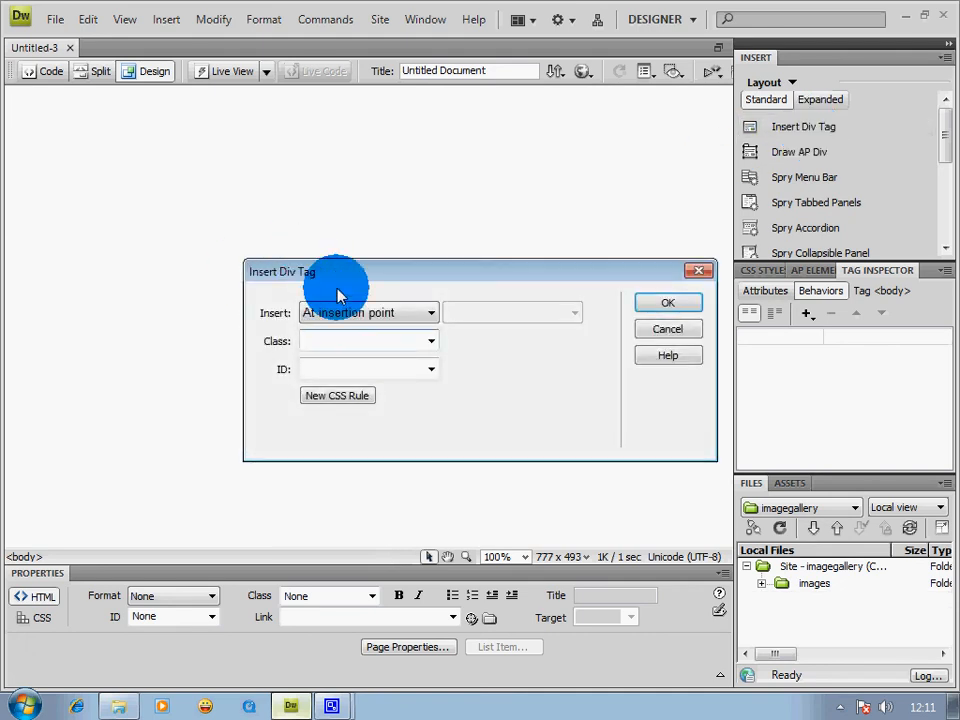
click(432, 312)
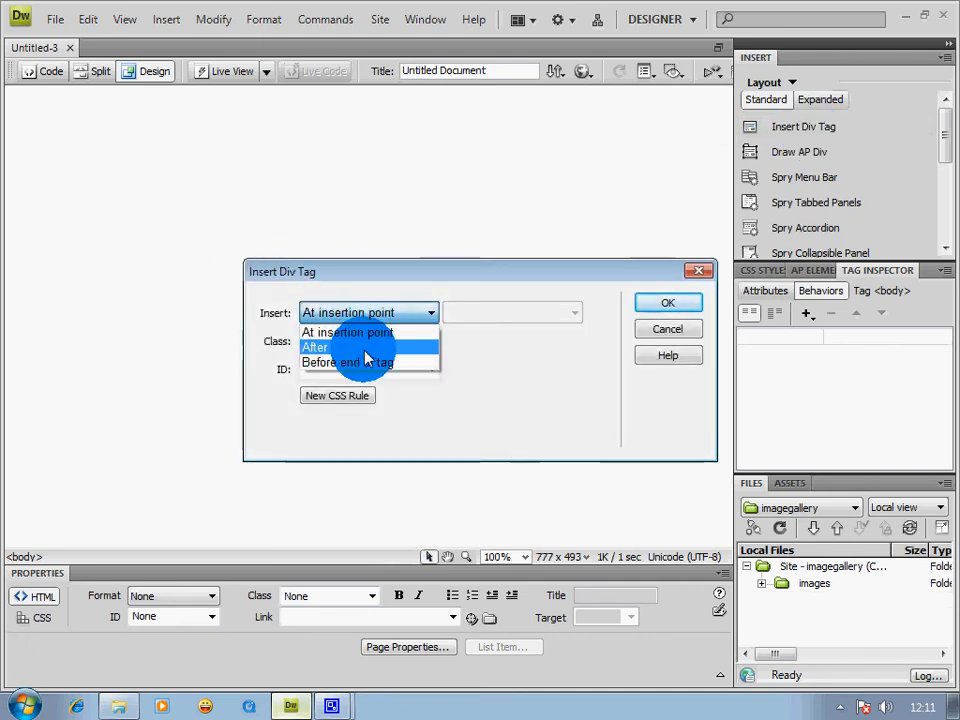
click(315, 347)
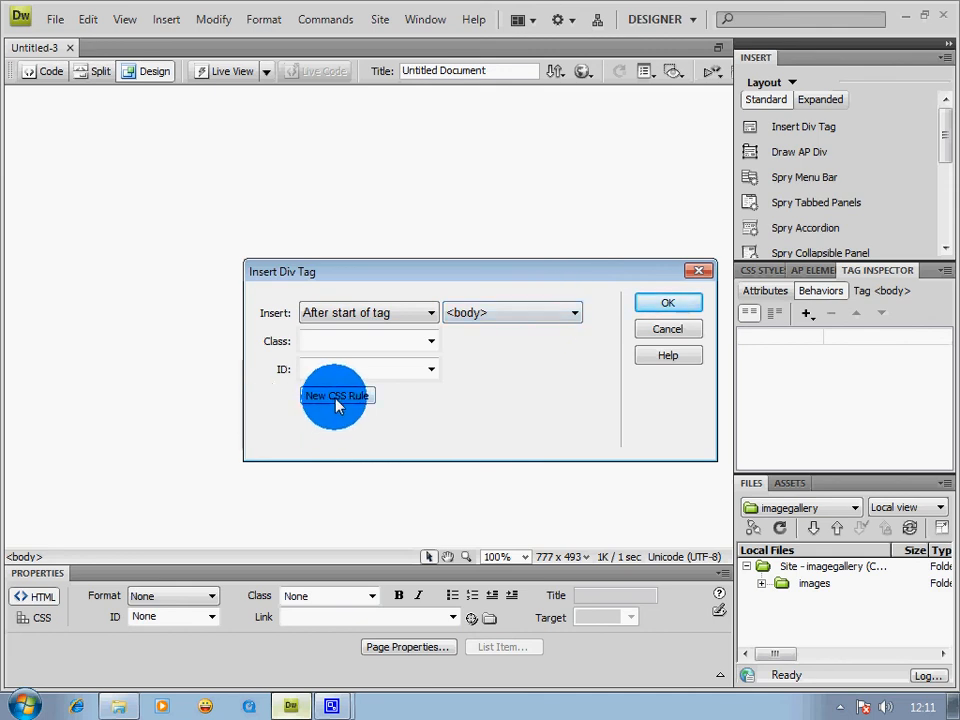
click(337, 395)
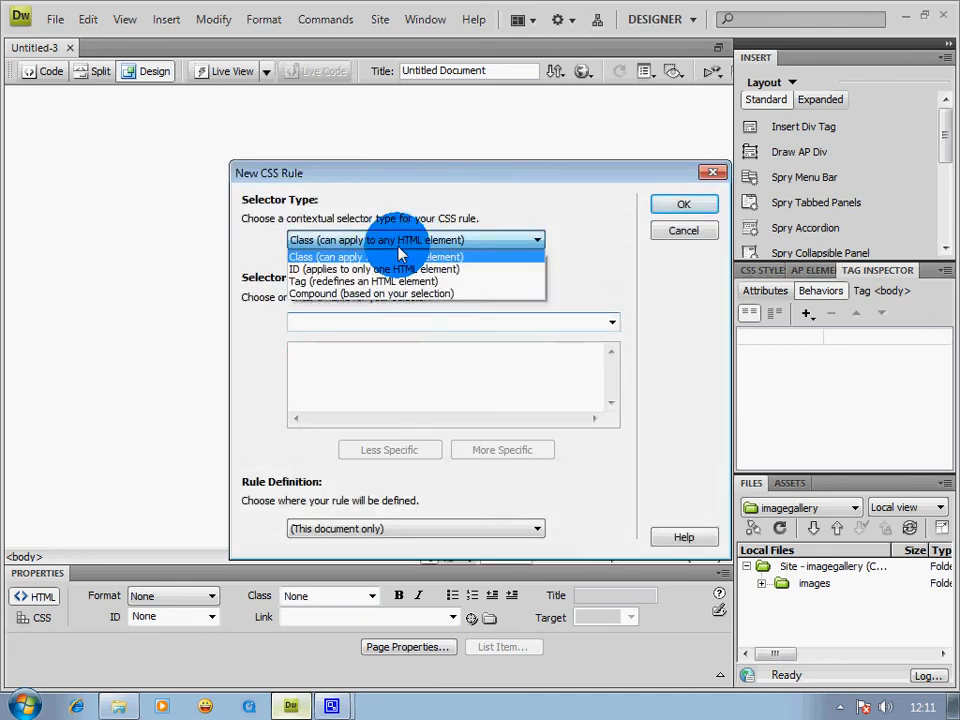
click(371, 293)
text(#container)
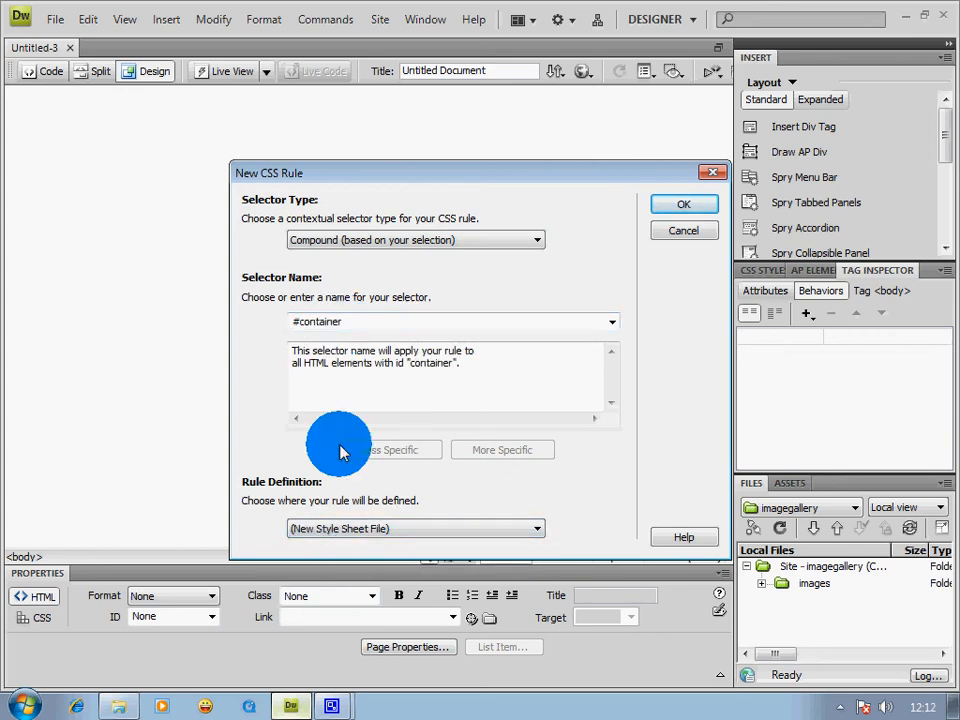
click(684, 204)
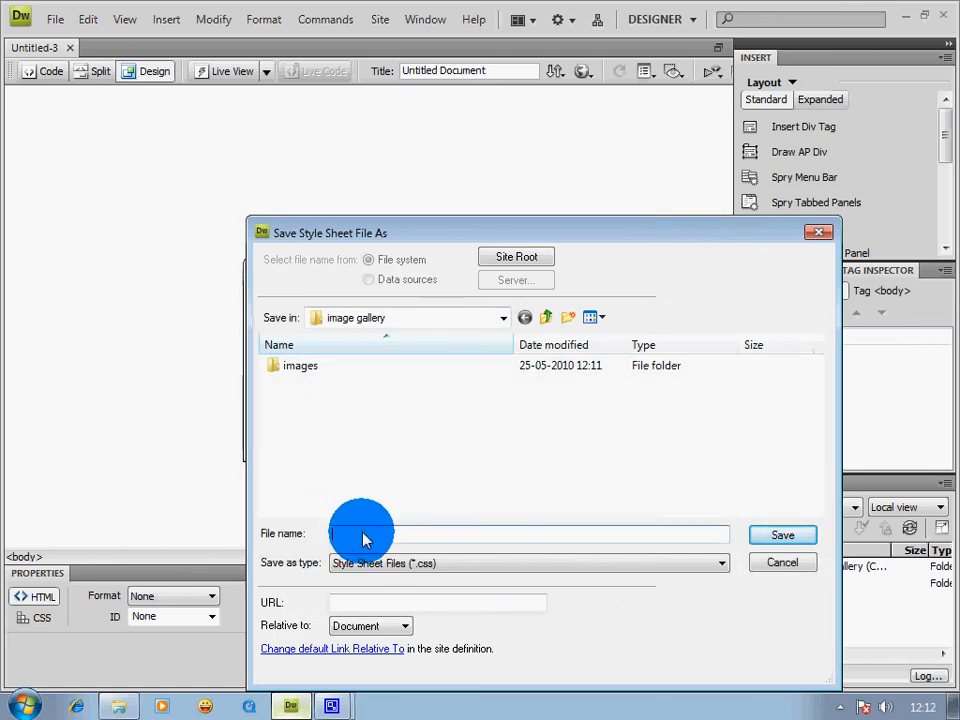
Save the new style sheet as style.css.
text(style.css)
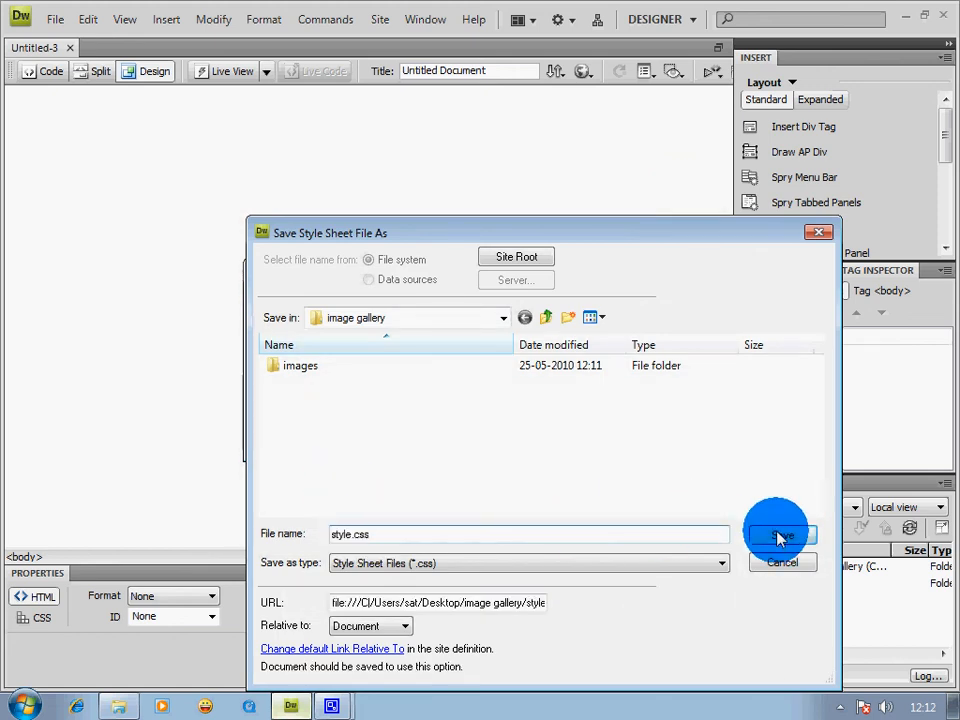
click(782, 535)
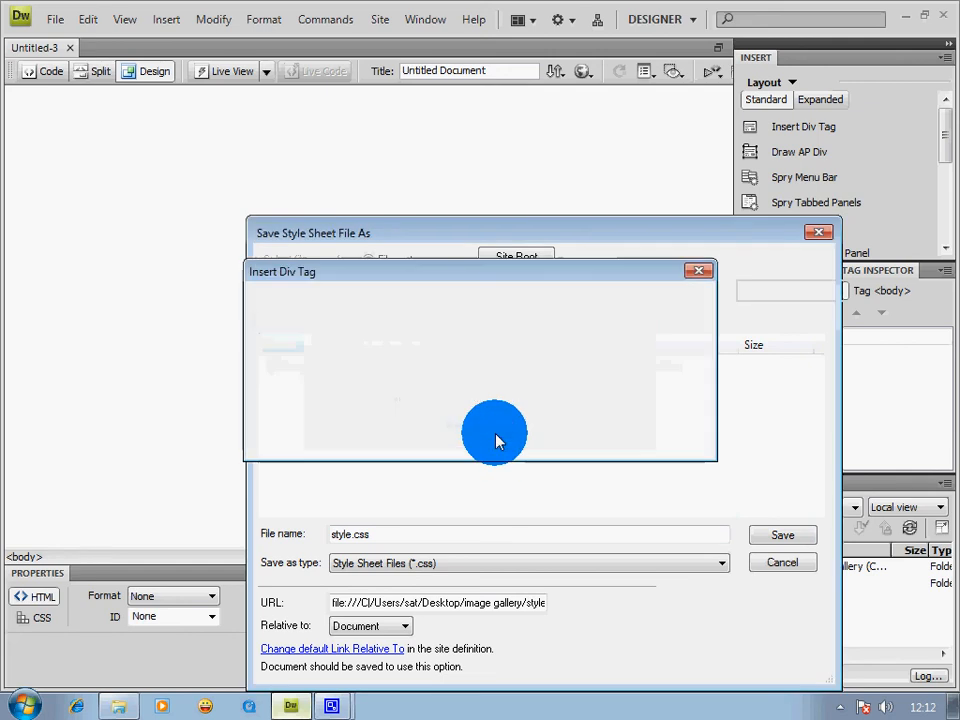
click(782, 535)
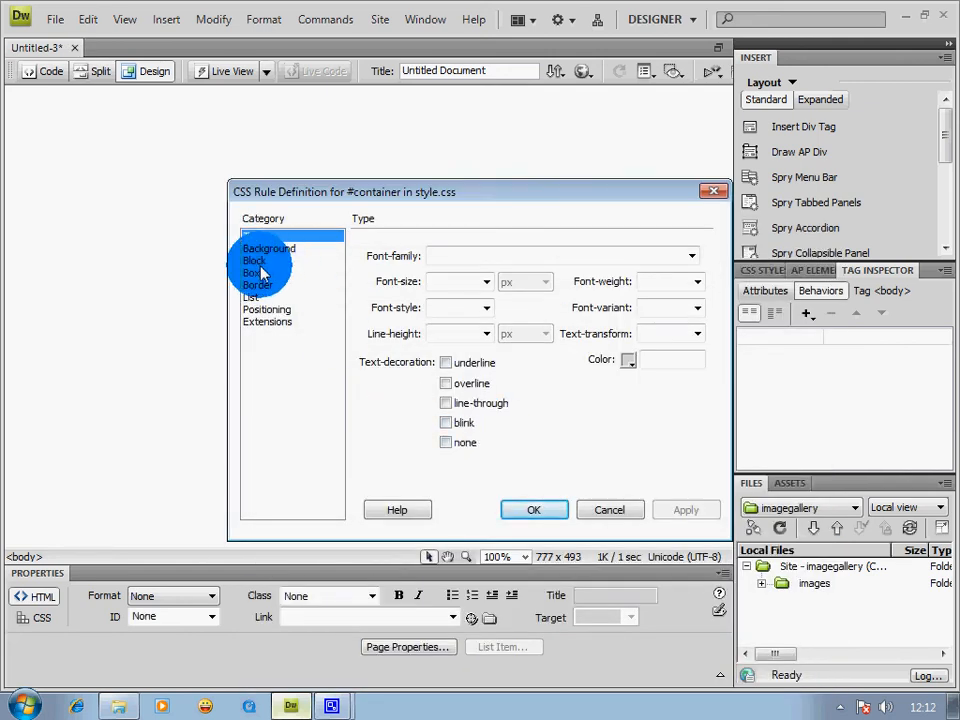
Give #container Box width 550, height 500 and relative positioning, then insert the div.
click(251, 272)
text(500)
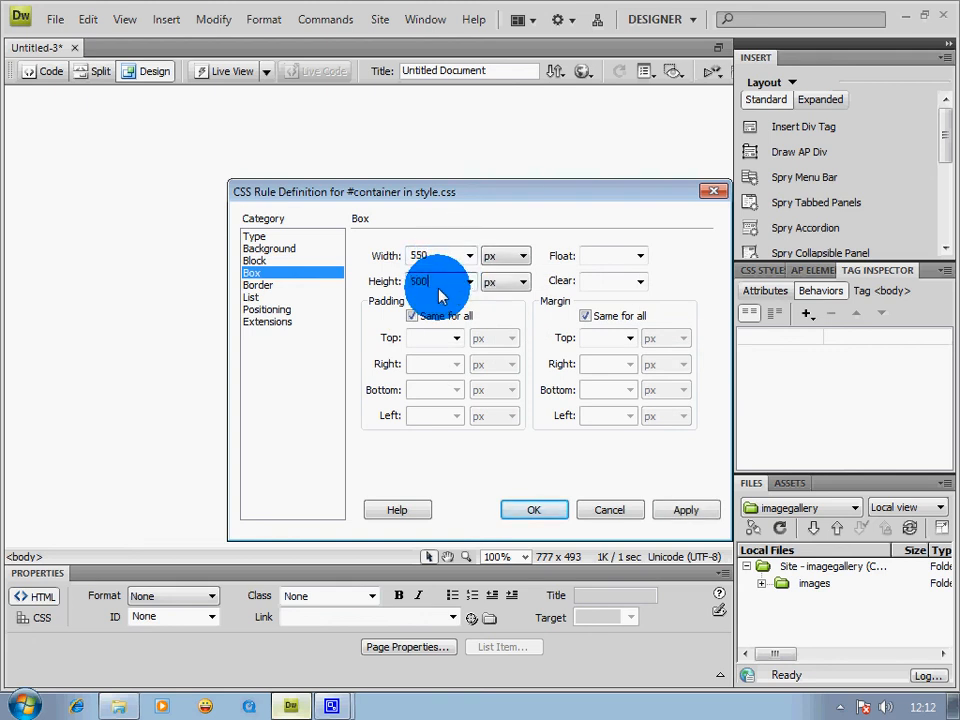
click(267, 309)
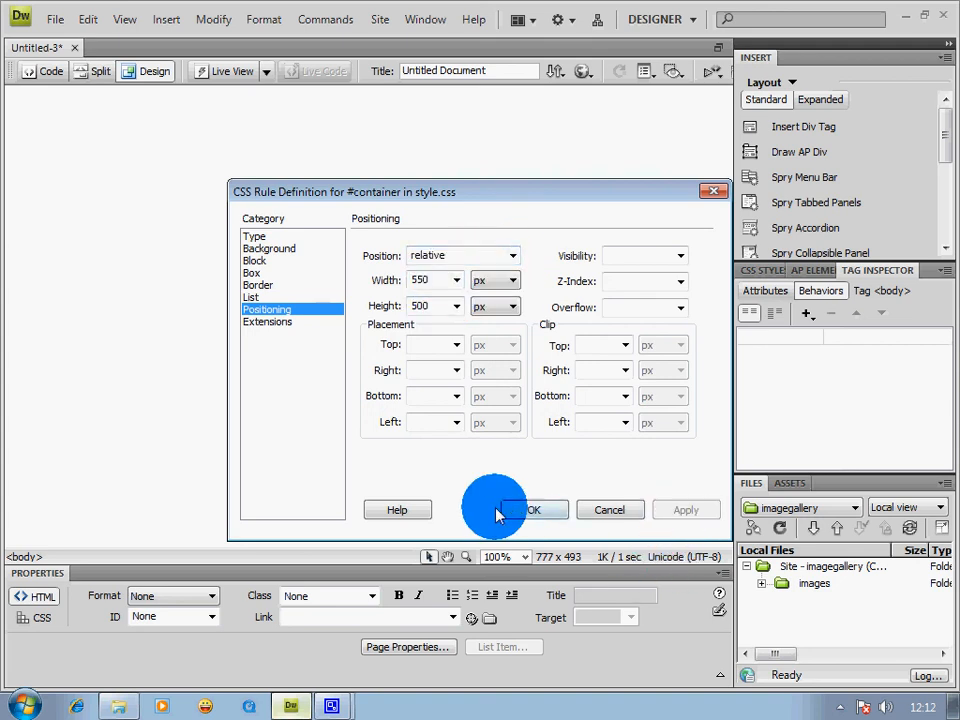
click(534, 510)
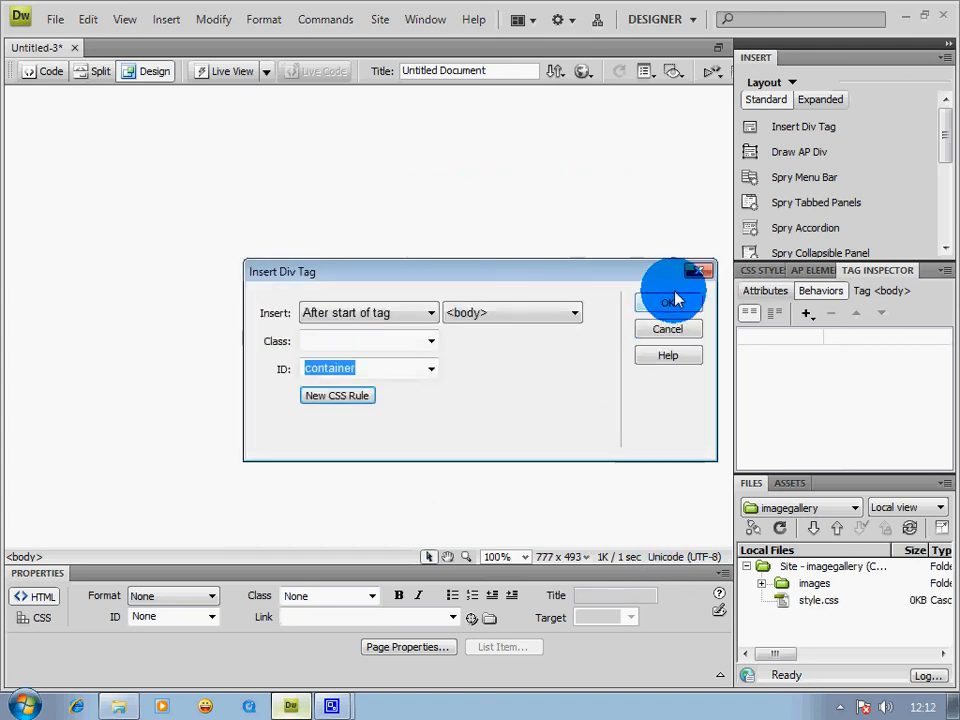
click(668, 302)
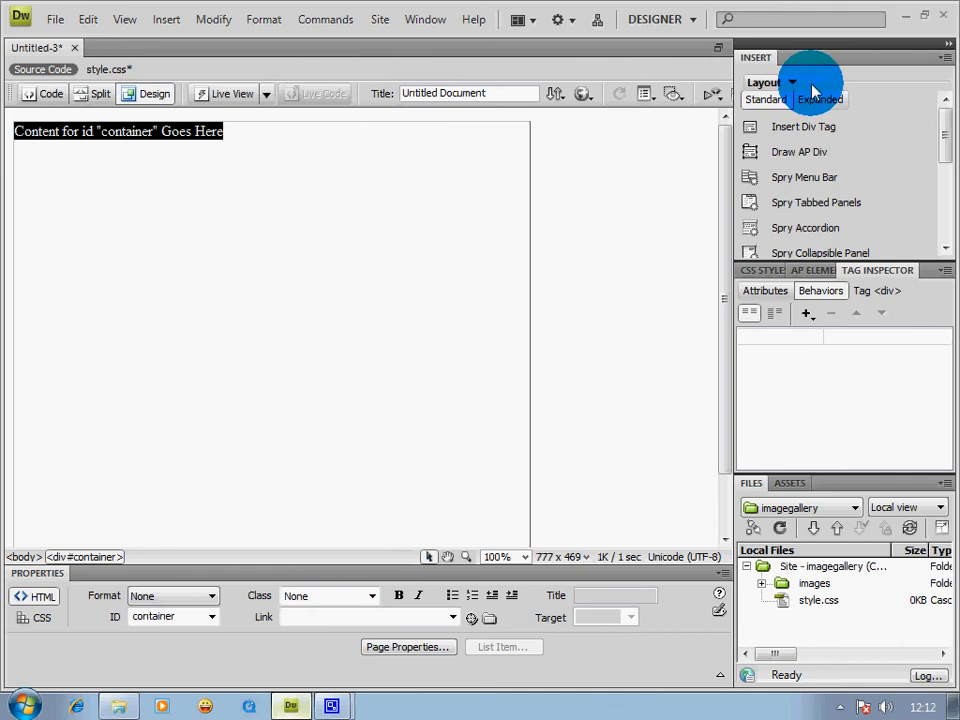
Begin a new div placed after the start of the container div.
click(803, 126)
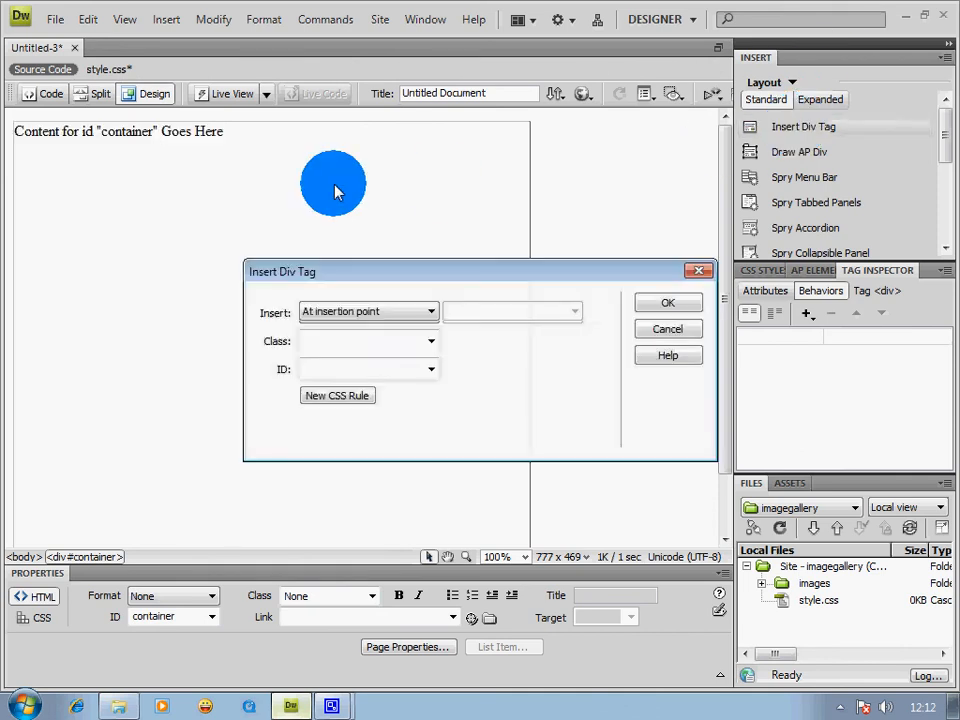
click(368, 312)
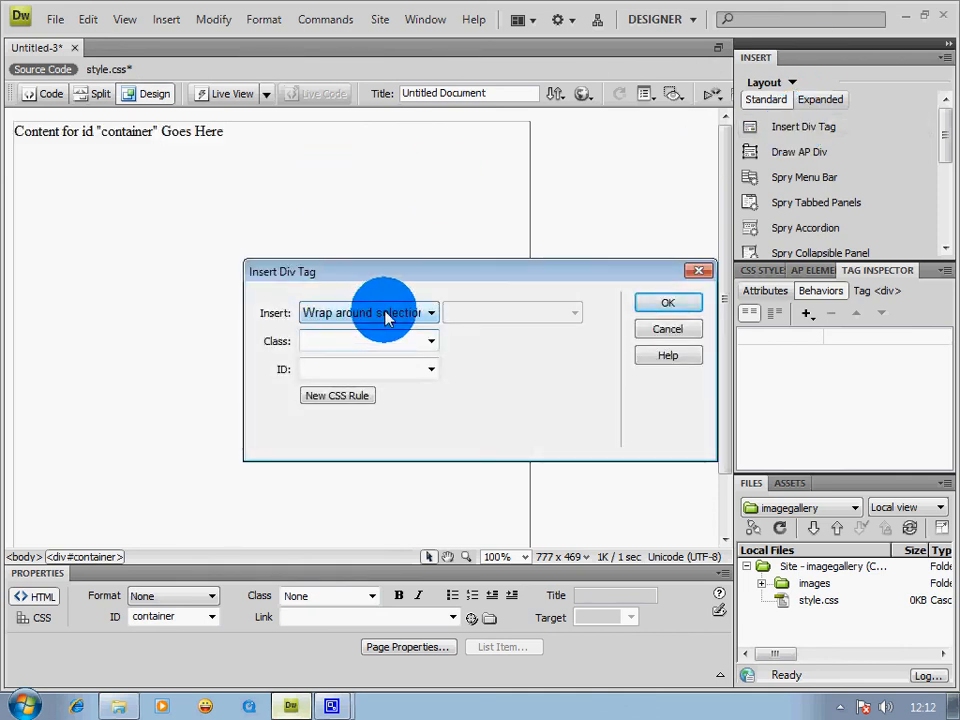
click(431, 312)
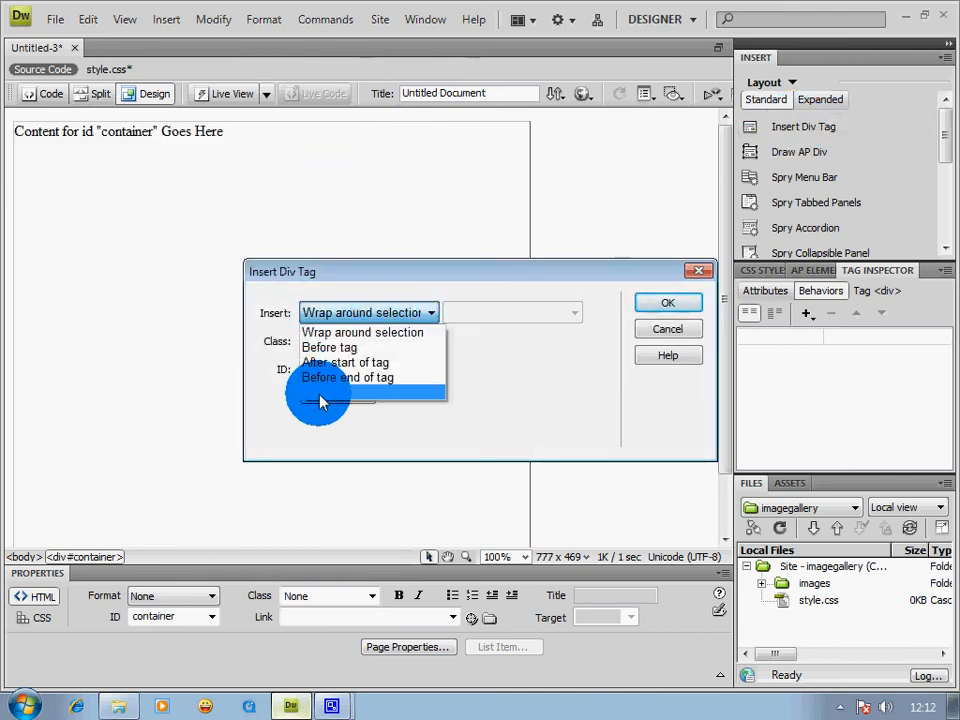
click(345, 362)
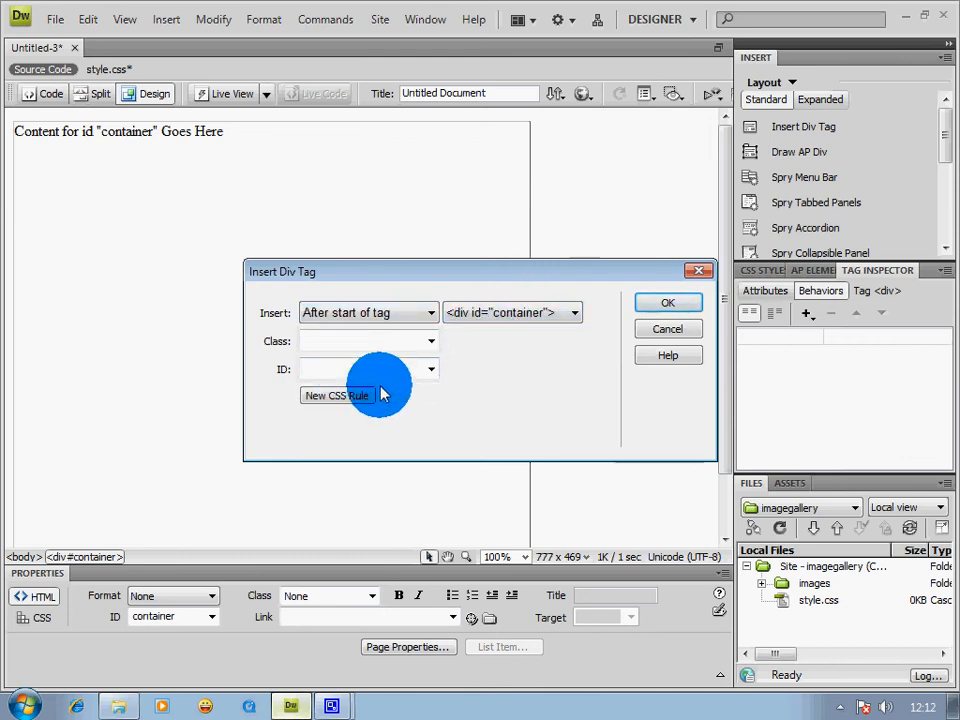
Create a compound CSS rule named #img_holder stored in style.css.
click(337, 395)
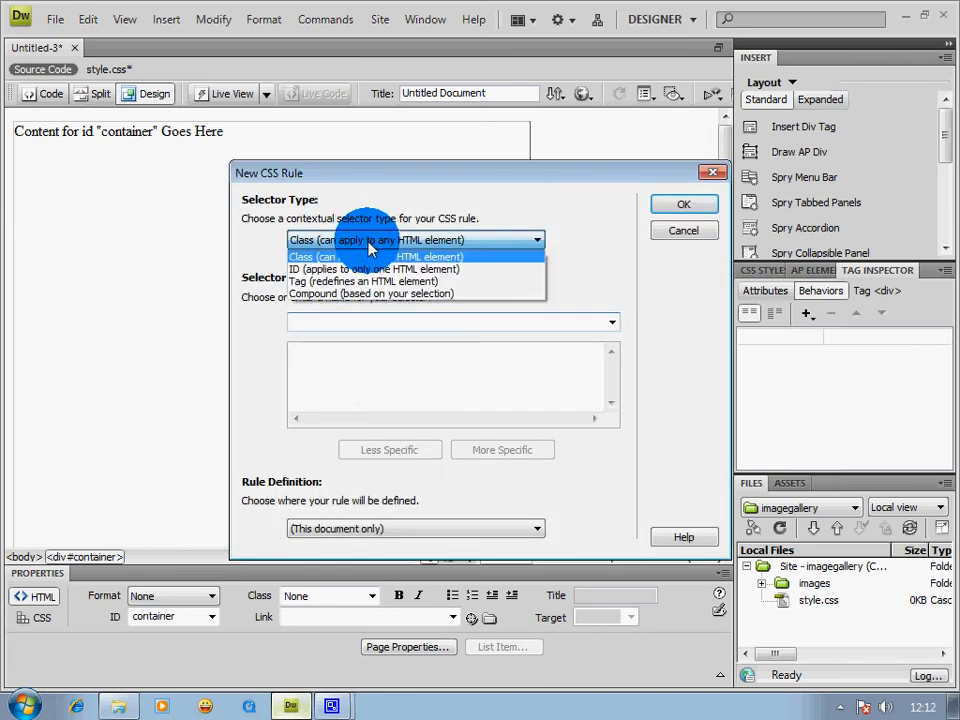
click(372, 293)
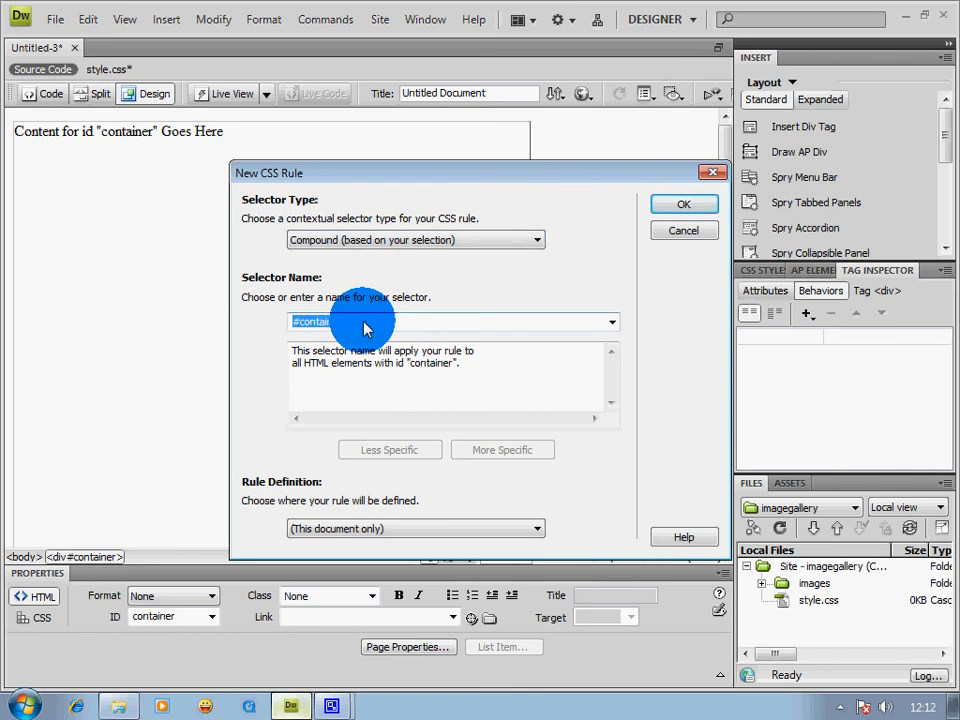
text(#img)
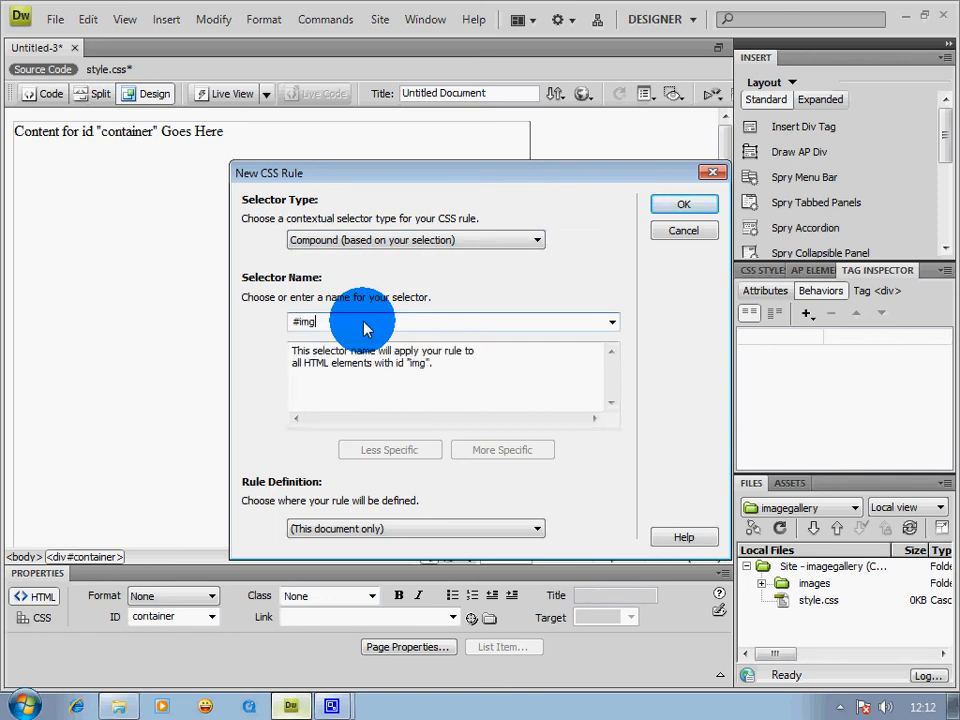
text(_holder)
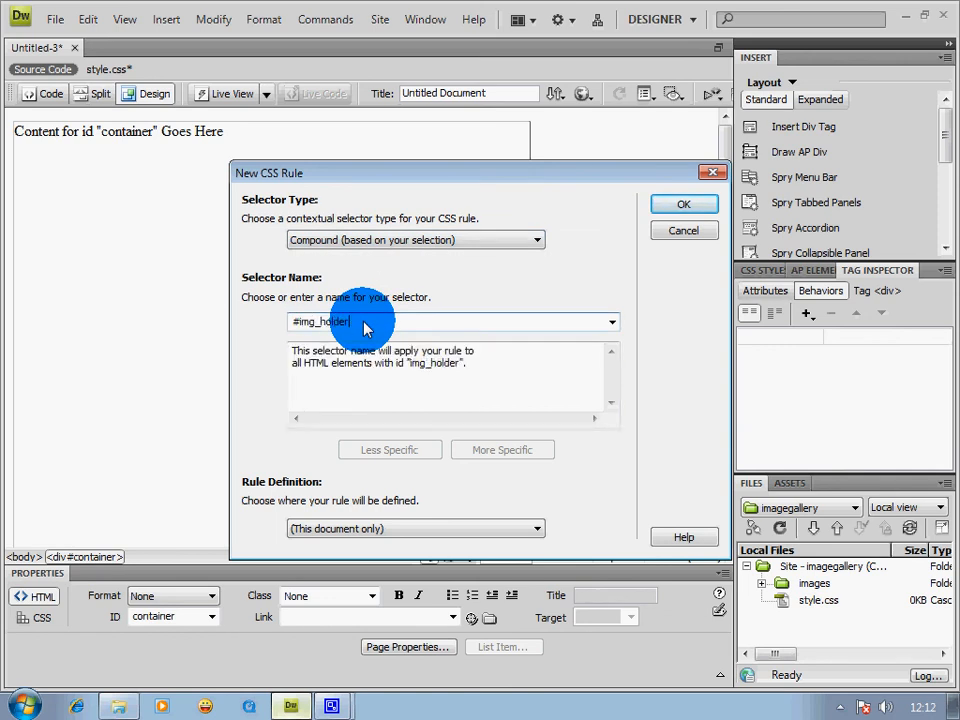
click(537, 528)
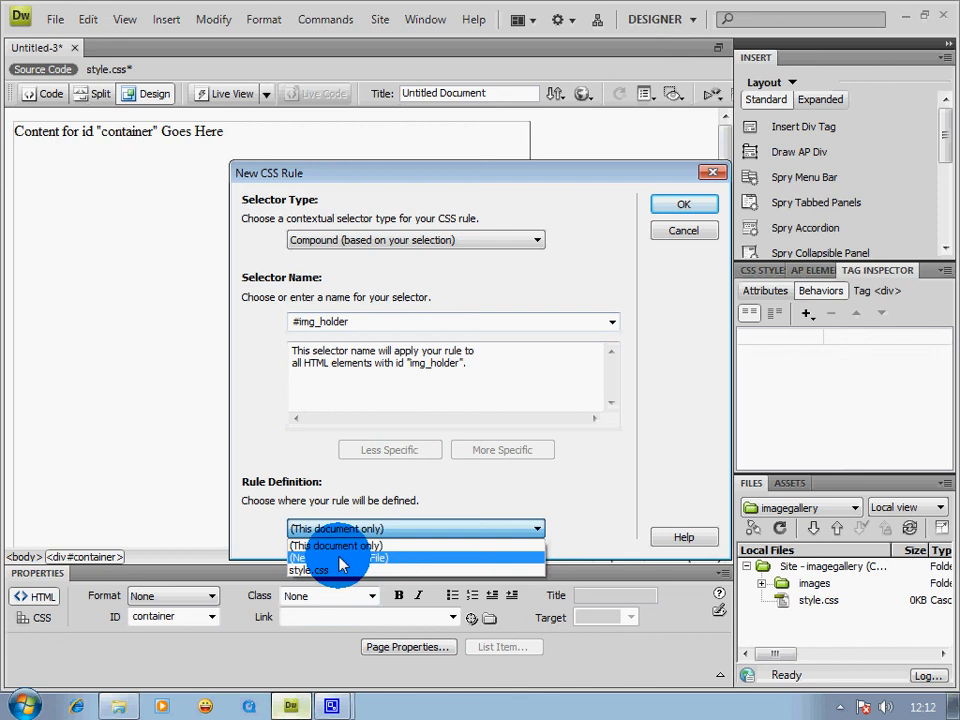
click(310, 570)
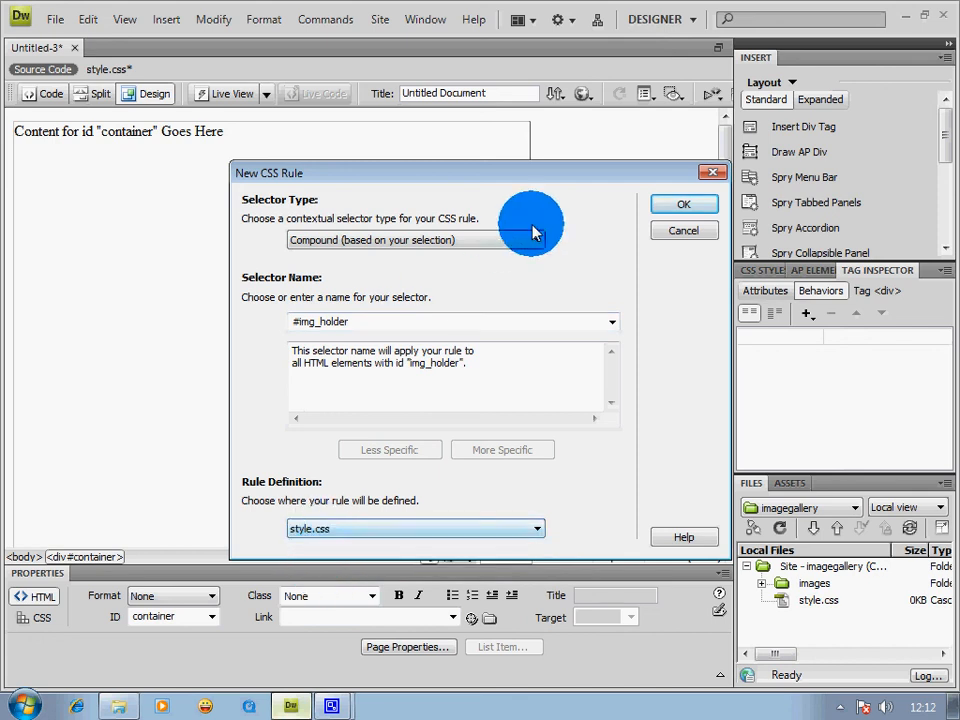
click(684, 204)
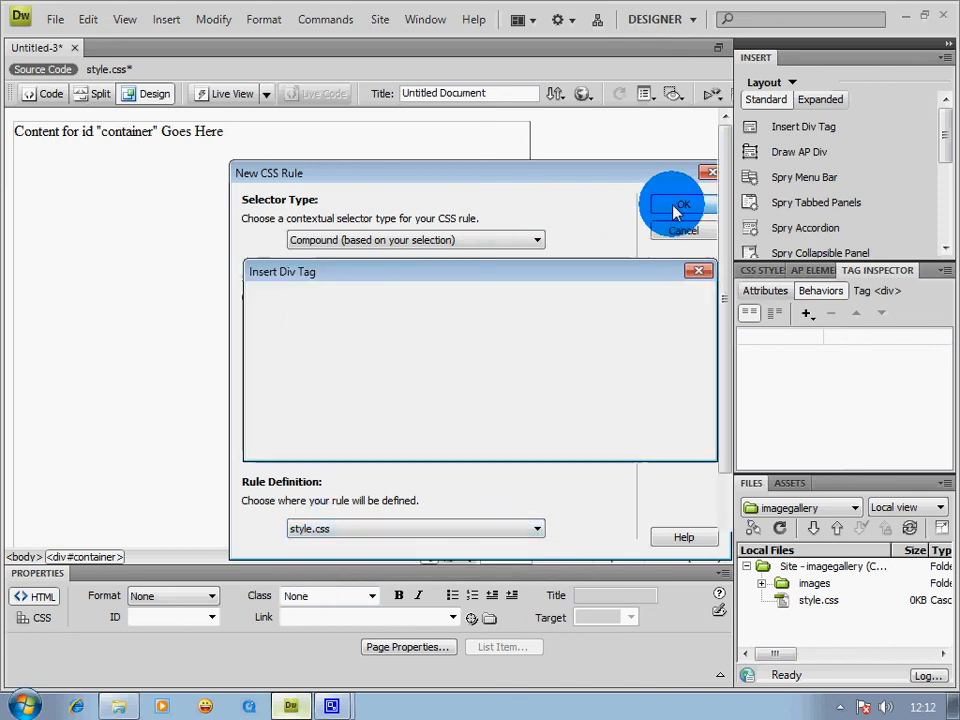
click(683, 204)
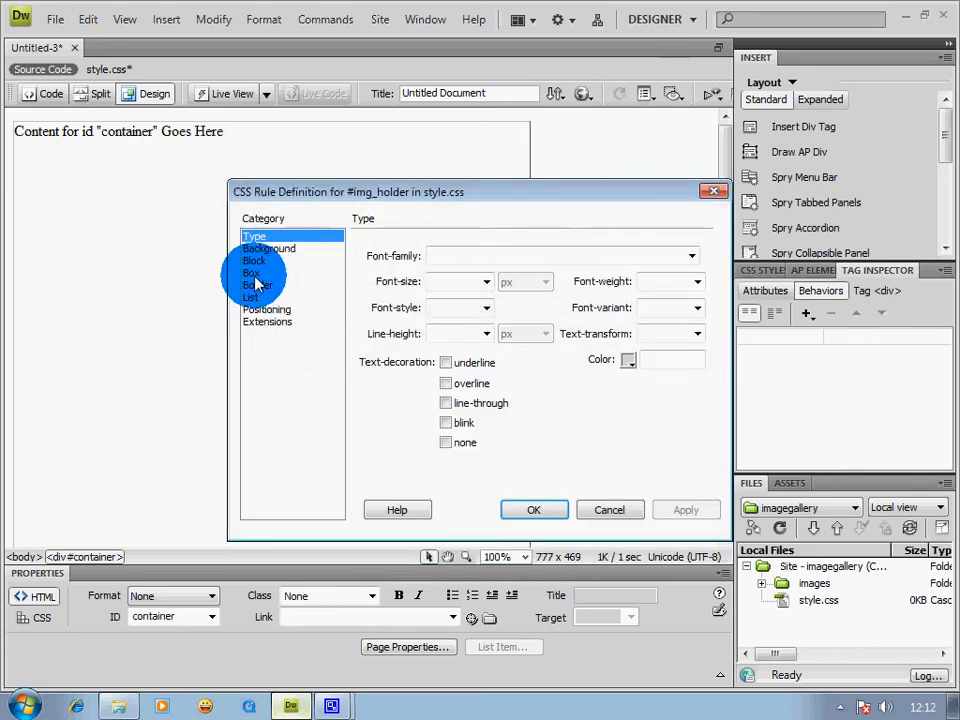
Give #img_holder width 550, height 350 and relative positioning, and insert the div.
click(251, 272)
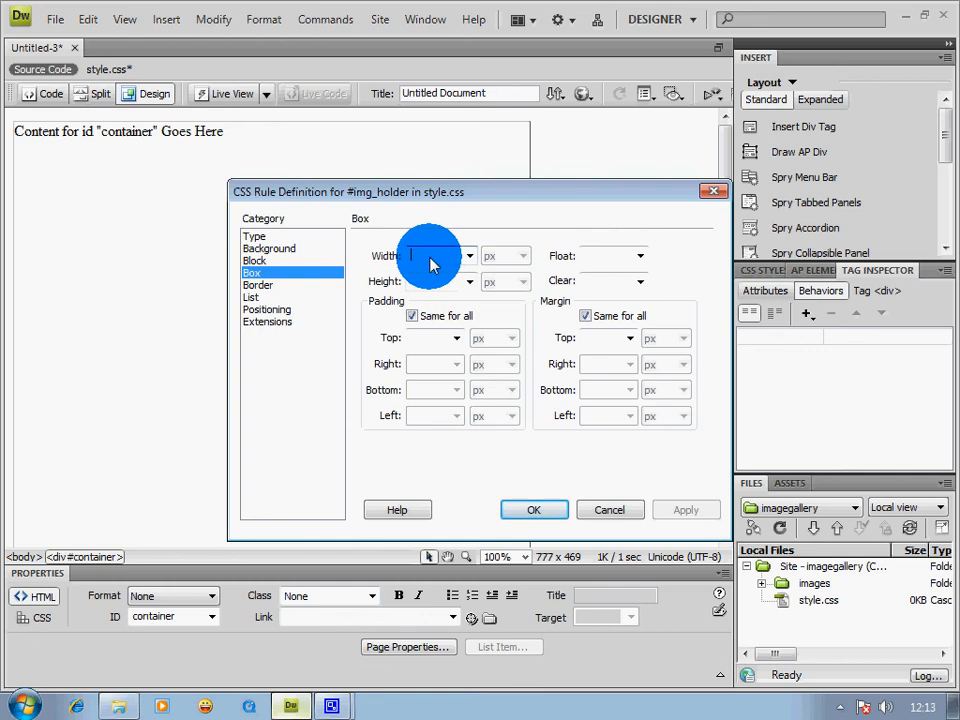
text(550)
click(442, 281)
text(350)
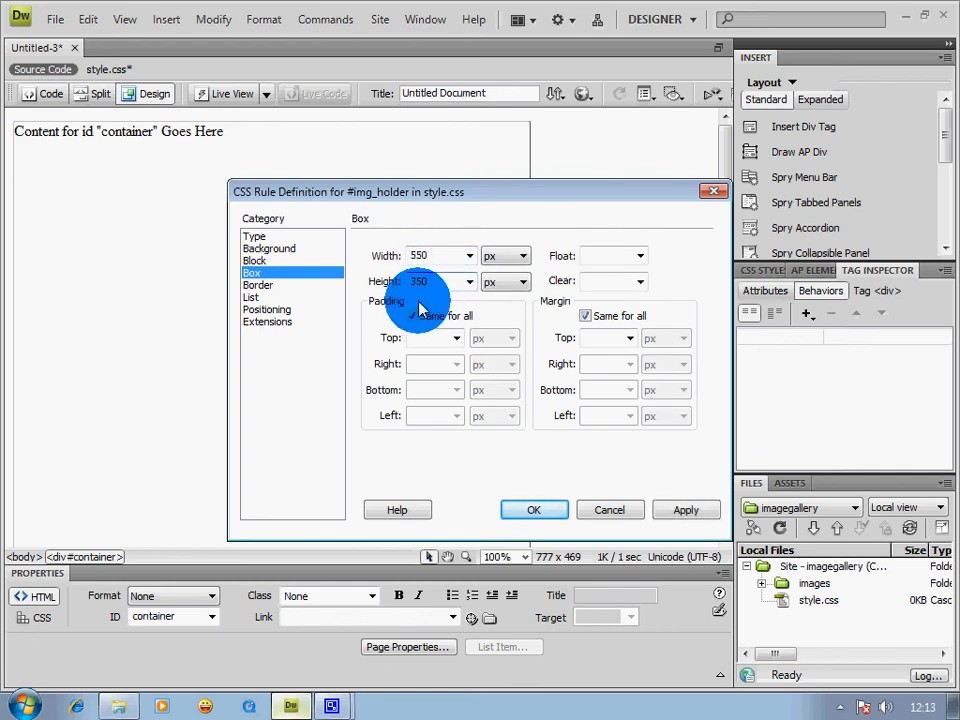
click(267, 309)
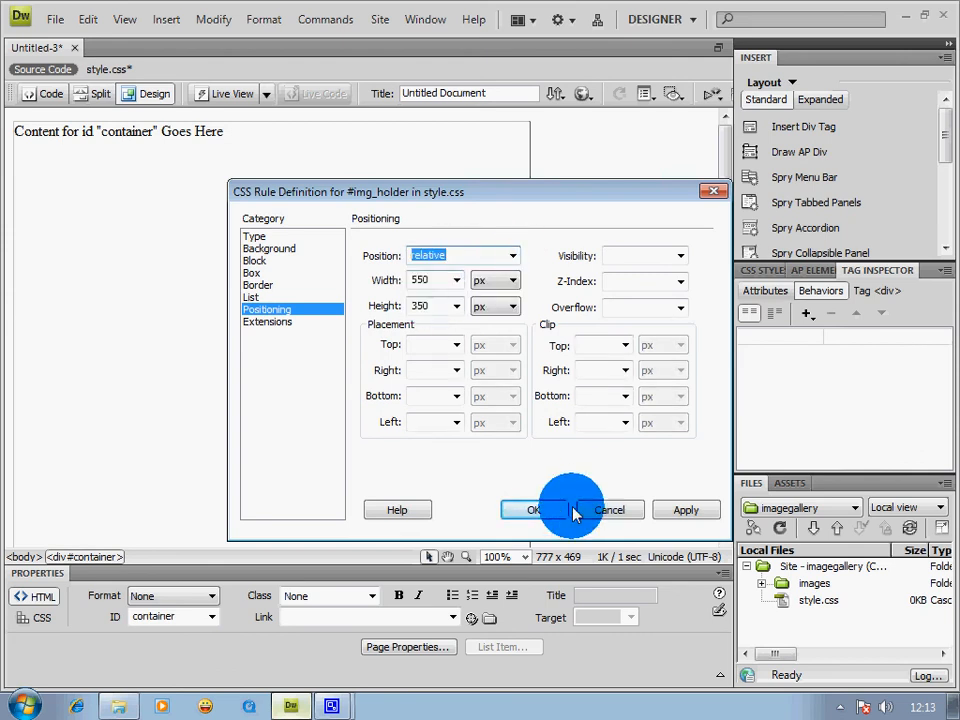
click(534, 510)
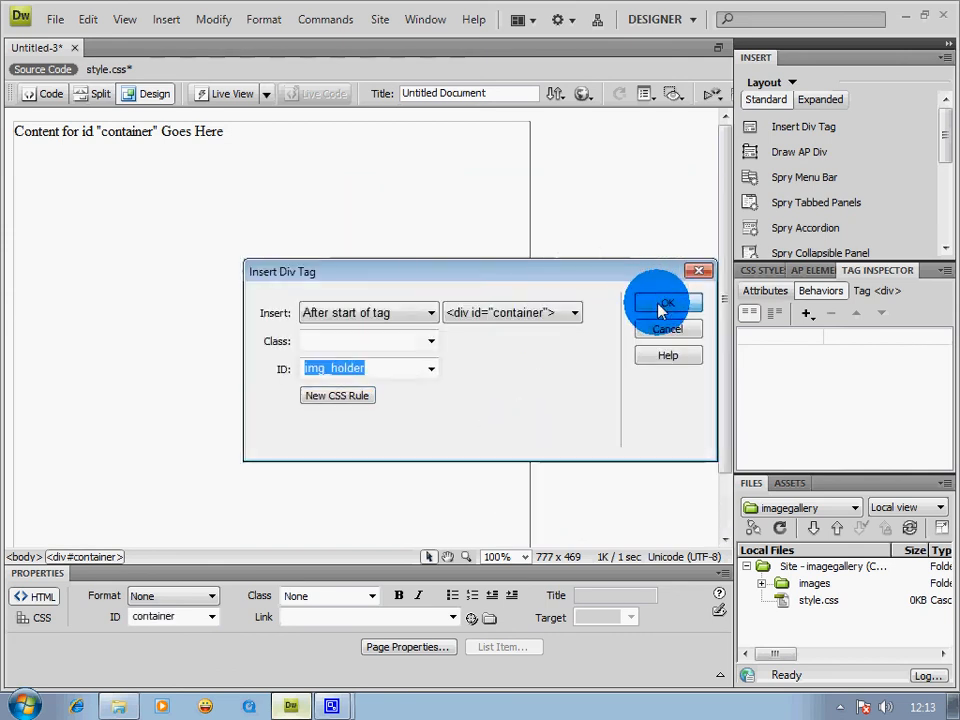
click(667, 303)
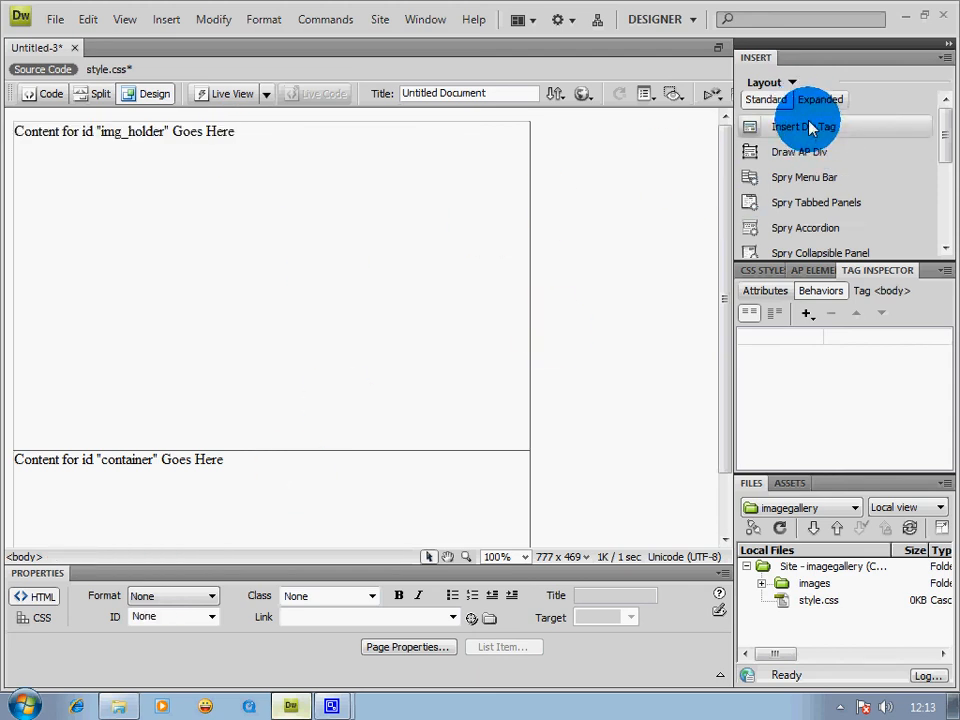
click(804, 126)
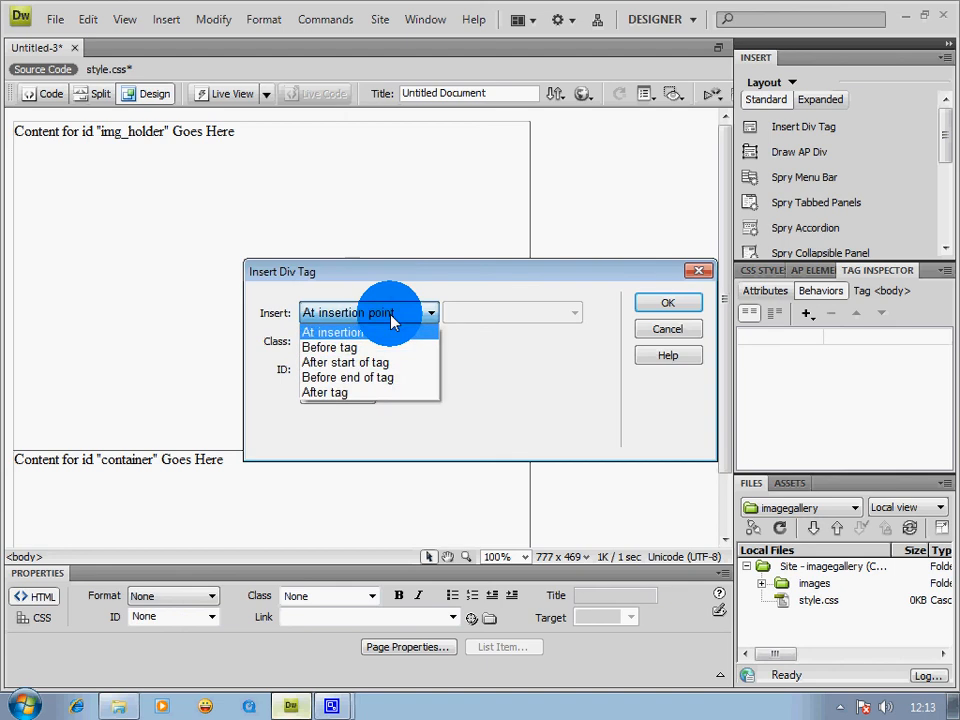
Place a new div after img_holder with a #thumb1 rule in style.css.
click(324, 392)
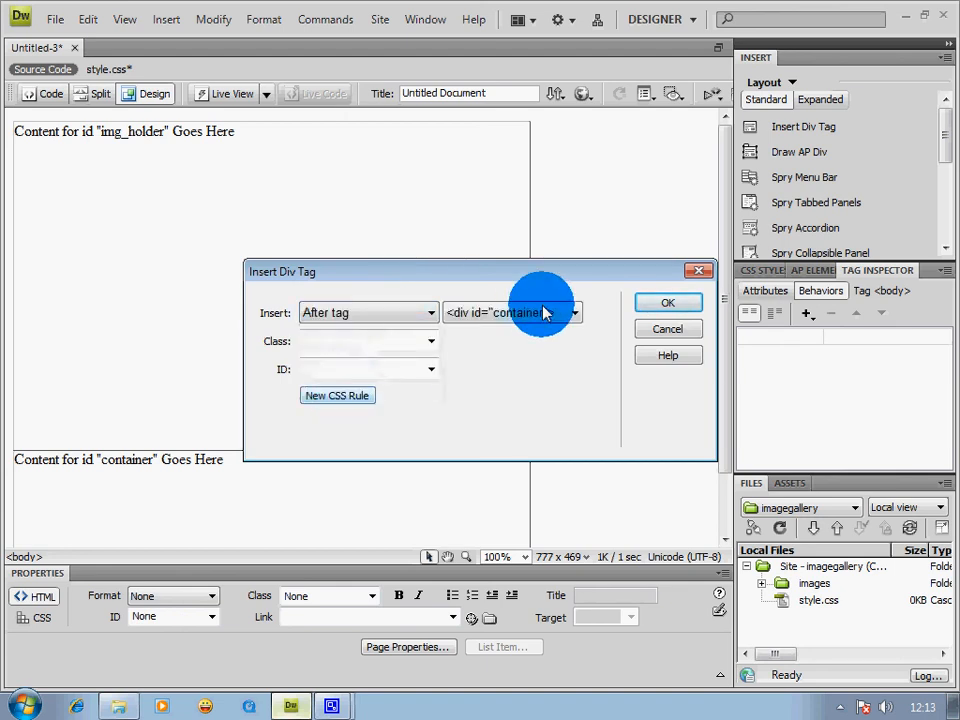
click(573, 312)
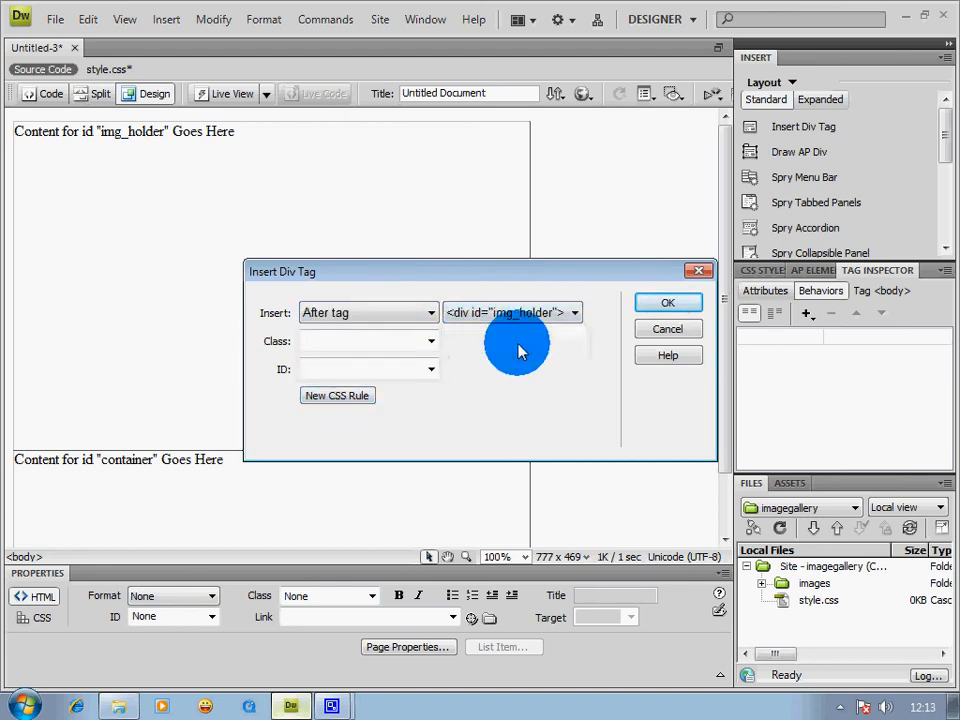
click(337, 395)
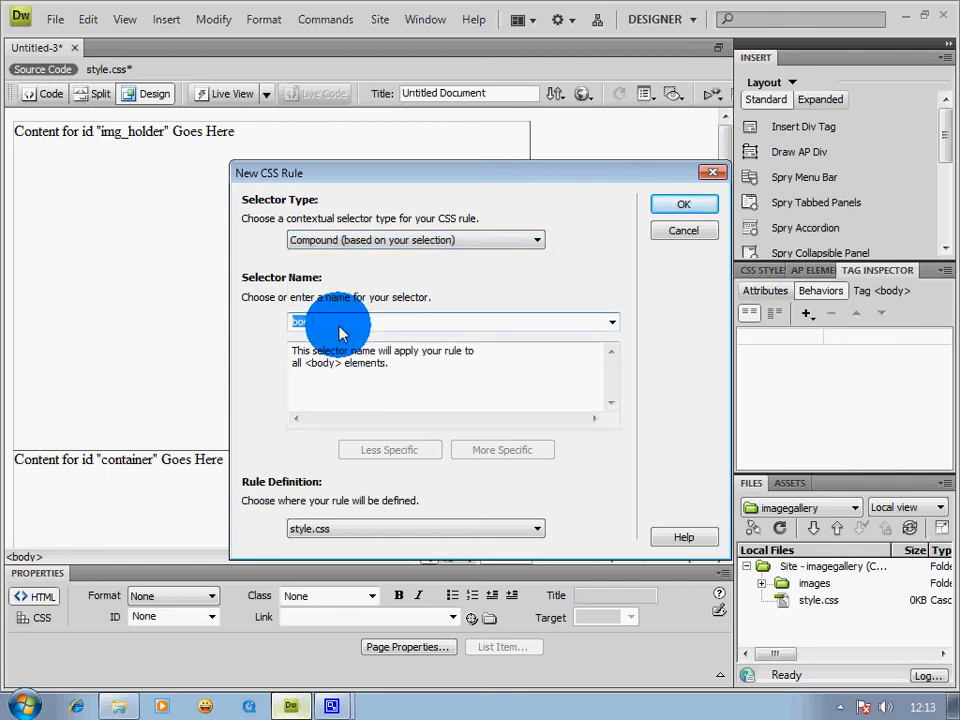
text(#thumb1)
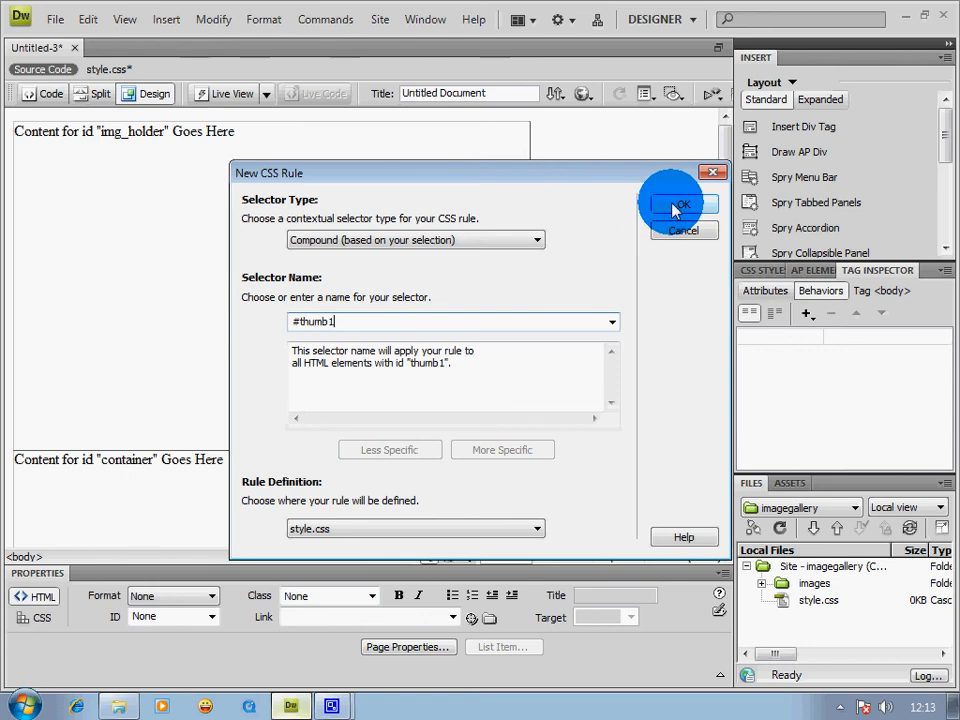
mouse_move(684, 240)
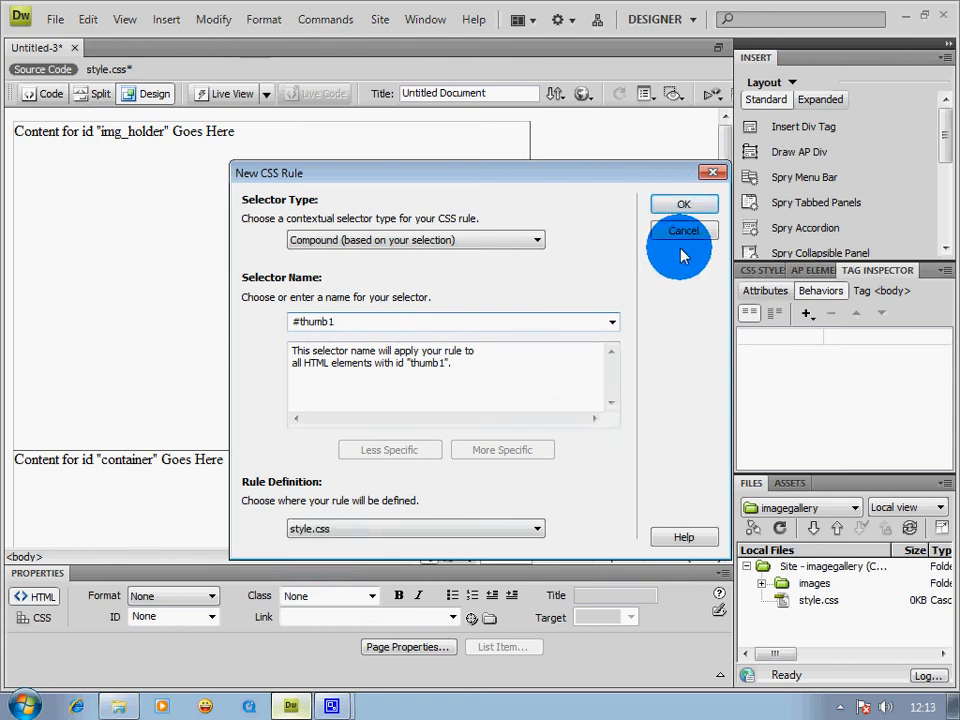
click(684, 204)
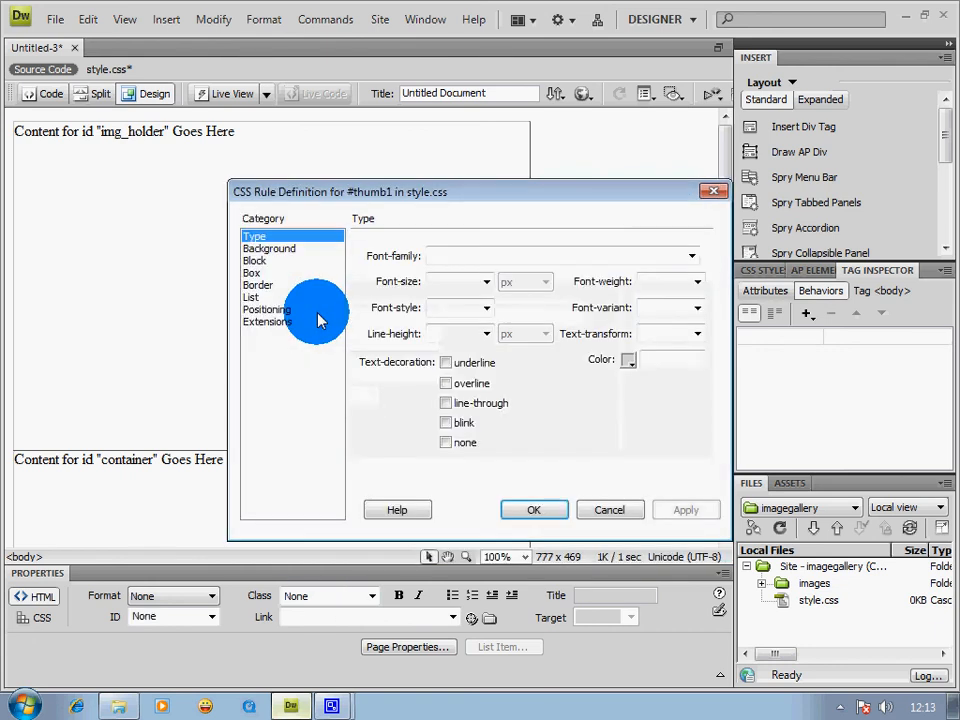
Give #thumb1 width 70, height 45 and relative positioning, and insert the div.
click(251, 272)
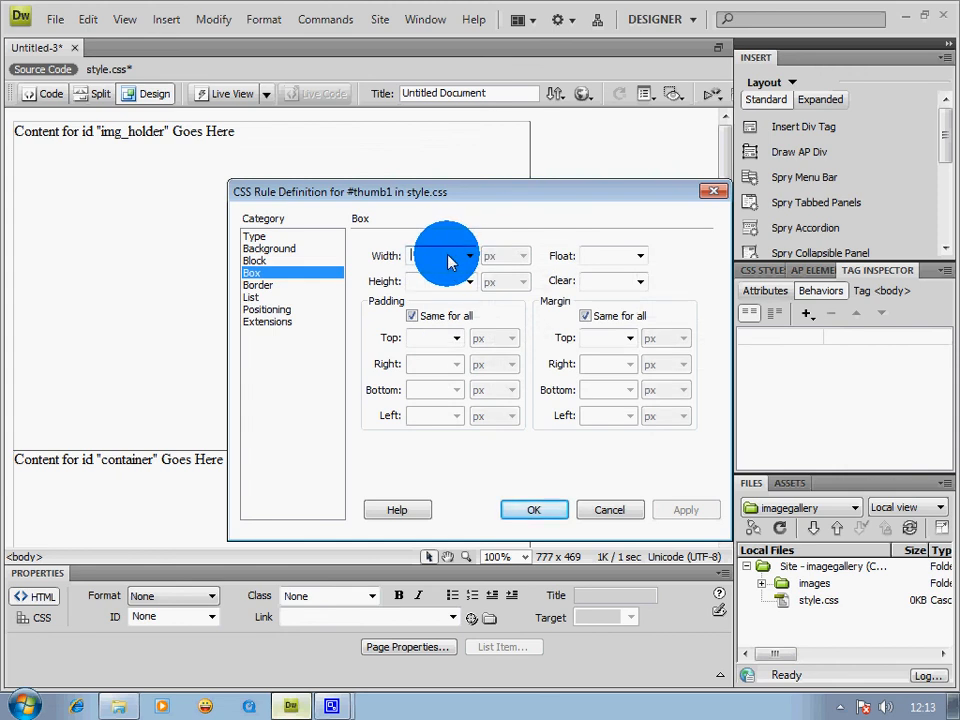
text(70)
click(441, 281)
text(45)
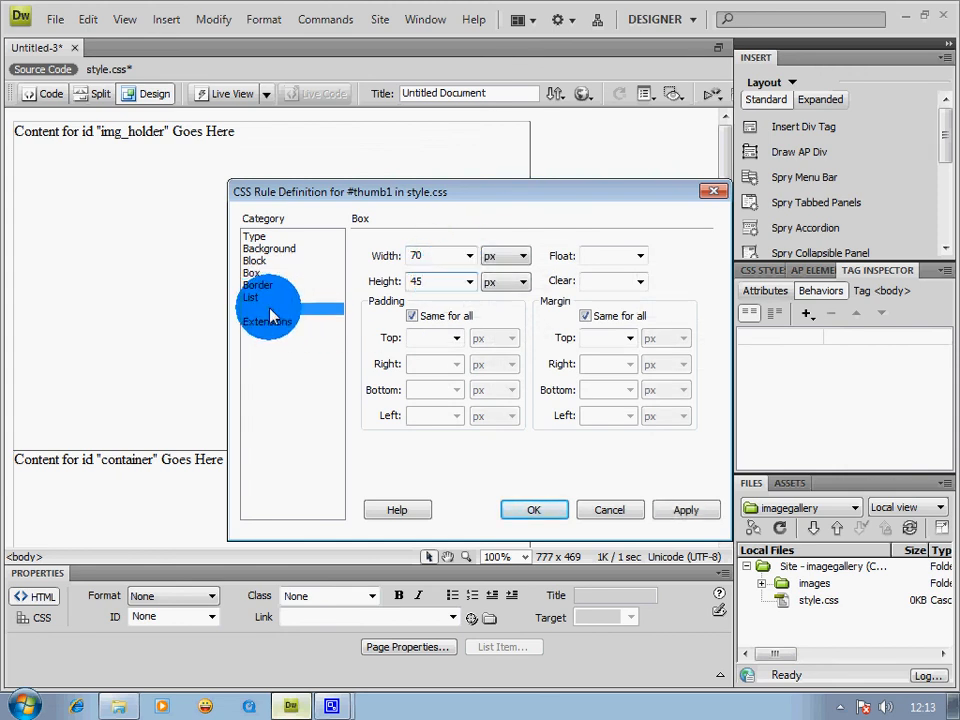
click(267, 309)
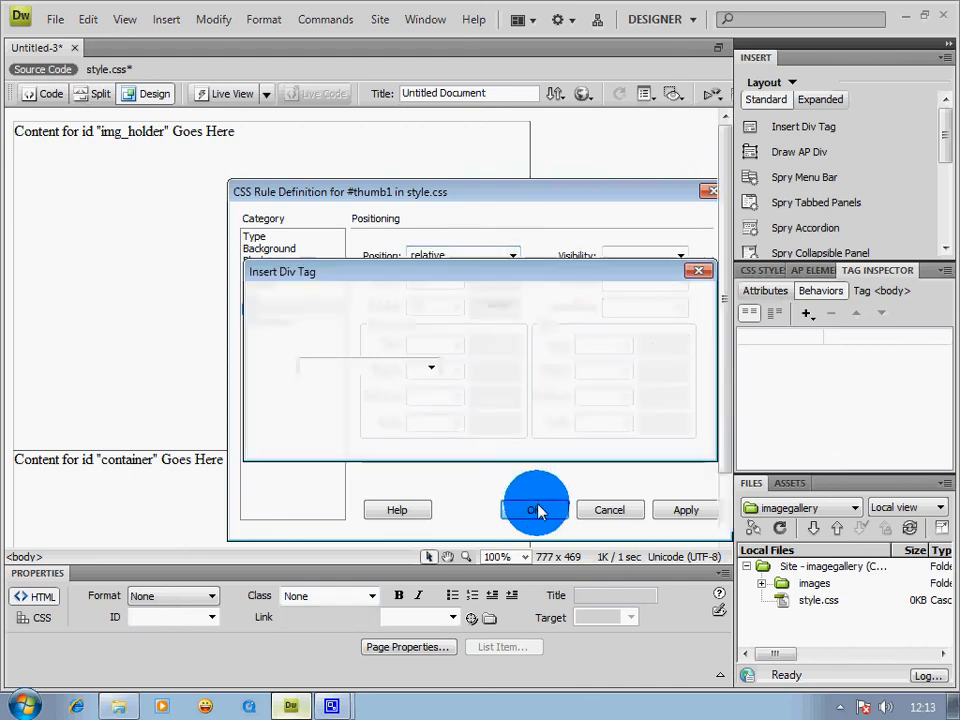
click(535, 510)
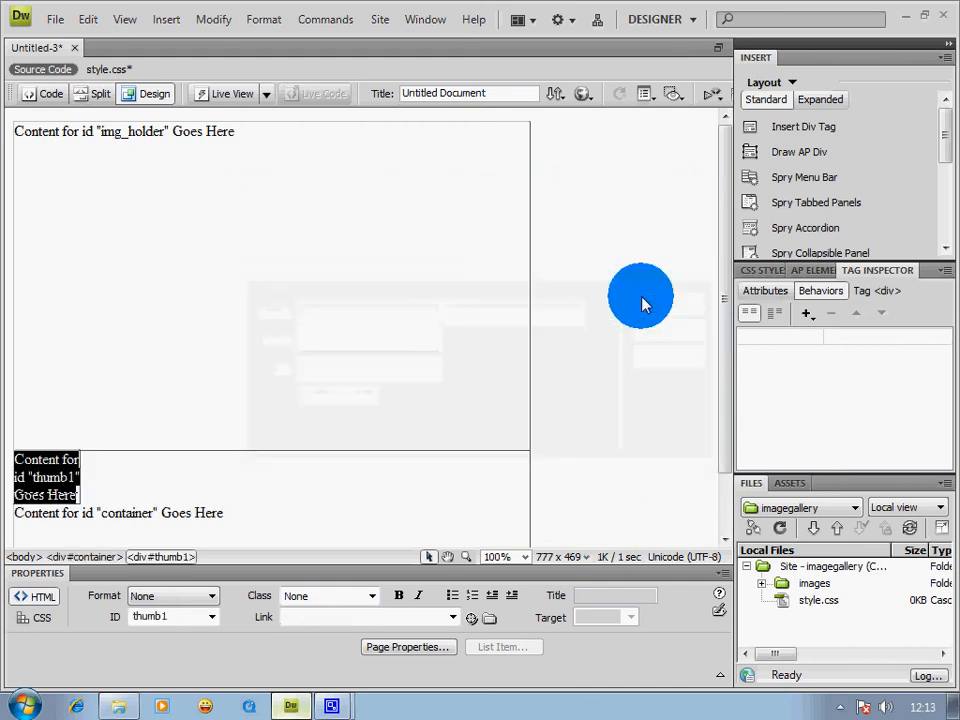
mouse_move(540, 115)
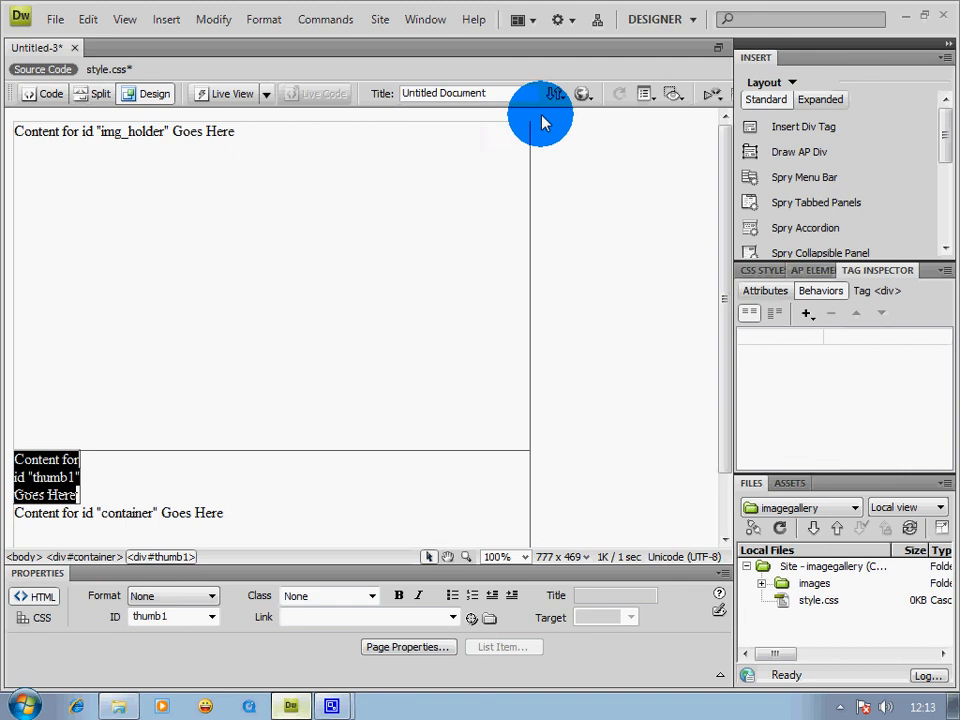
mouse_move(800, 126)
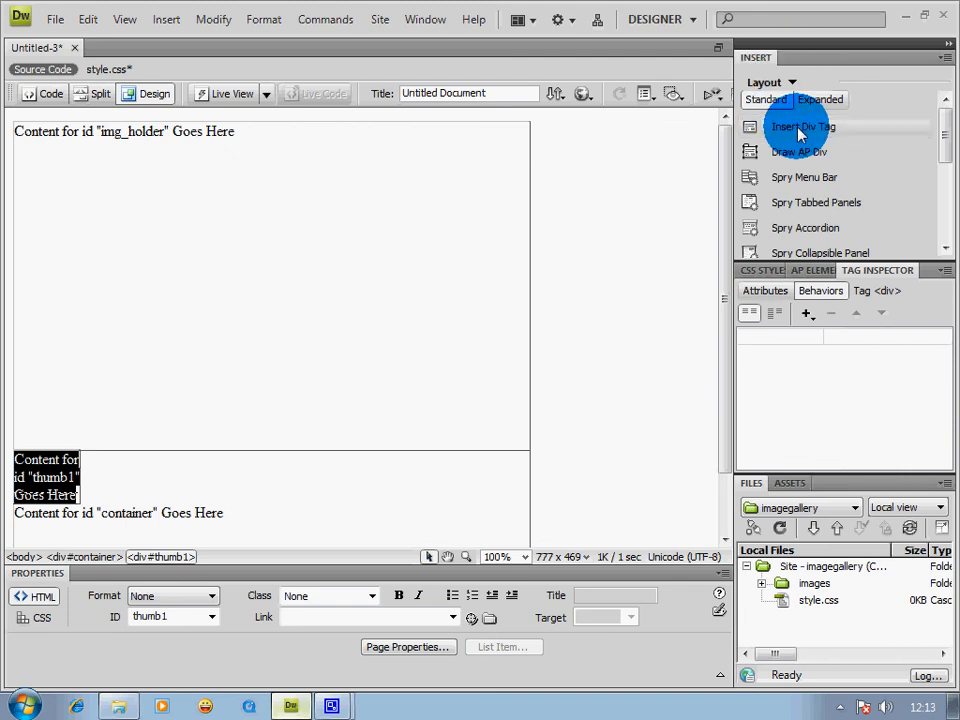
Place a new div after thumb1 with a #thumb2 rule in style.css.
click(803, 126)
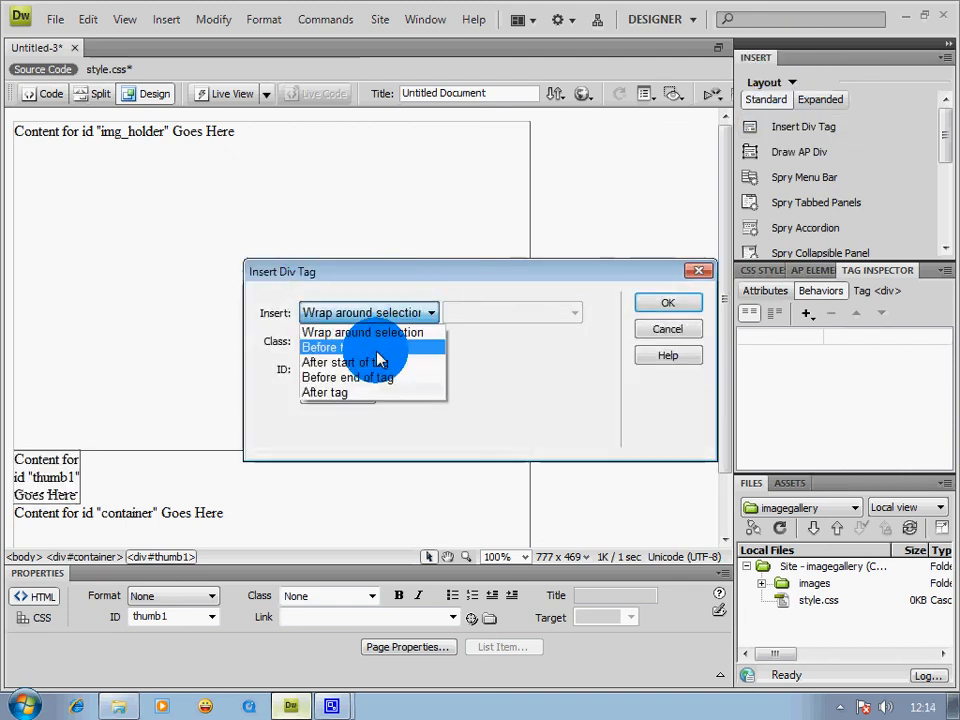
click(325, 392)
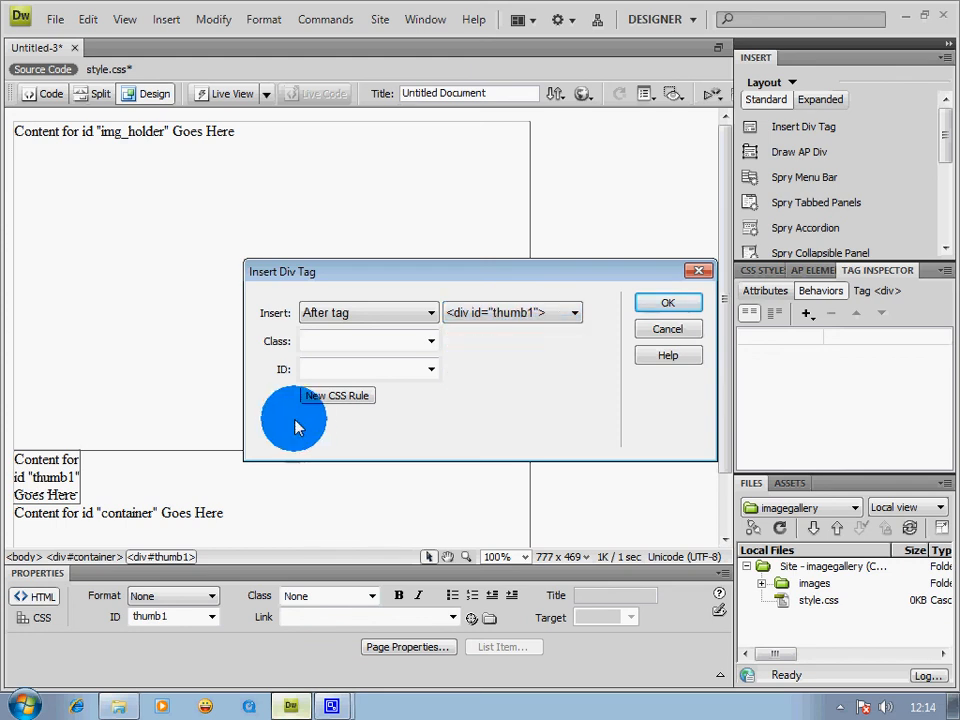
click(337, 395)
text(#thum)
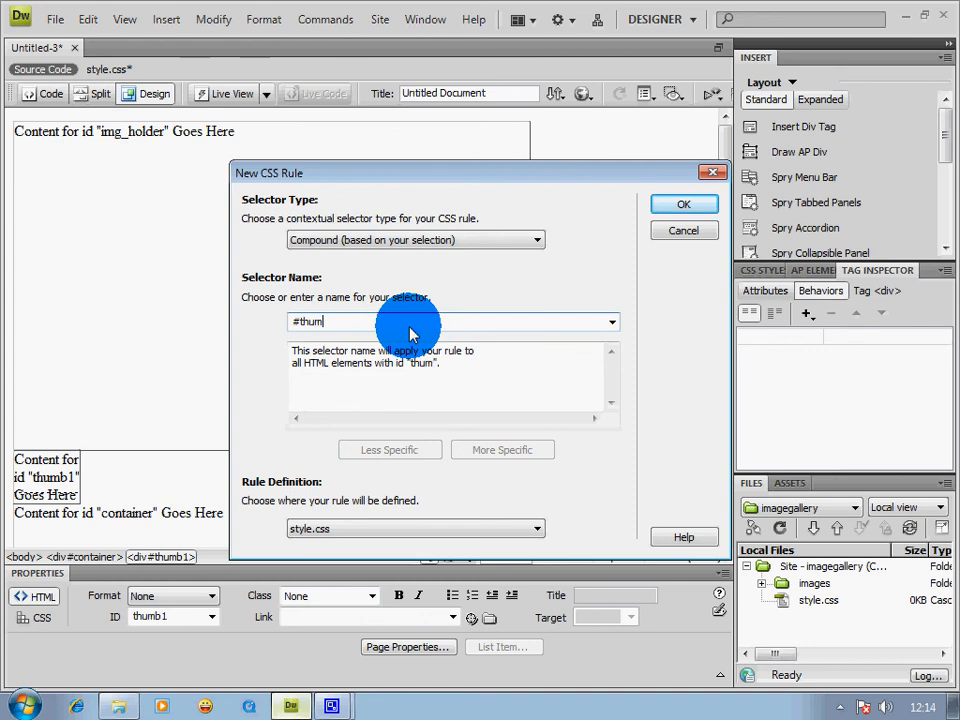
text(b2)
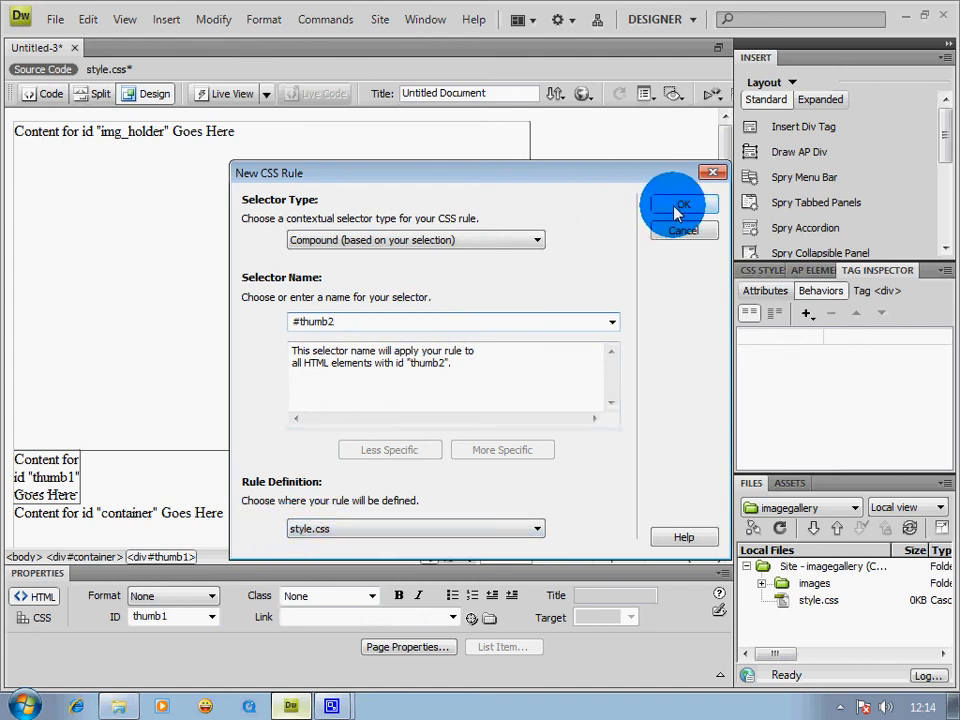
click(682, 205)
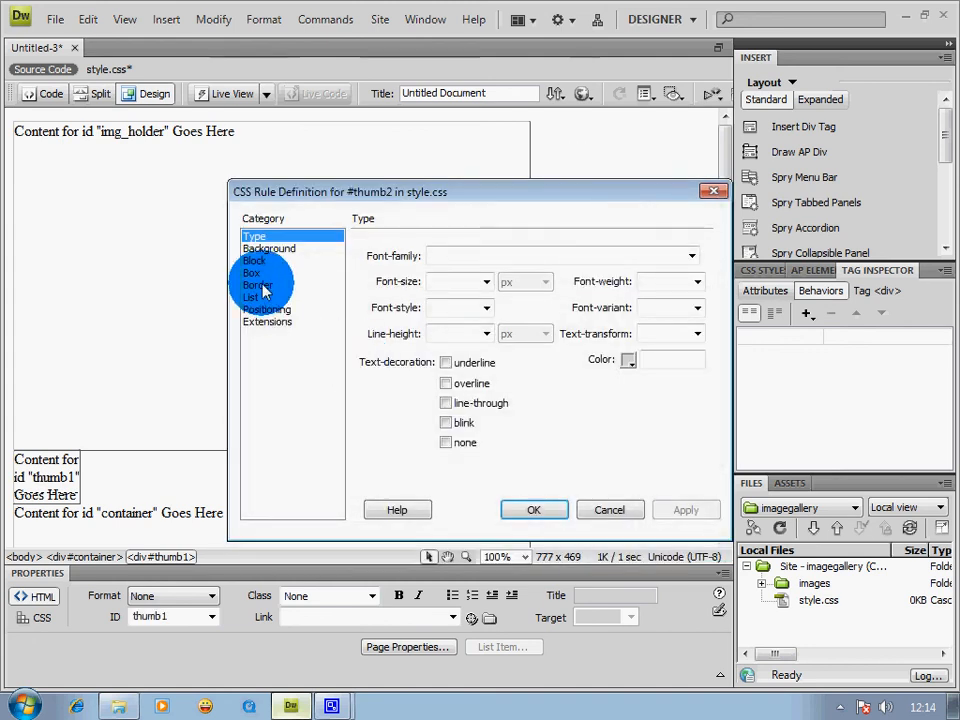
Give #thumb2 width 70, height 45 and relative positioning, and insert the div.
click(252, 273)
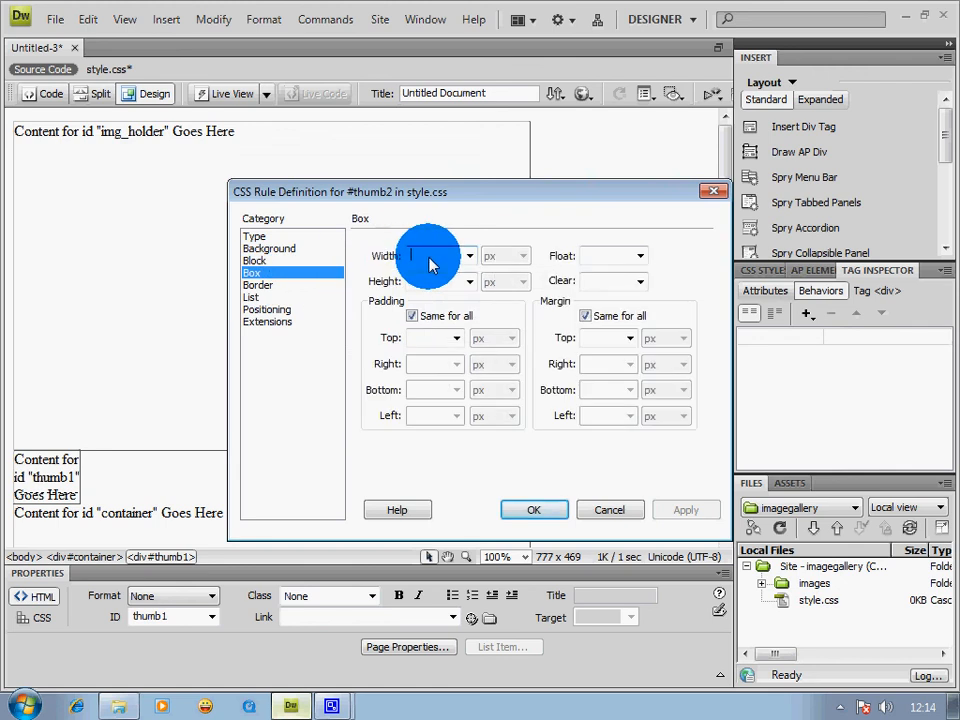
text(7)
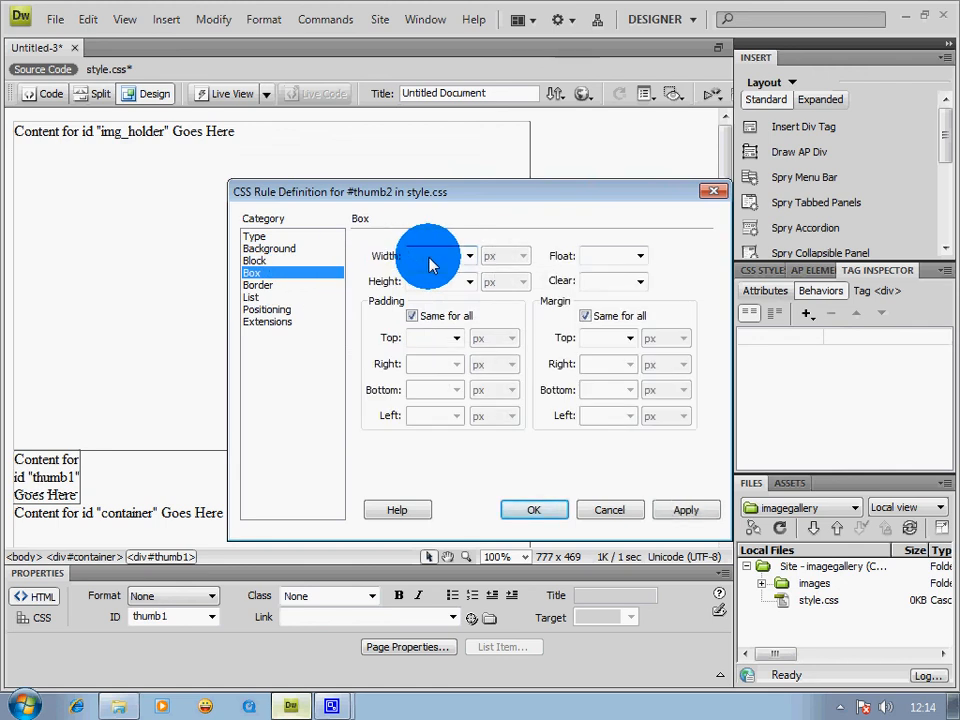
text(70)
text(45)
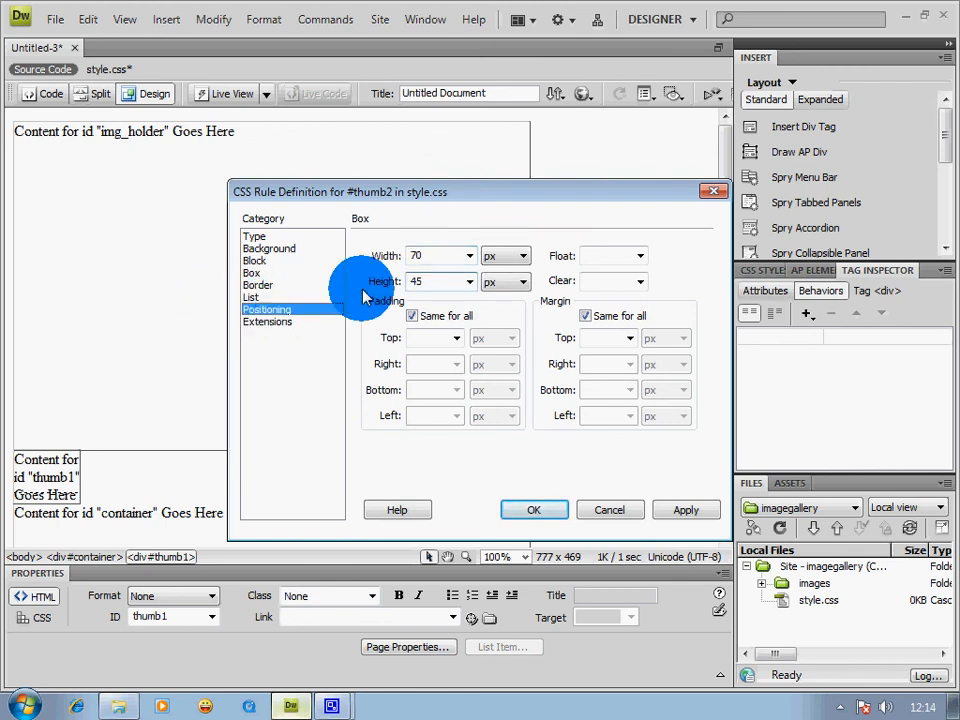
click(266, 309)
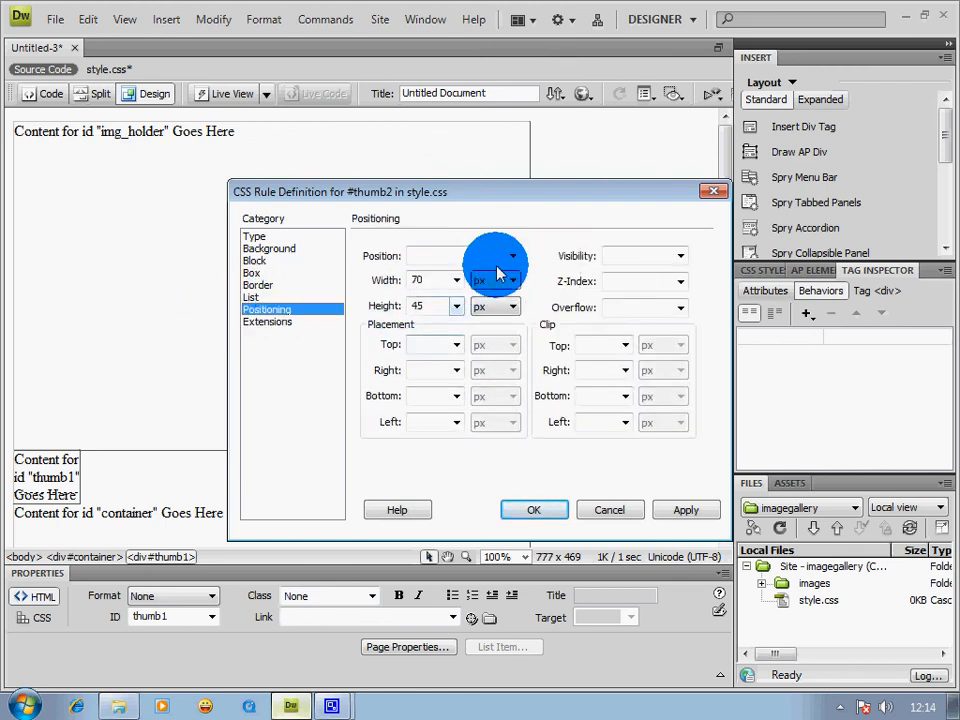
click(460, 255)
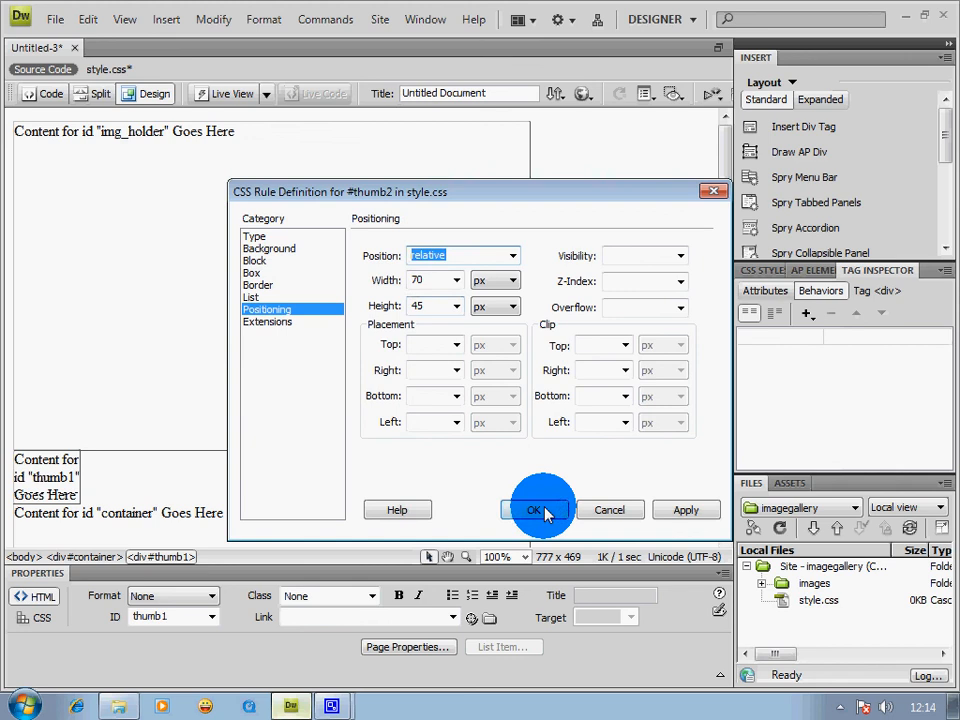
click(534, 509)
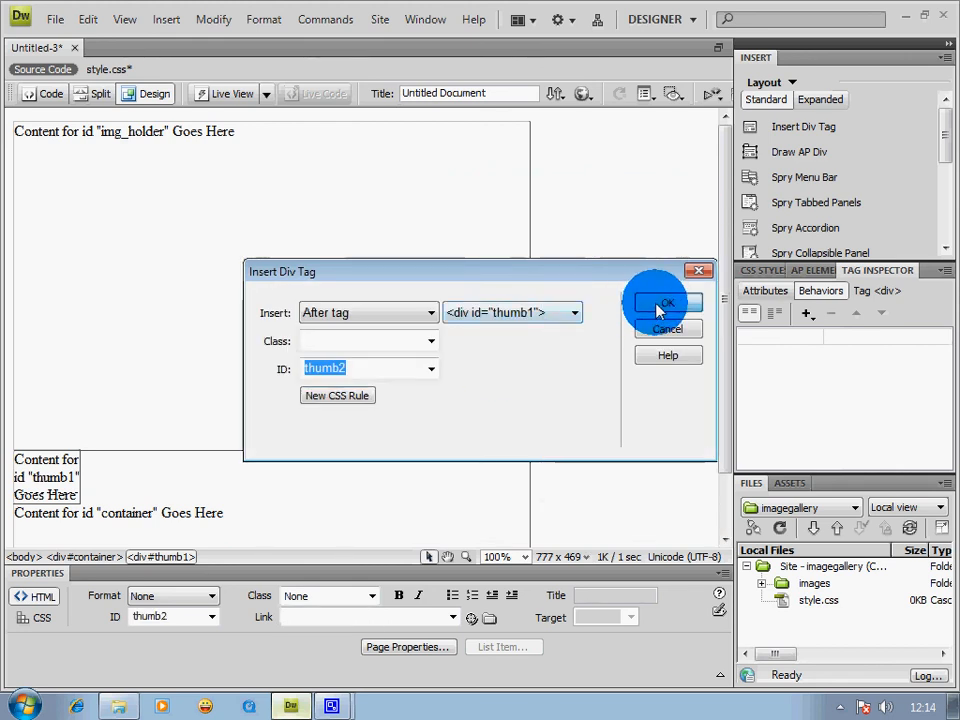
click(668, 303)
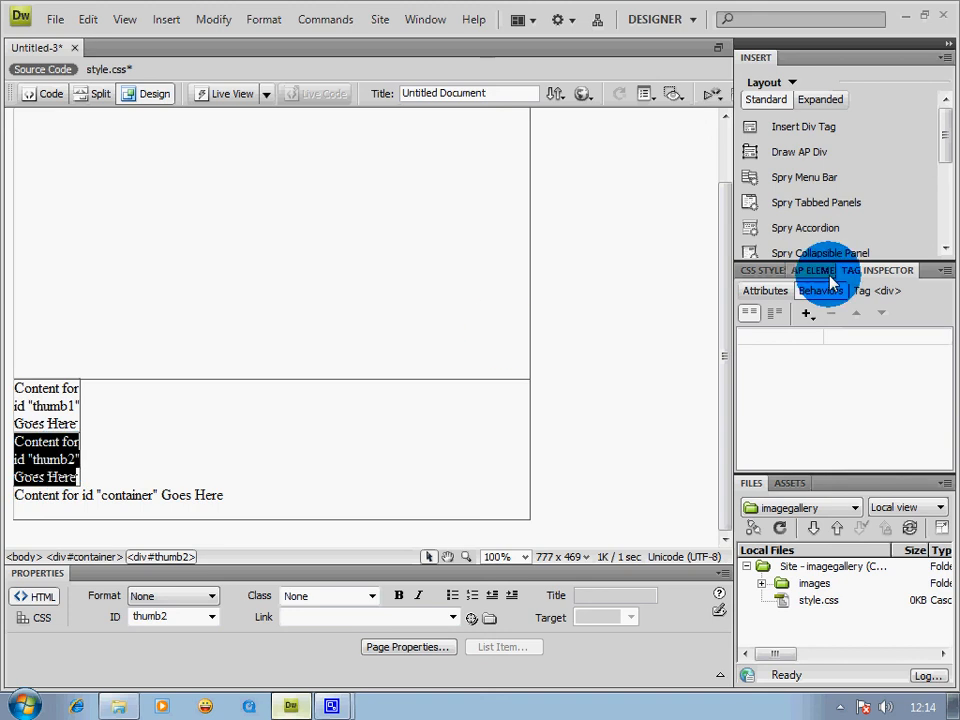
mouse_move(168, 403)
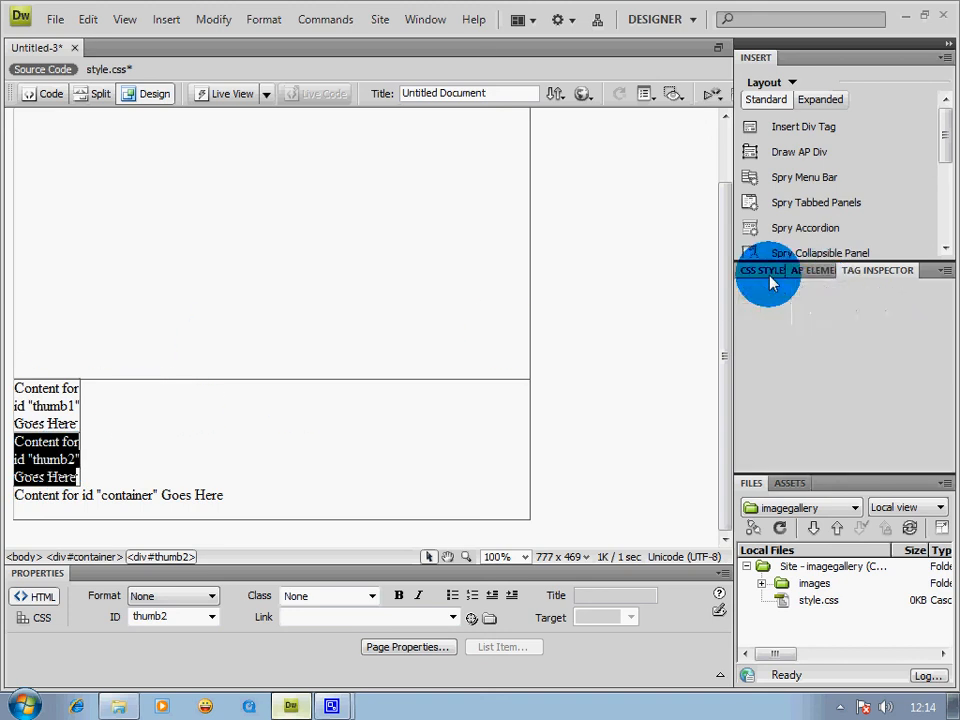
Add float: left to the #thumb1 rule so the thumbnail boxes sit side by side.
click(763, 270)
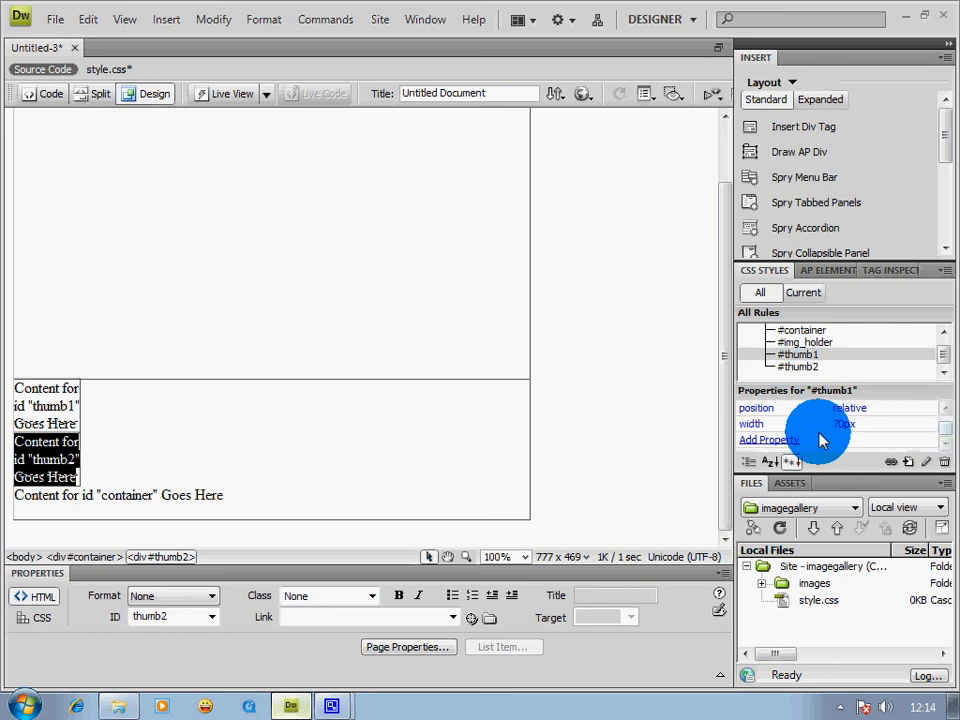
click(769, 440)
text(float)
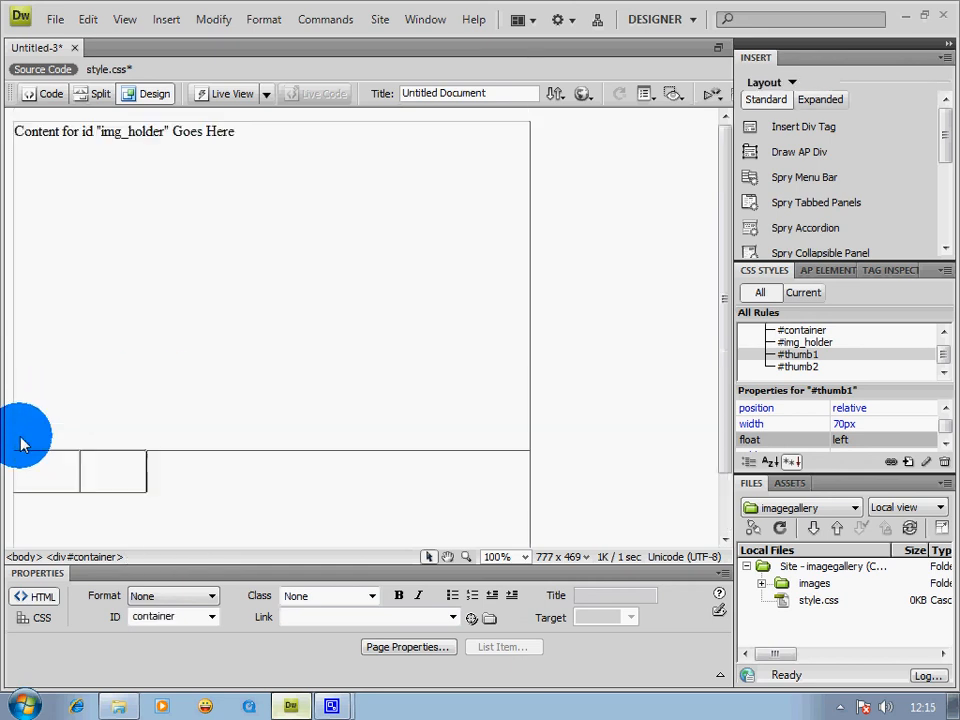
click(123, 131)
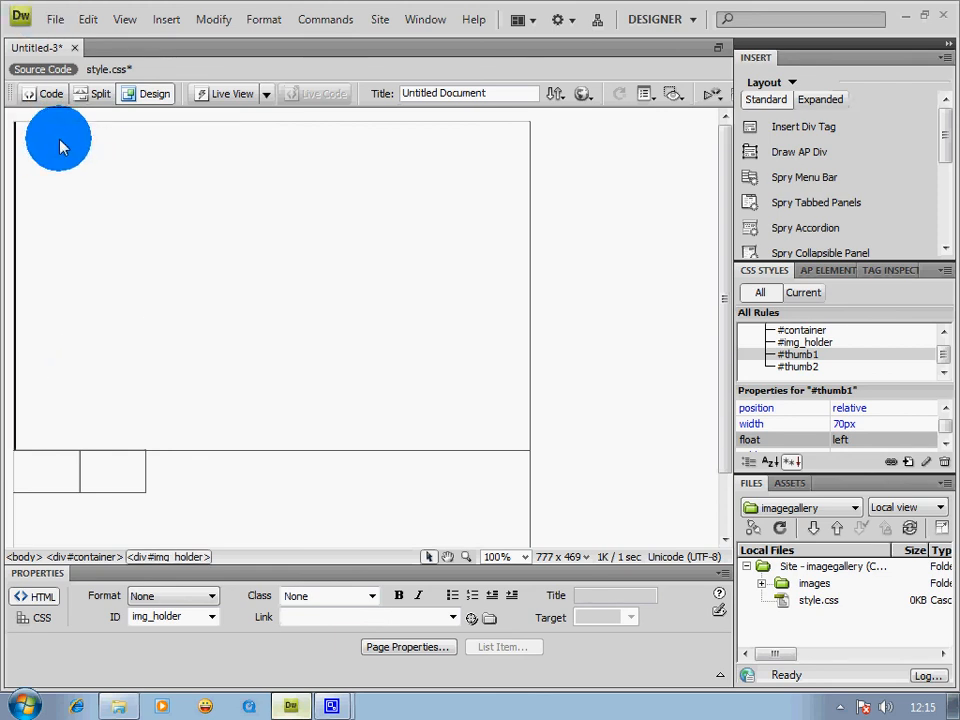
mouse_move(673, 148)
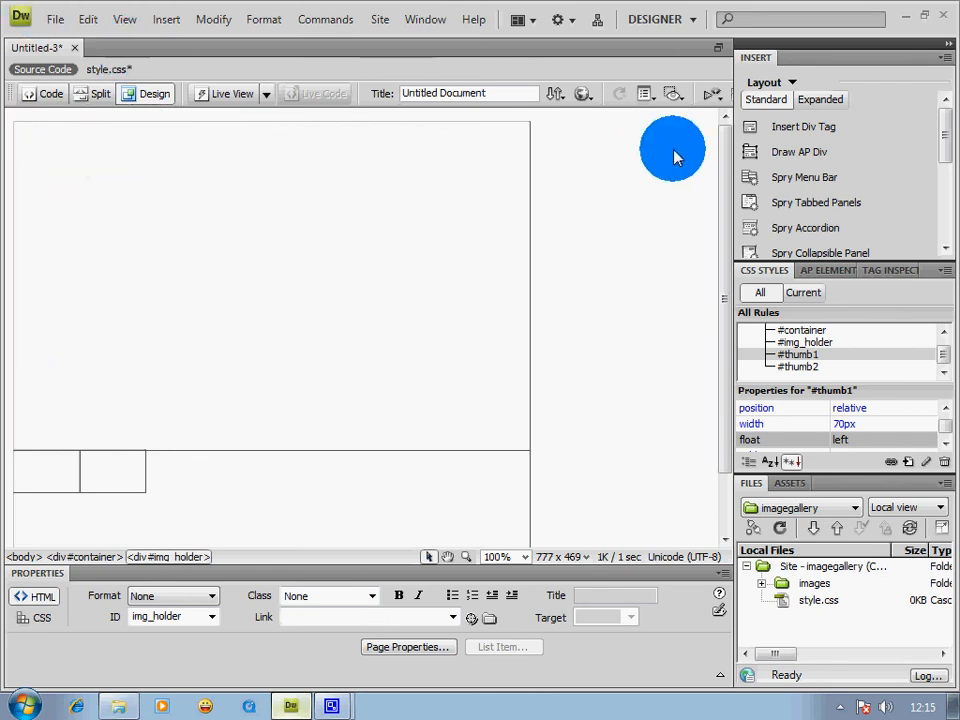
Insert the 1_large jet image into img_holder with alternate text 'large'.
click(166, 19)
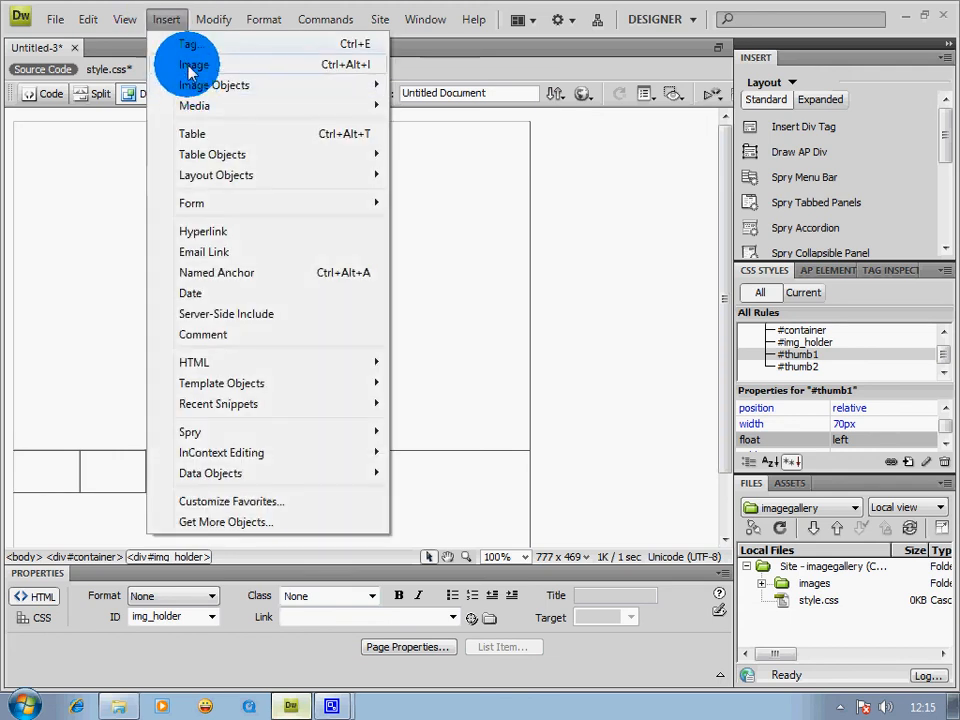
click(194, 64)
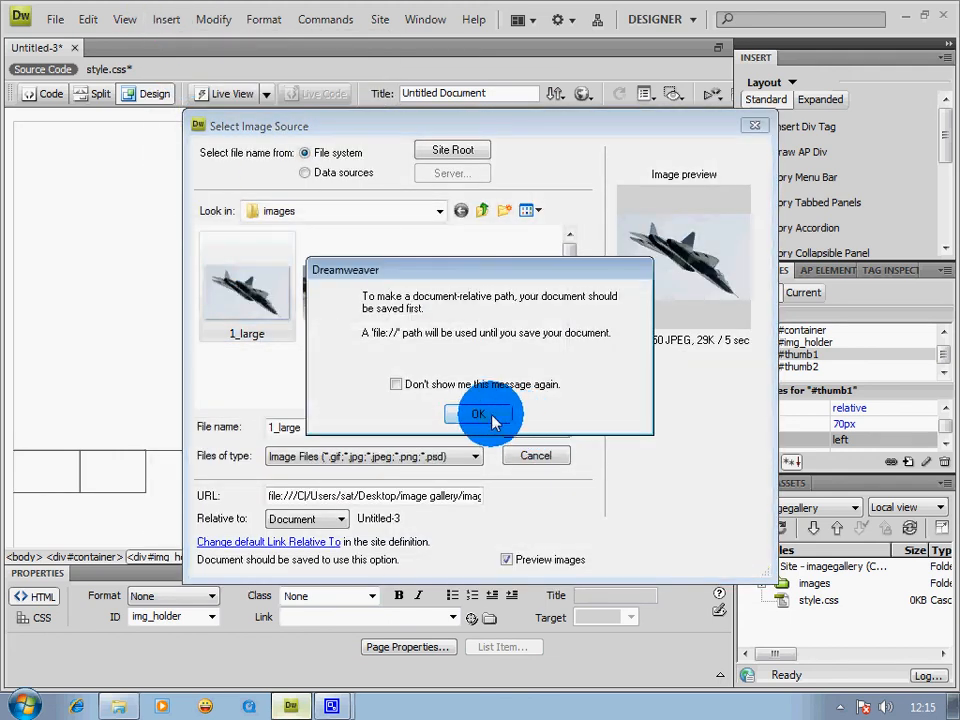
click(479, 414)
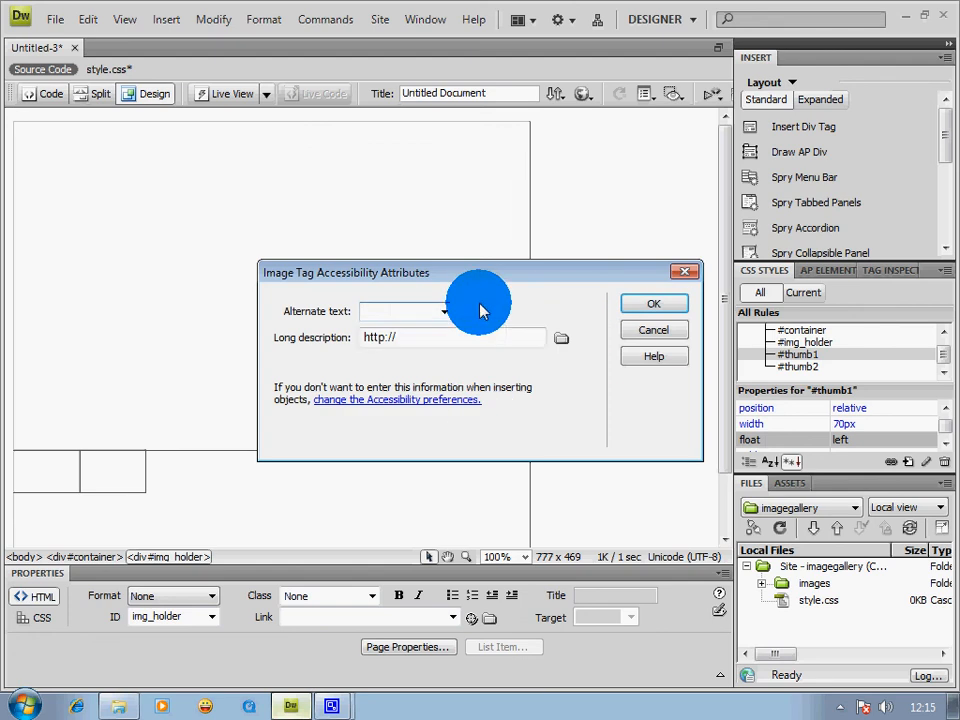
text(large)
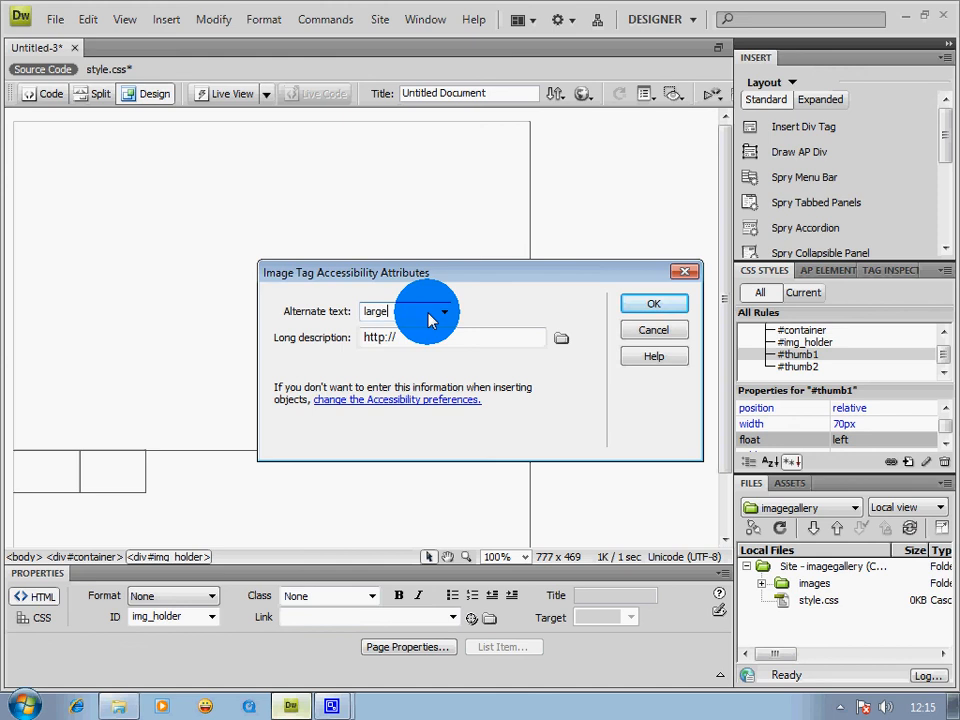
click(653, 303)
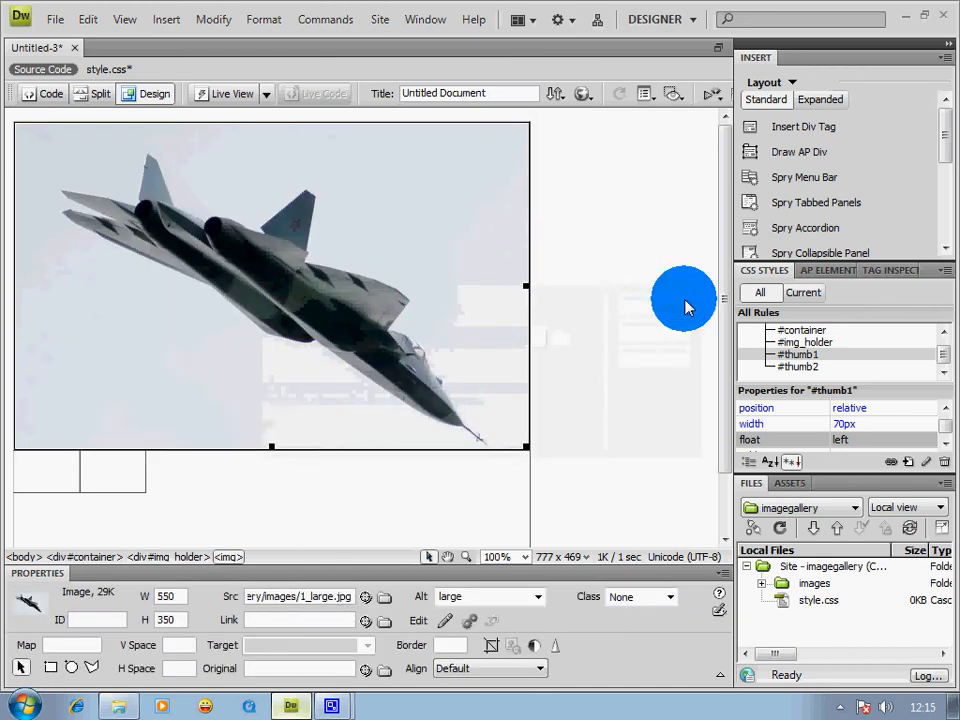
Insert the thumb1 image into the first thumbnail box with its alternate text.
click(47, 470)
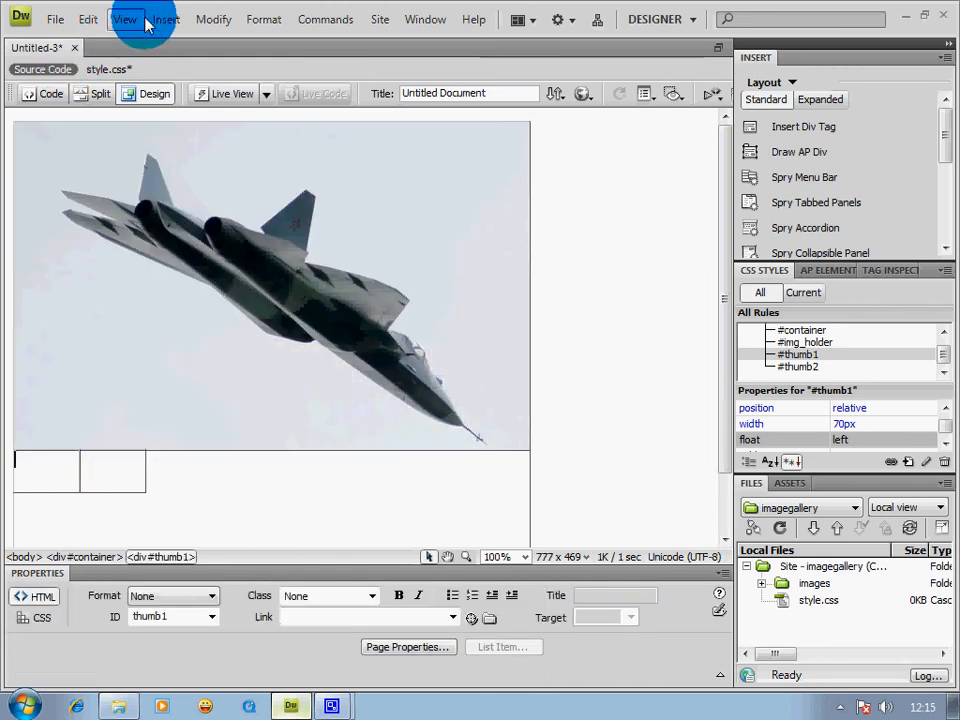
click(166, 19)
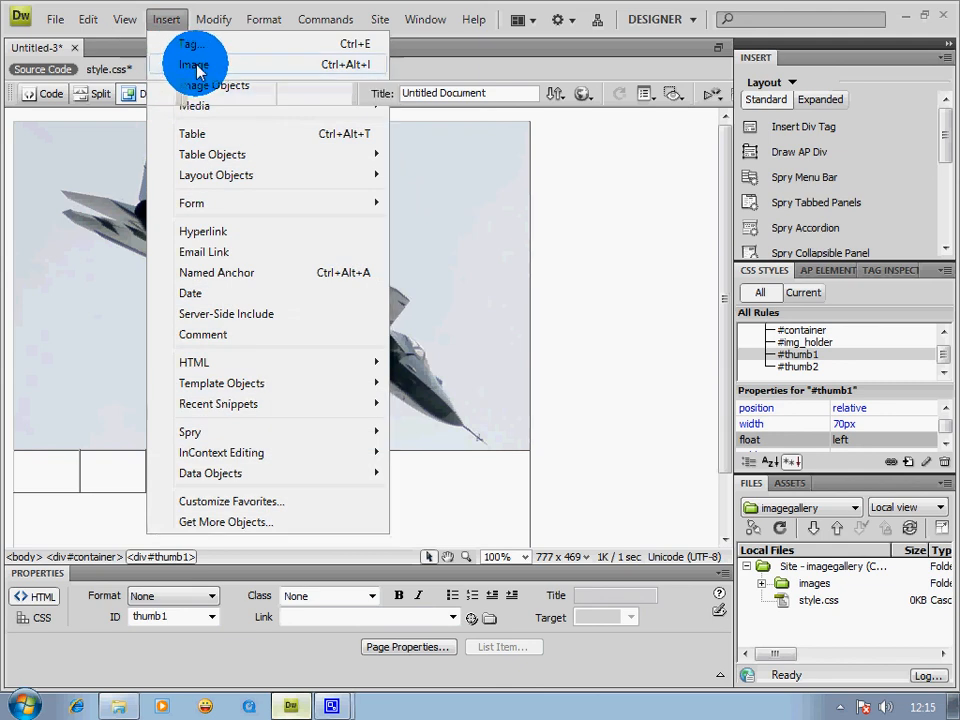
click(194, 64)
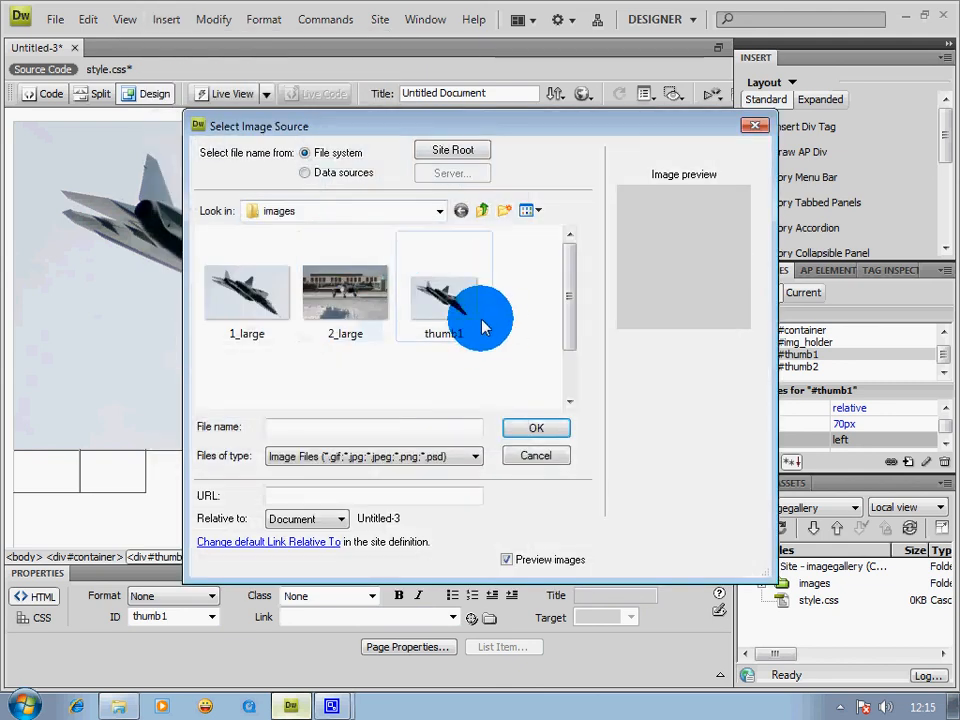
click(444, 293)
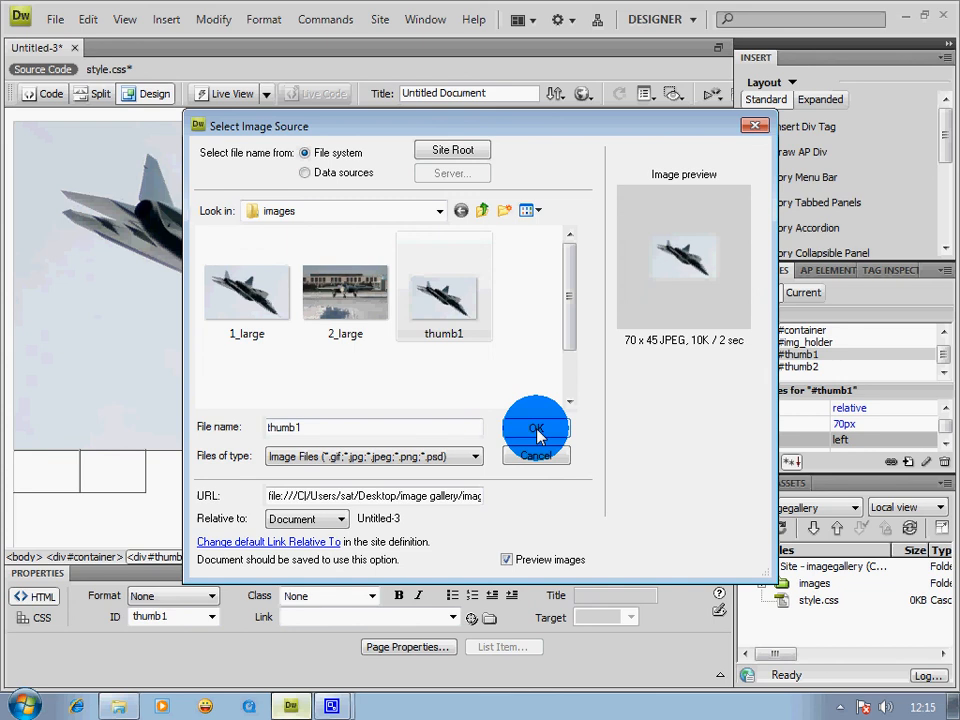
click(537, 428)
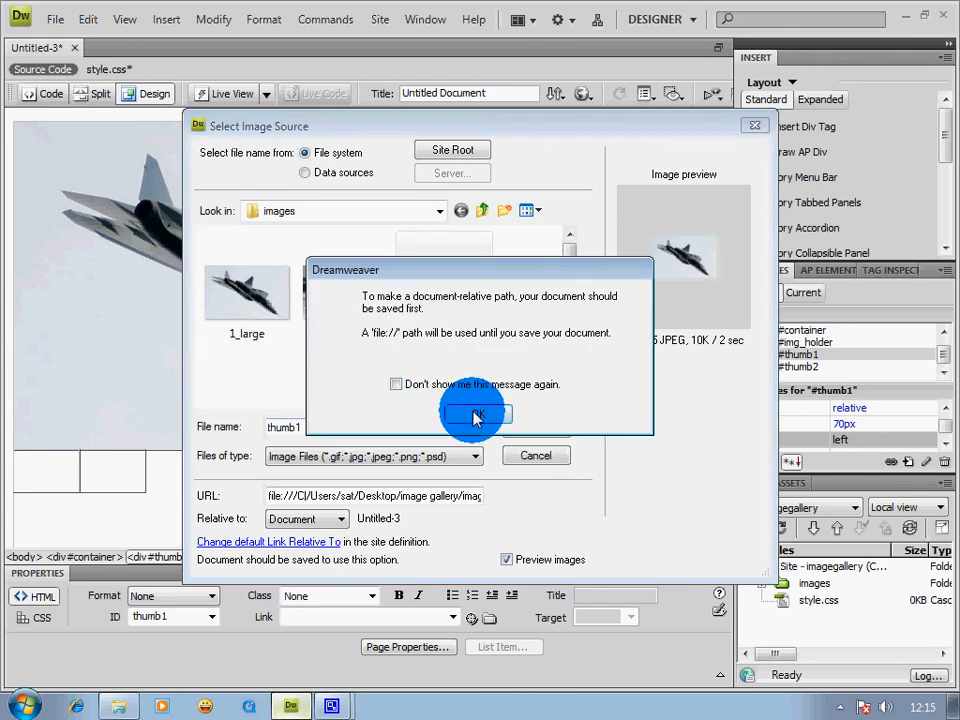
click(476, 416)
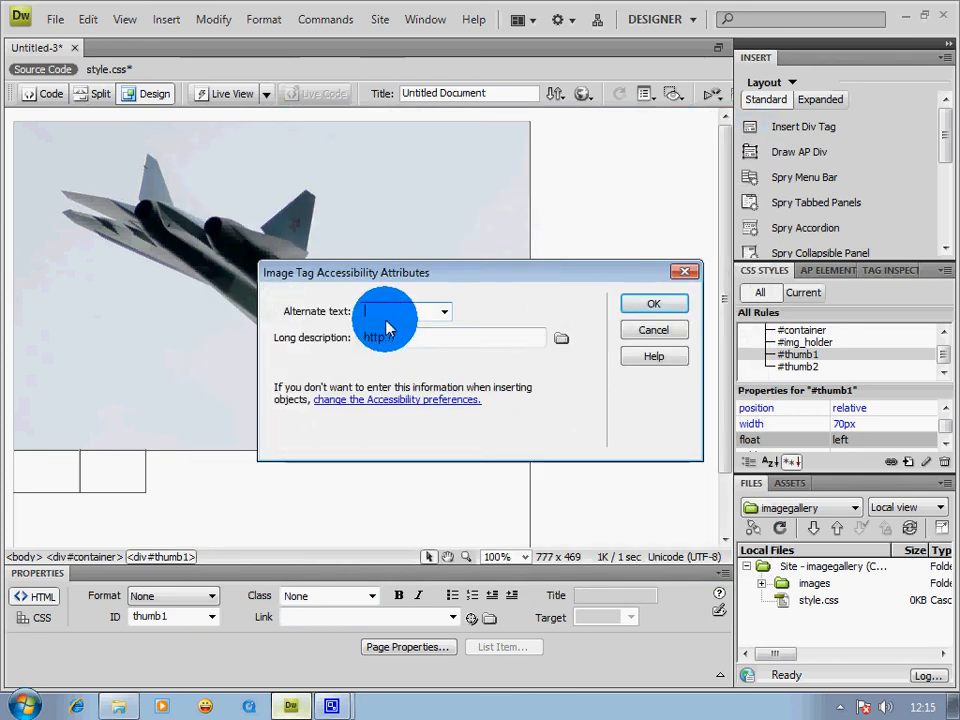
text(thum)
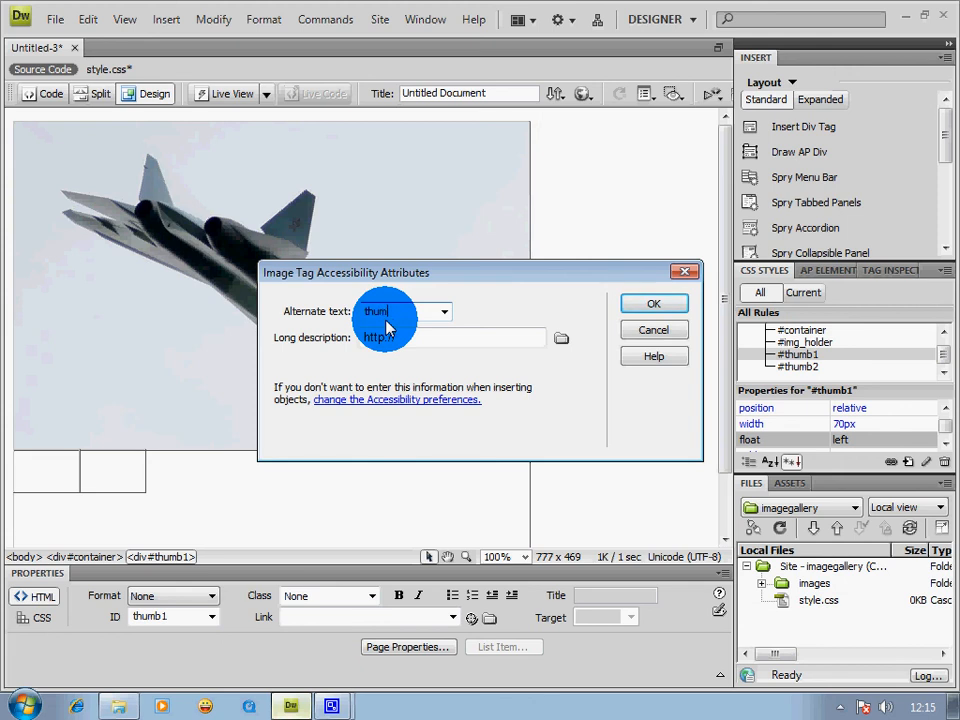
click(653, 303)
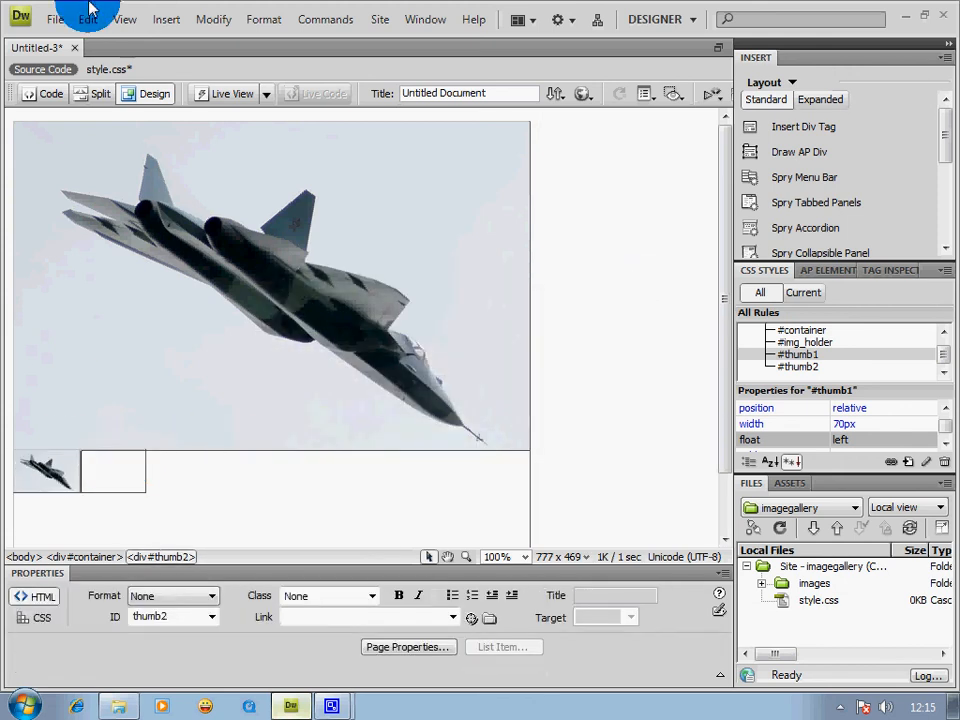
Insert thumb2.jpg into the second thumbnail box with alternate text thumb2.
click(166, 19)
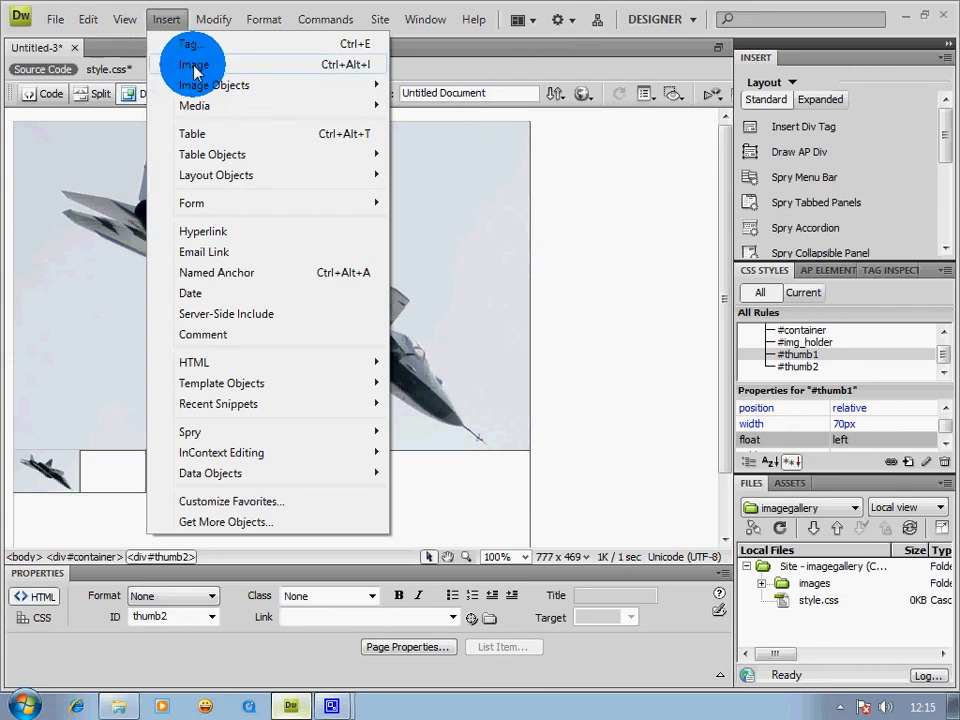
click(194, 64)
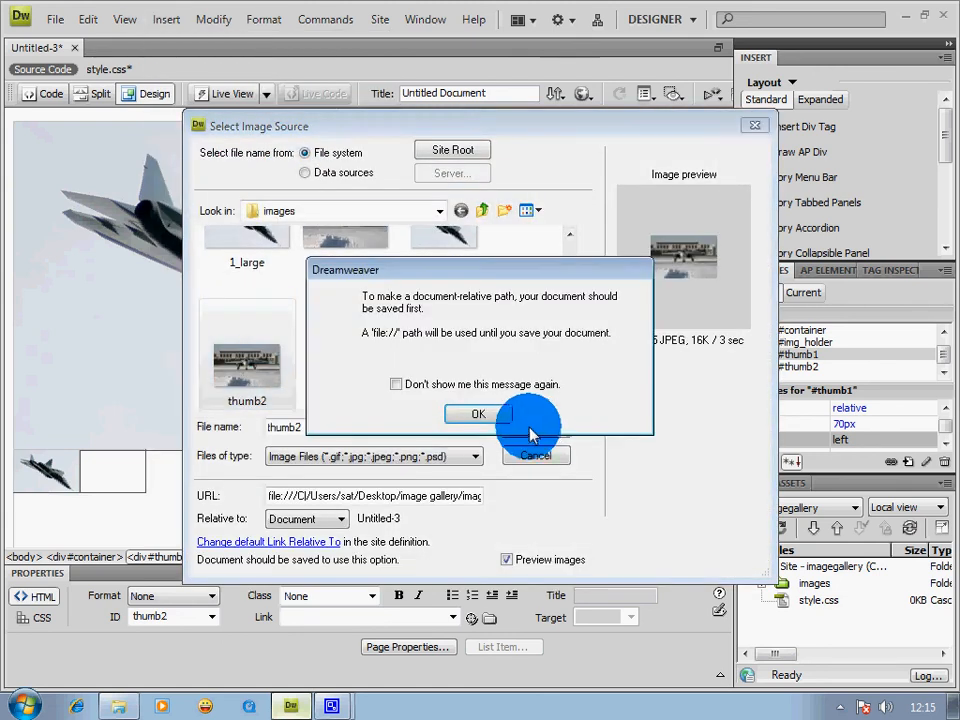
click(478, 414)
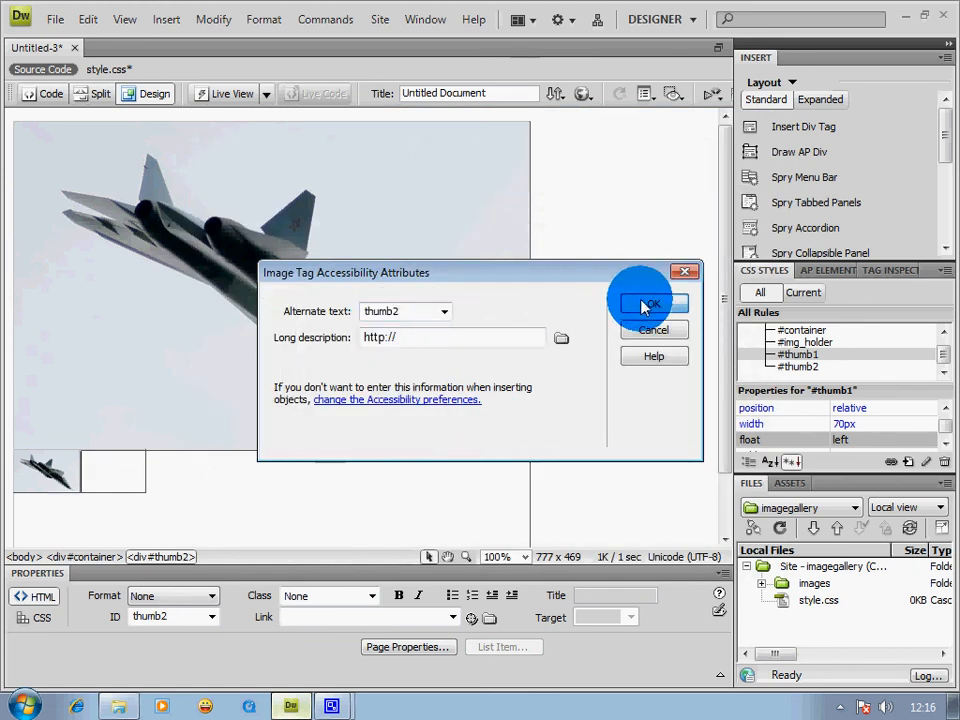
click(648, 303)
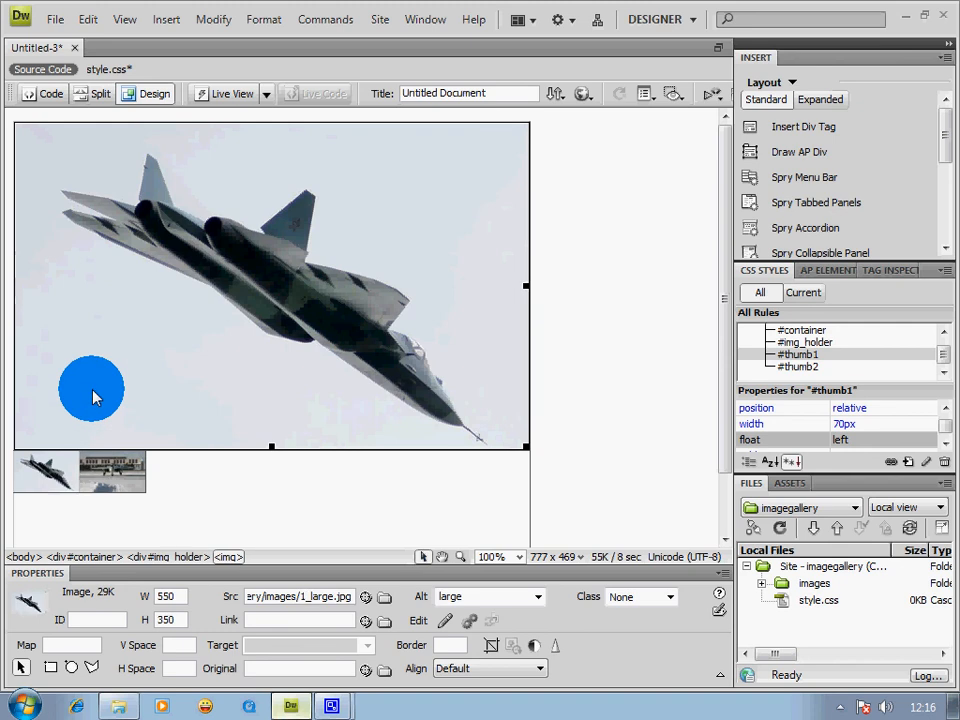
mouse_move(88, 600)
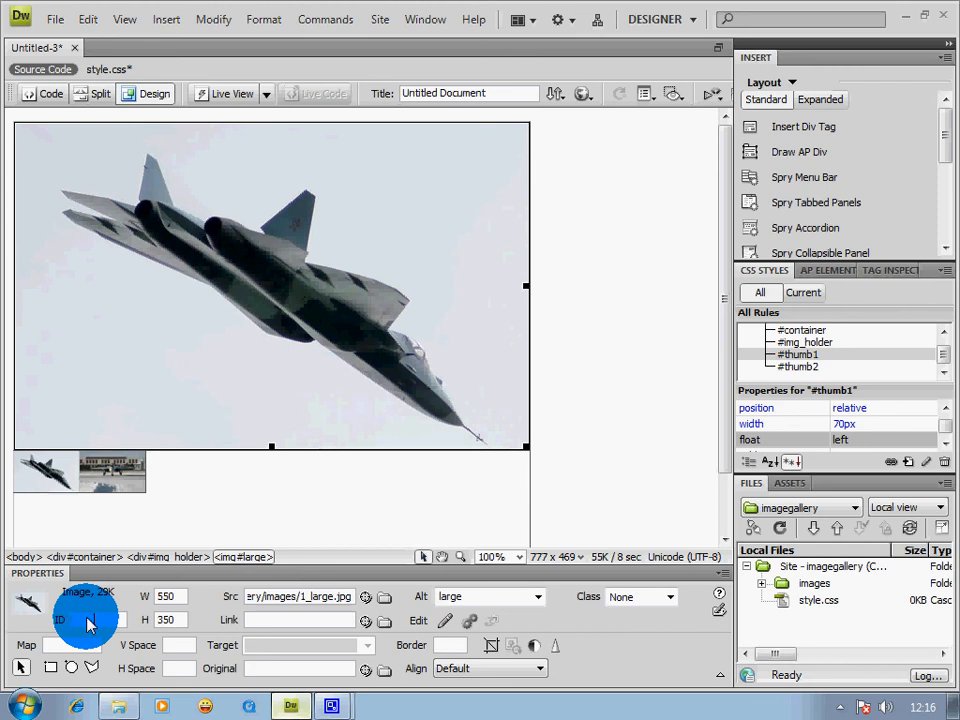
Assign IDs large, thumb1 and thumb2 to the big image and the two thumbnails.
click(45, 471)
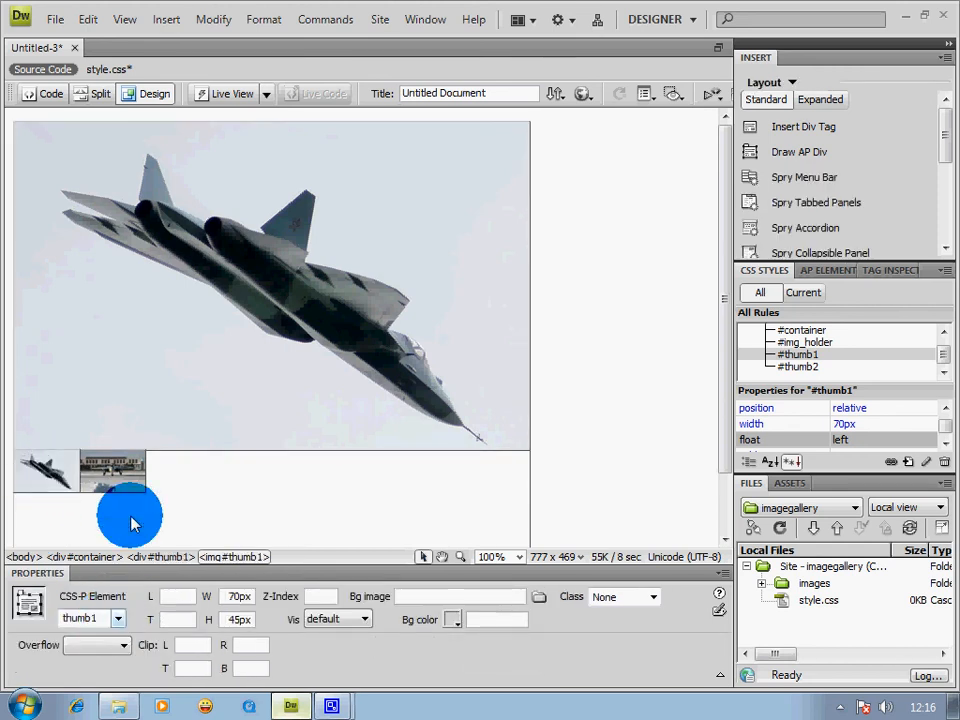
click(112, 470)
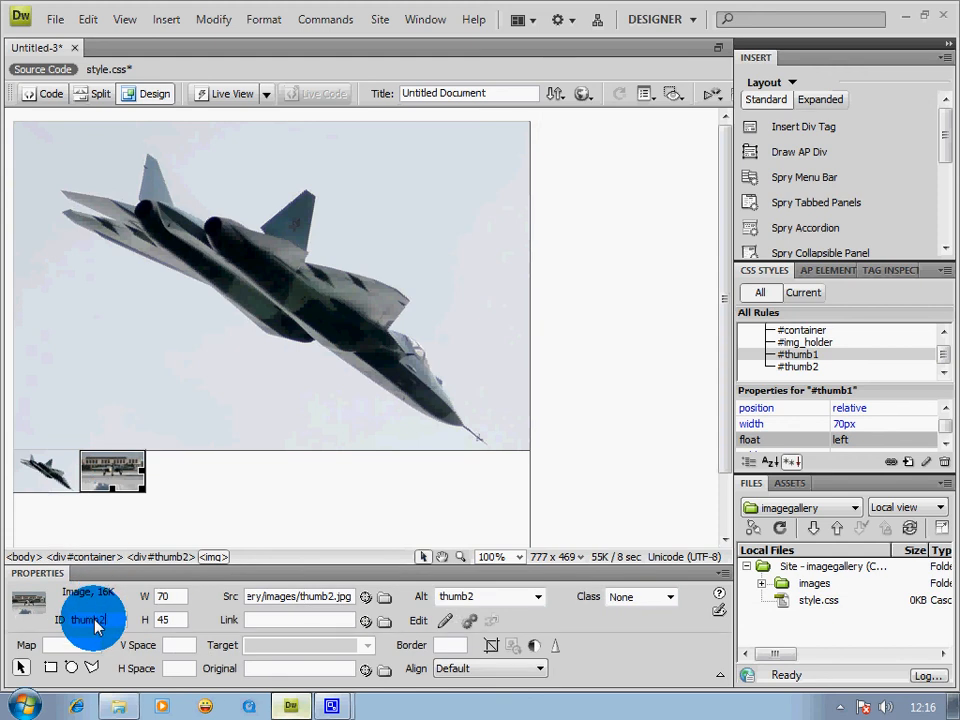
click(52, 478)
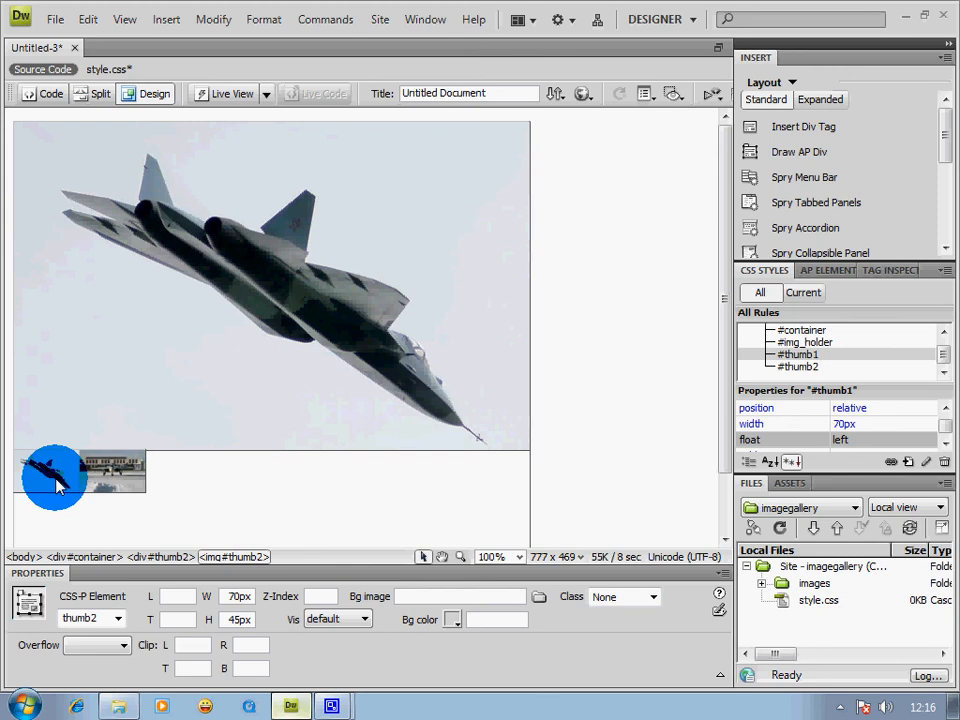
click(45, 471)
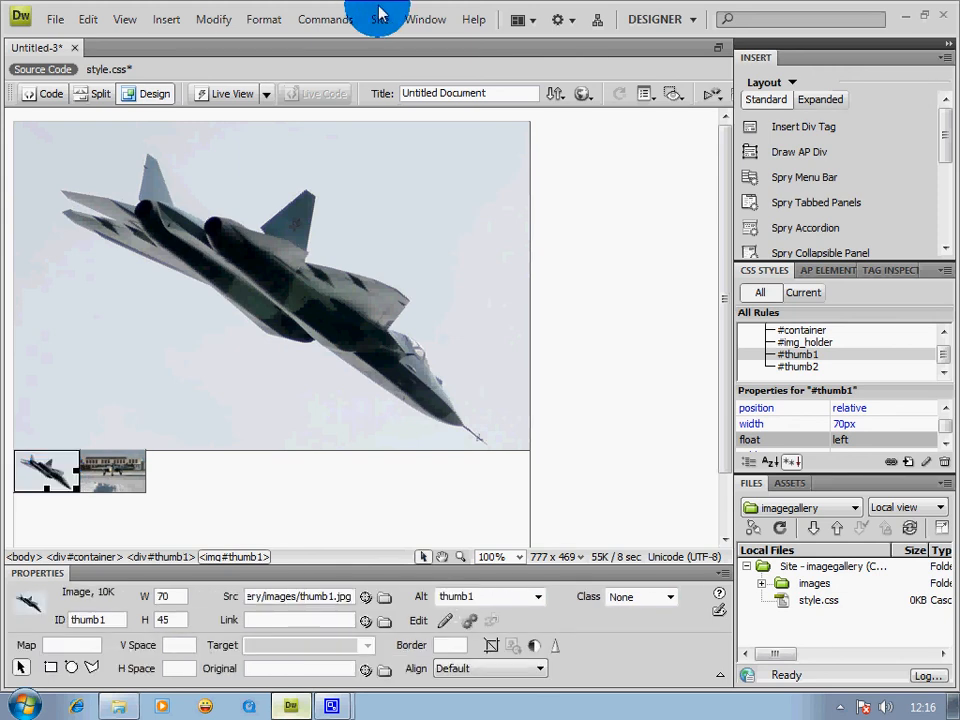
mouse_move(426, 19)
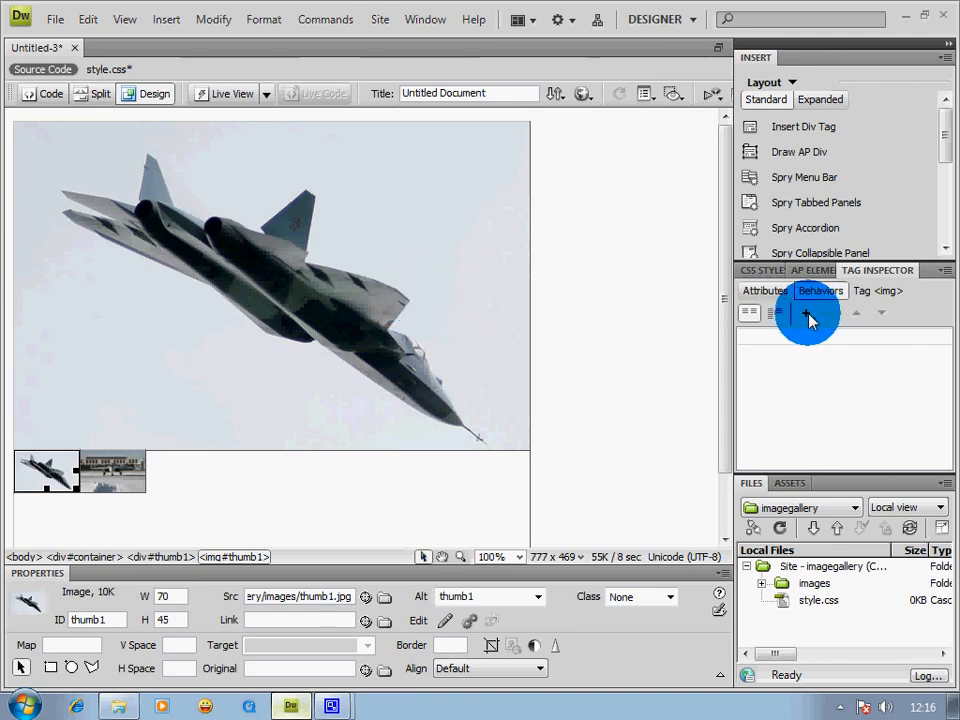
Add a Swap Image behavior to thumb1 that swaps the large image to 1_large.jpg.
click(807, 313)
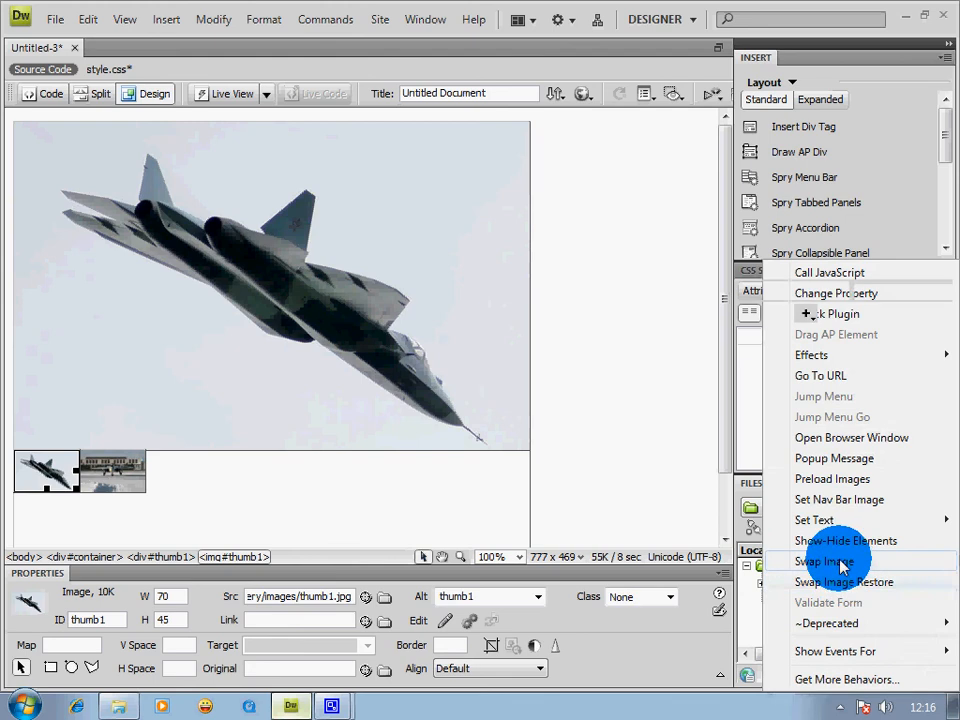
click(824, 561)
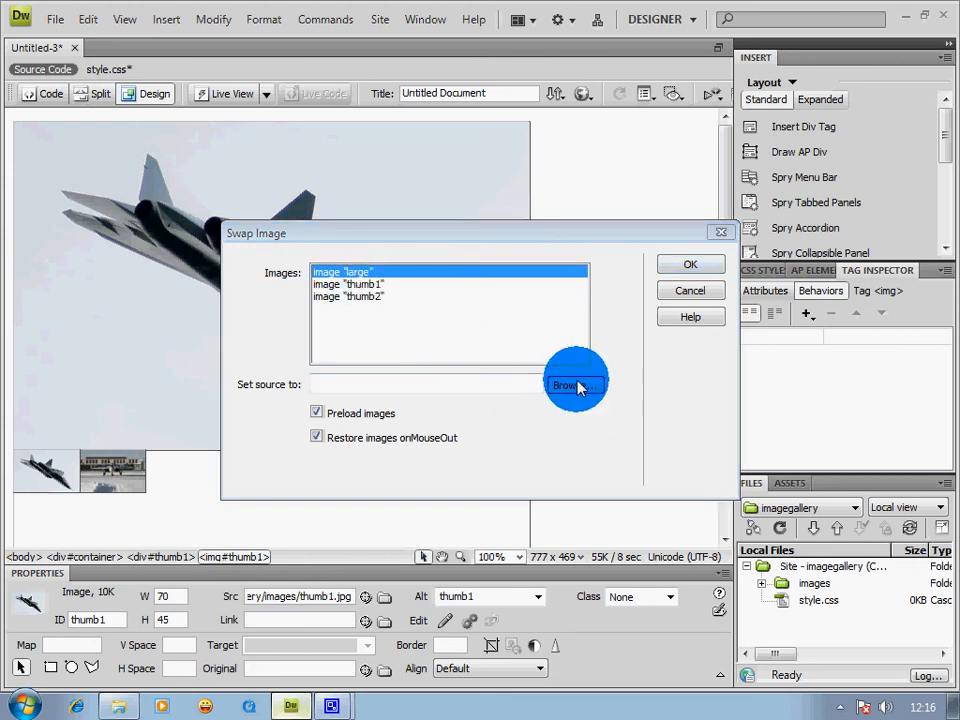
click(571, 385)
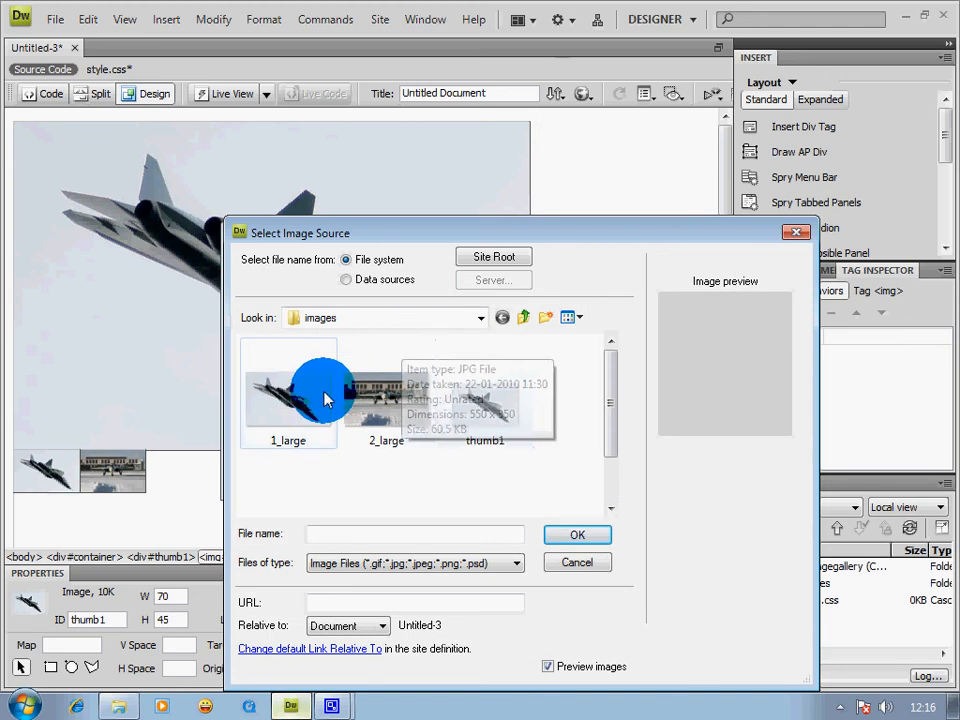
click(289, 388)
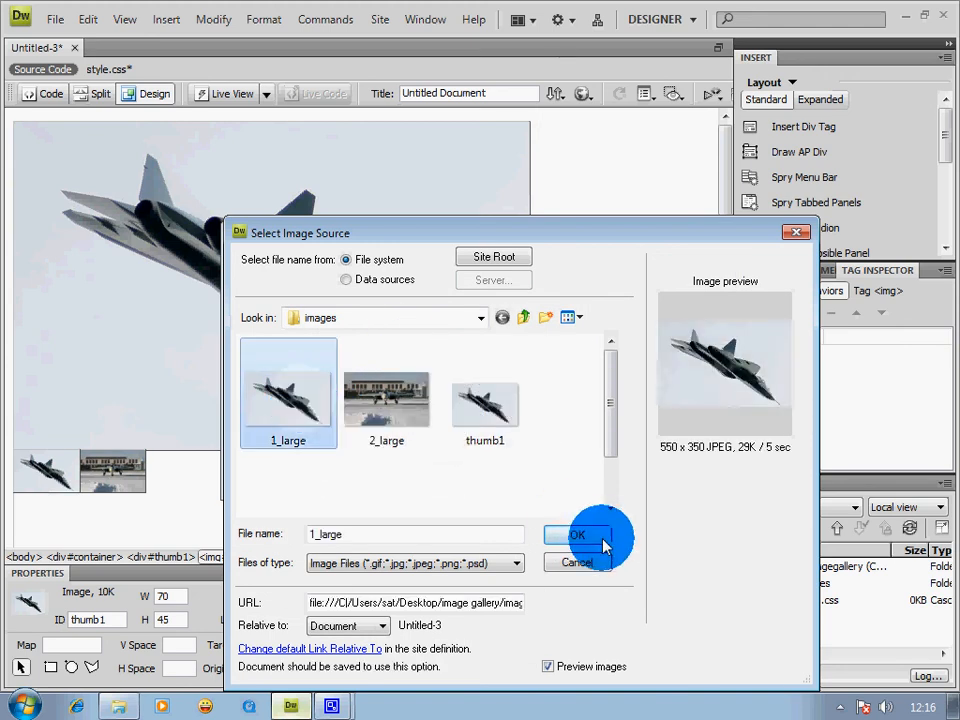
click(577, 535)
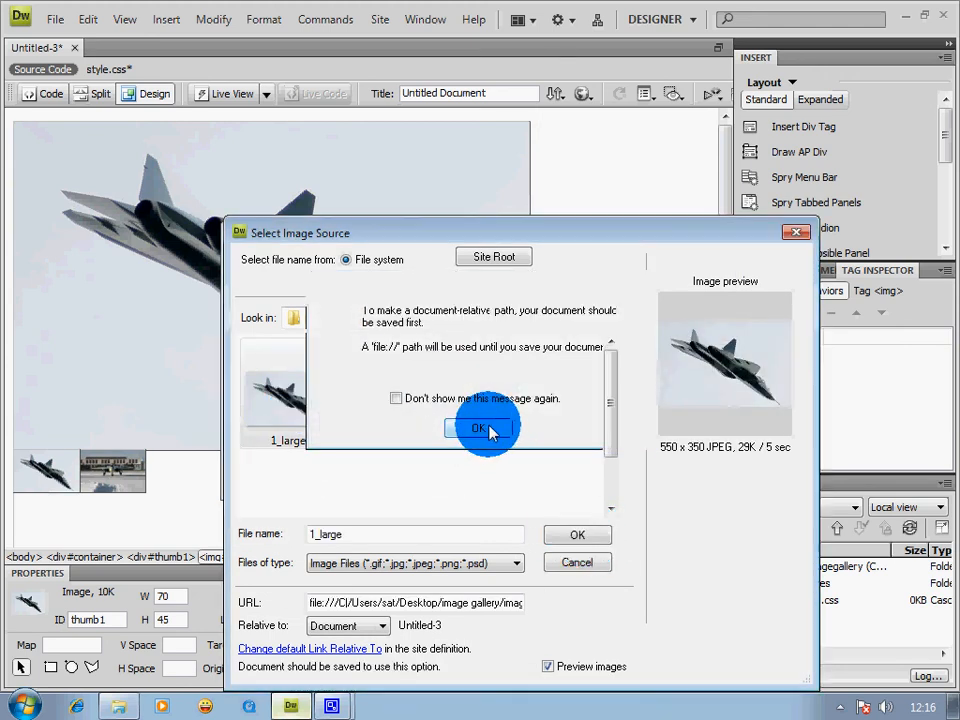
click(483, 428)
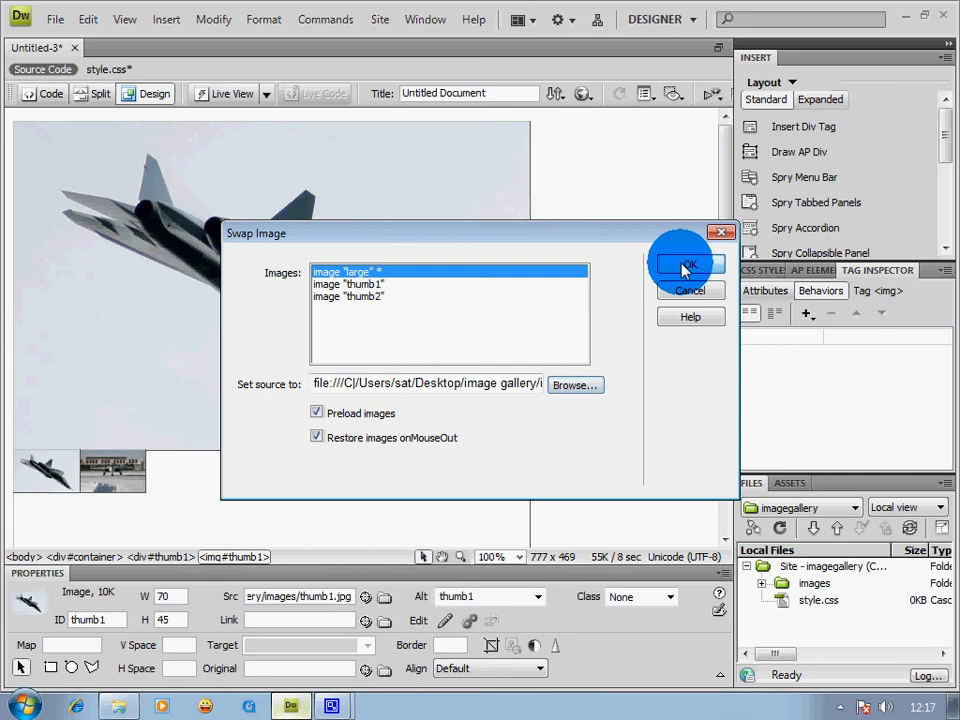
click(687, 263)
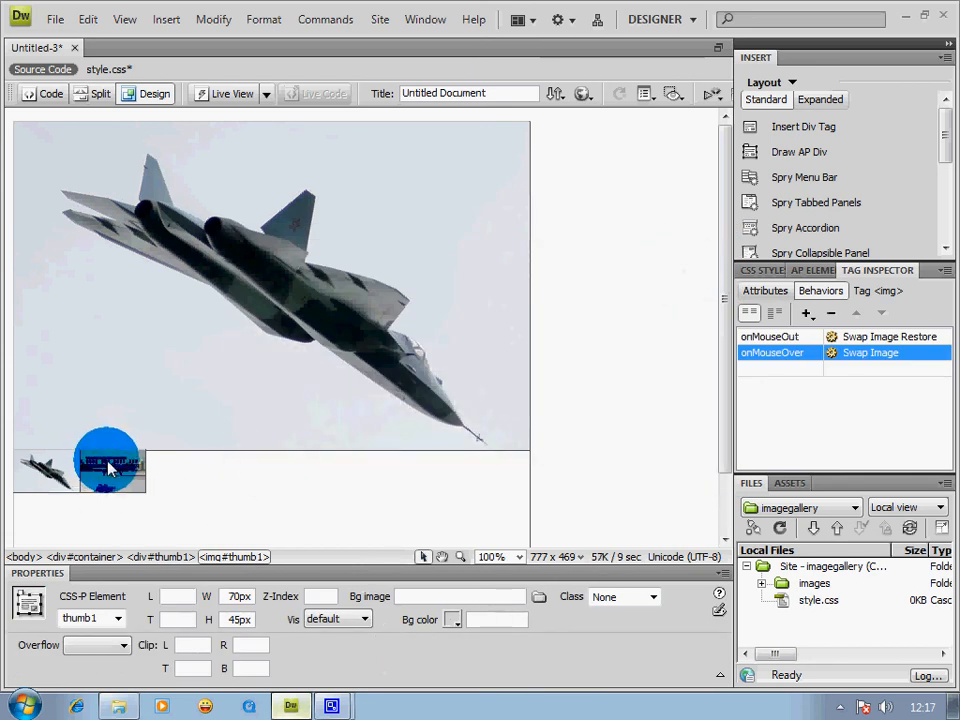
Give thumb2 a Swap Image behavior that changes image 'large' to 2_large.jpg on mouse over.
click(112, 470)
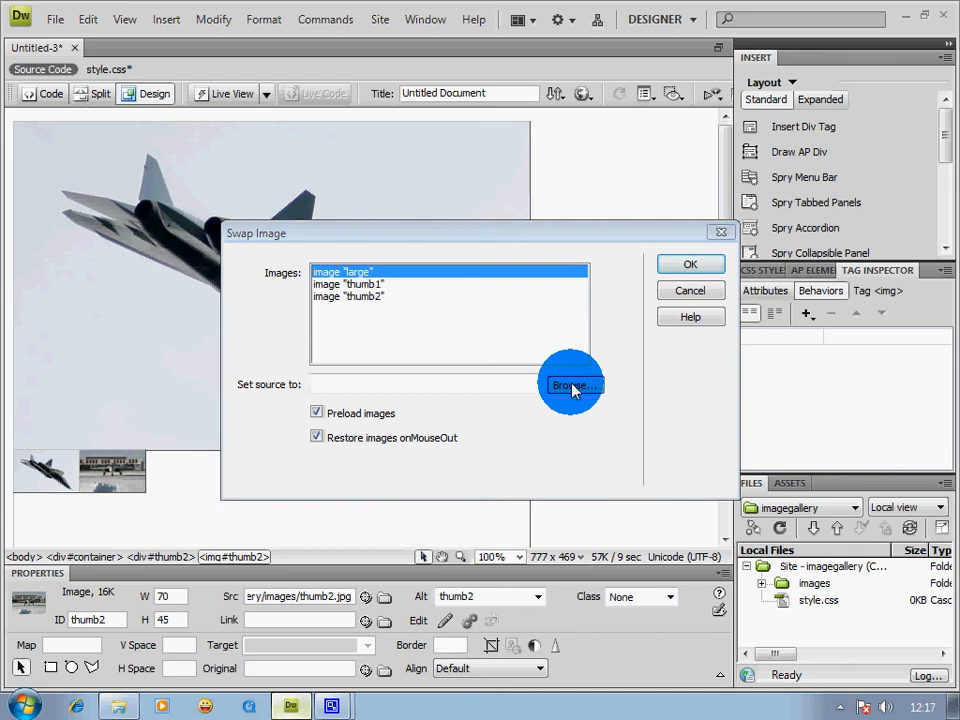
click(570, 384)
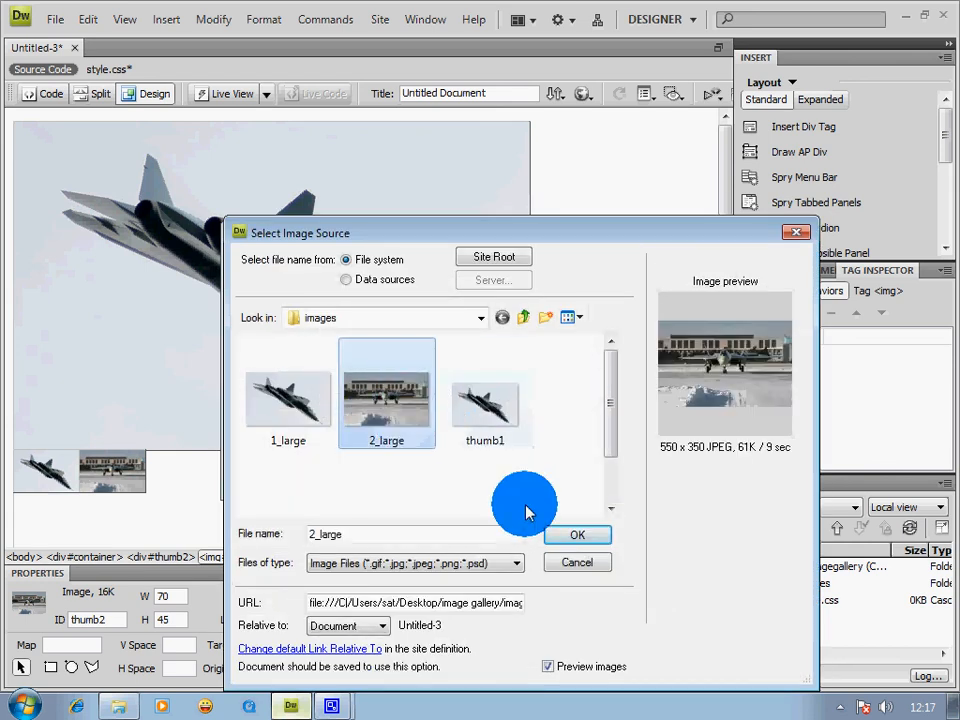
click(577, 534)
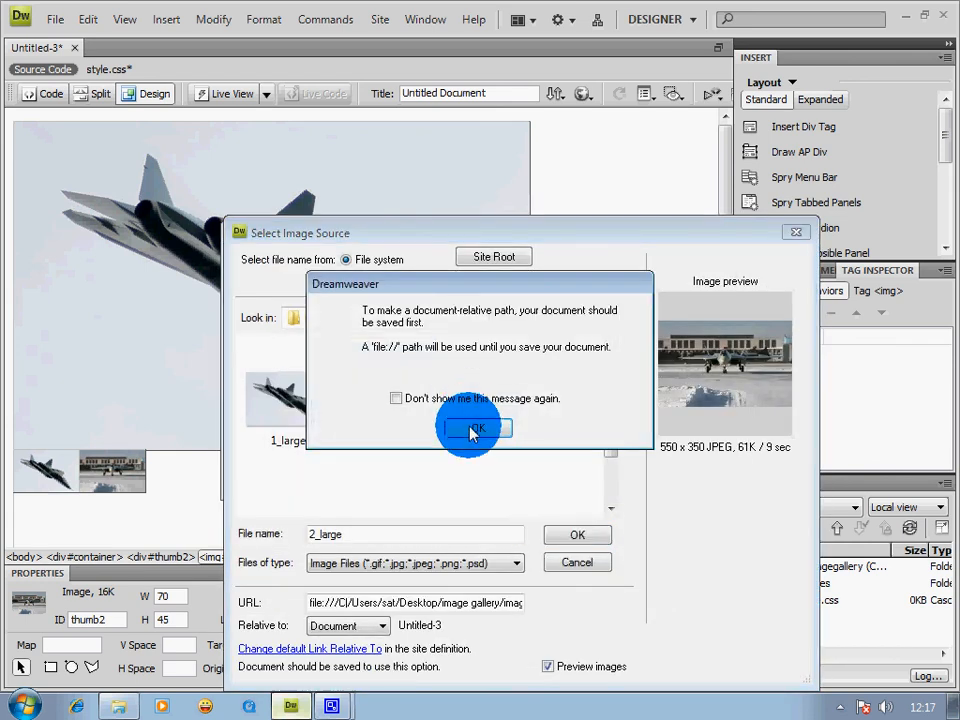
click(476, 428)
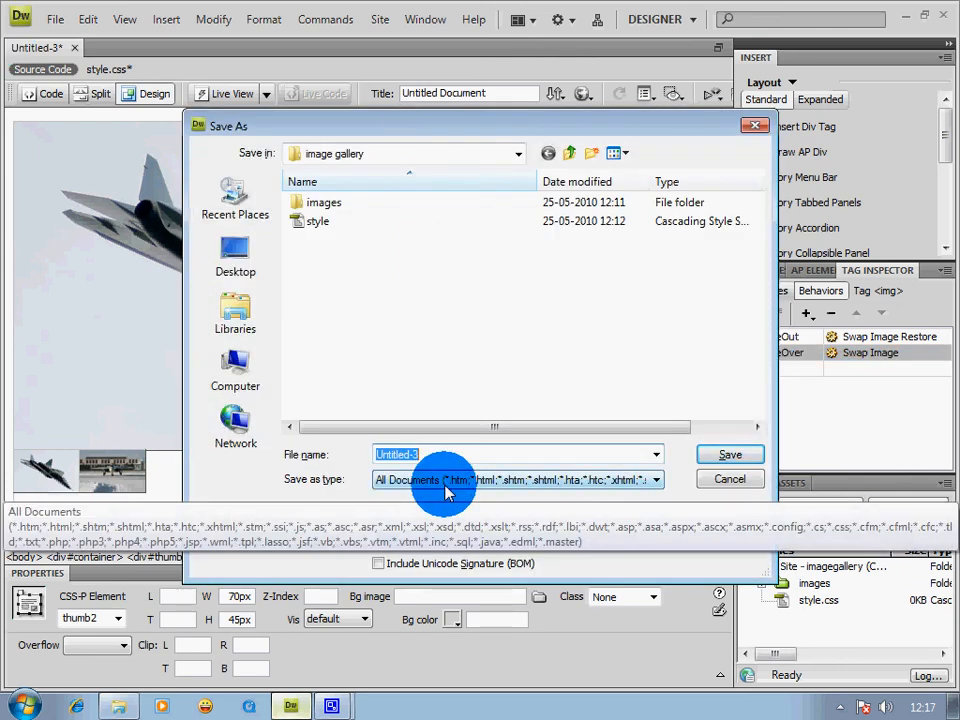
Save the page as gallery1.html in the image gallery folder and start a browser preview.
text(gallery1.html)
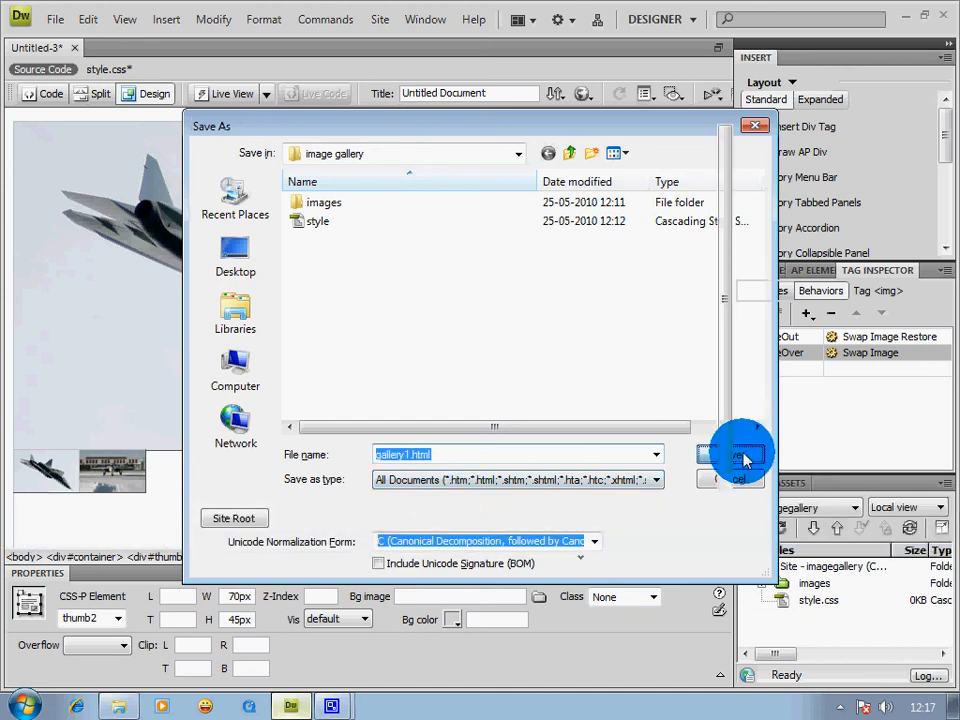
click(740, 456)
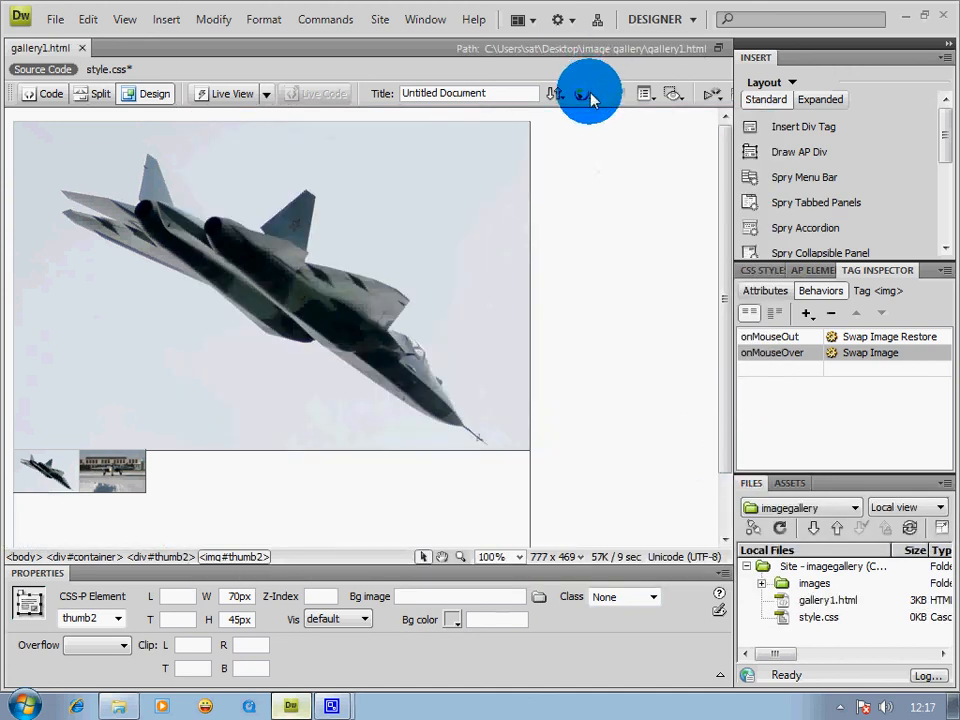
click(590, 93)
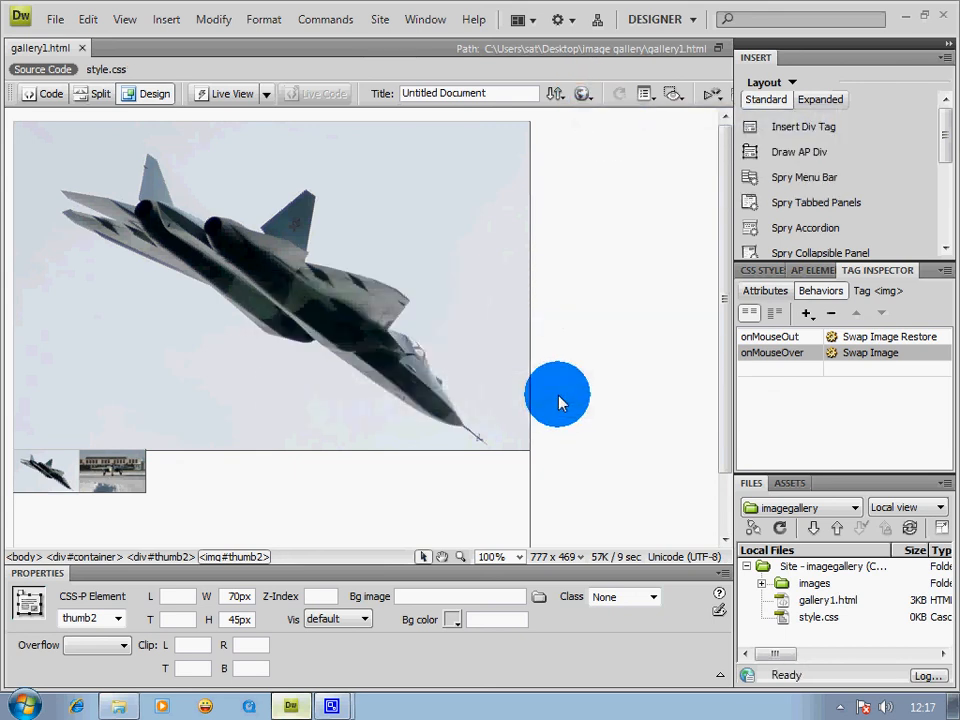
mouse_move(585, 318)
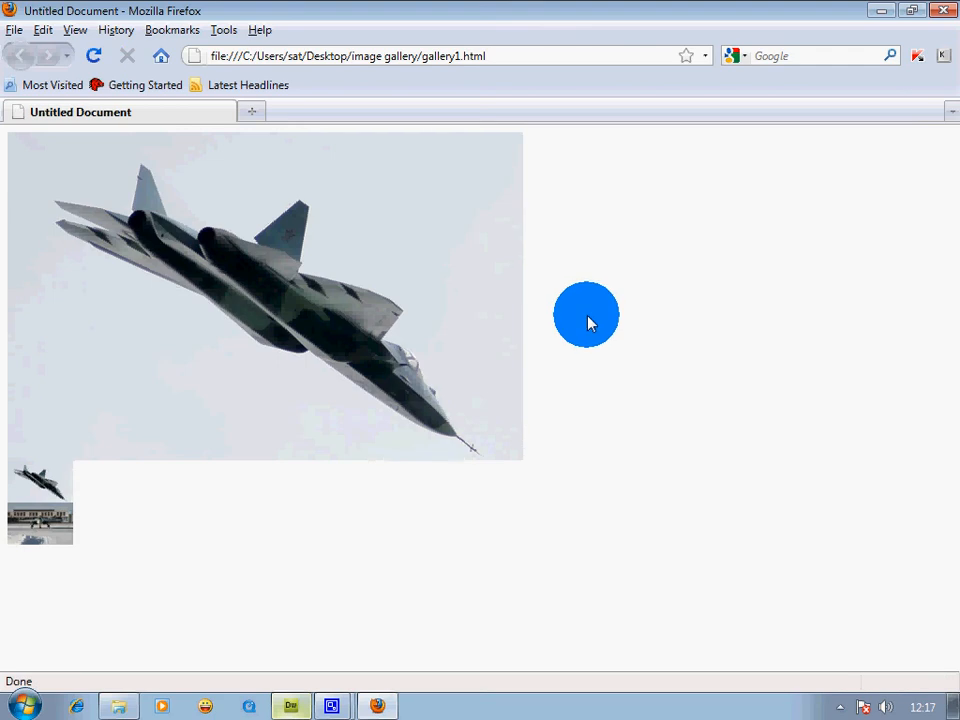
Hover each thumbnail in Firefox to confirm the large jet picture swaps between the two photos.
click(40, 510)
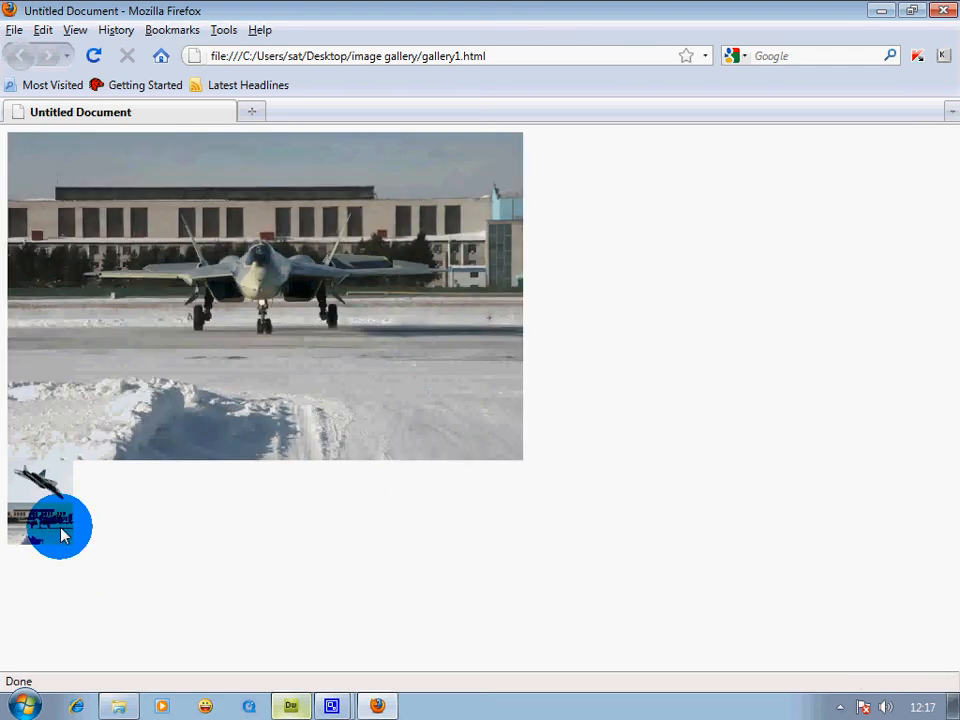
click(40, 490)
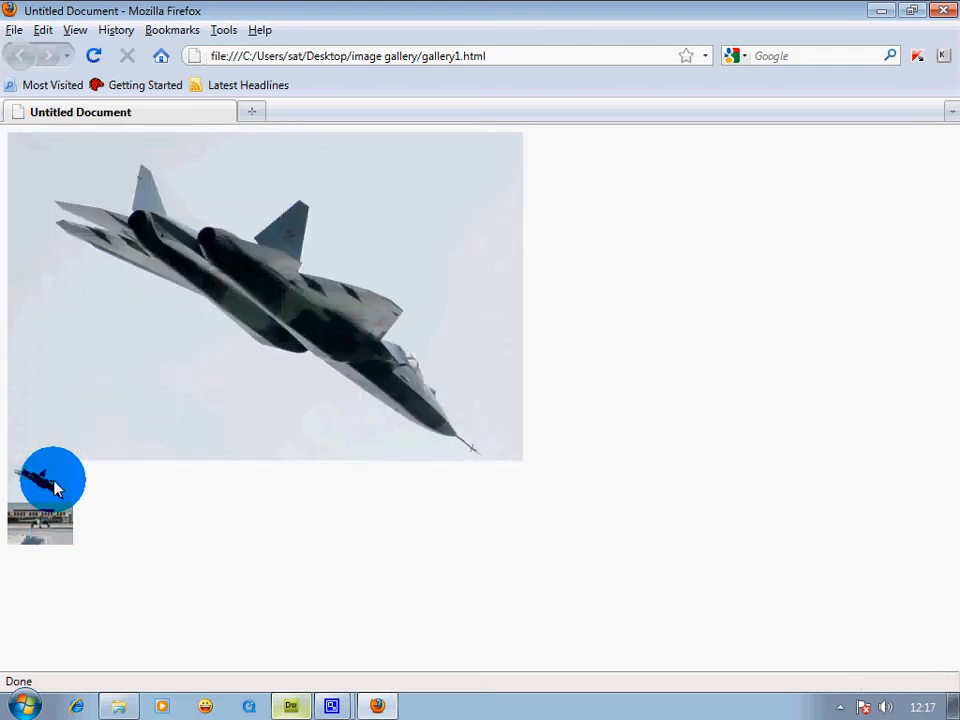
click(40, 515)
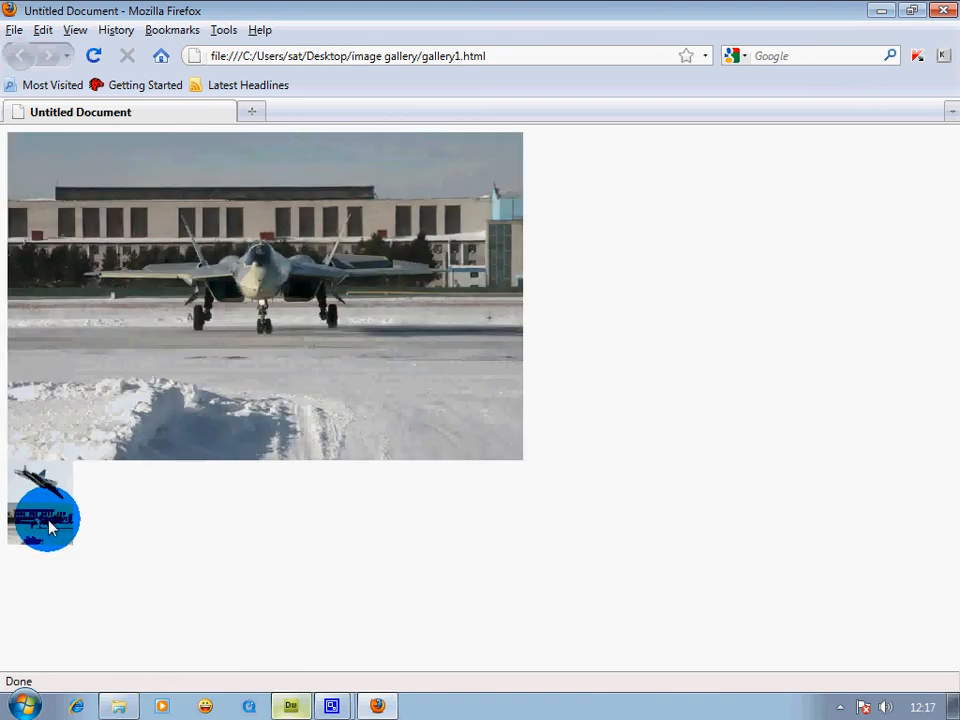
click(43, 505)
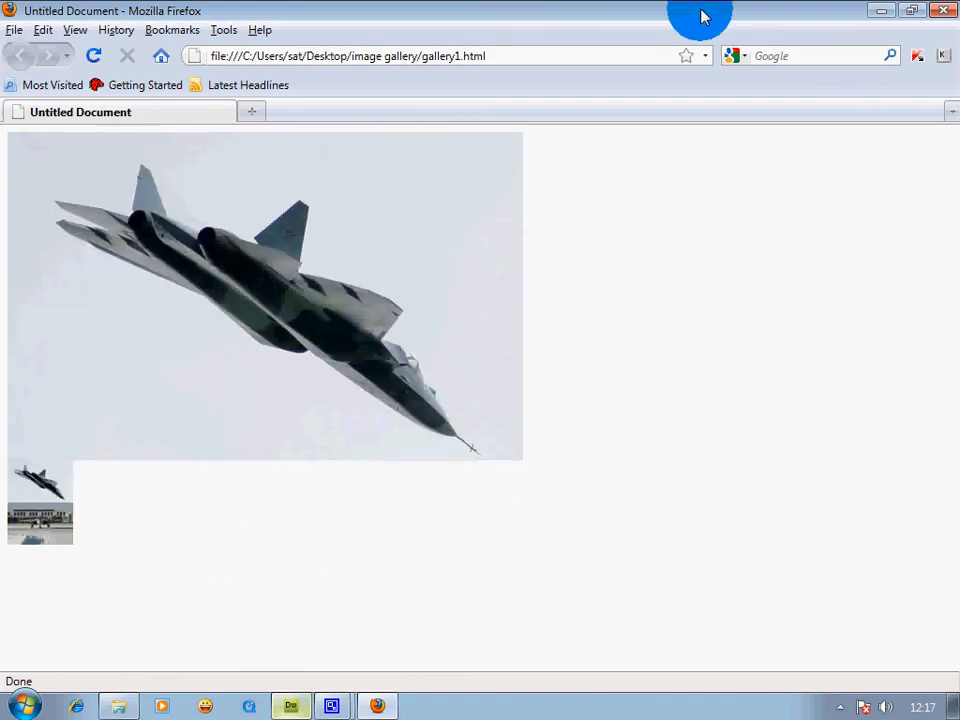
mouse_move(135, 390)
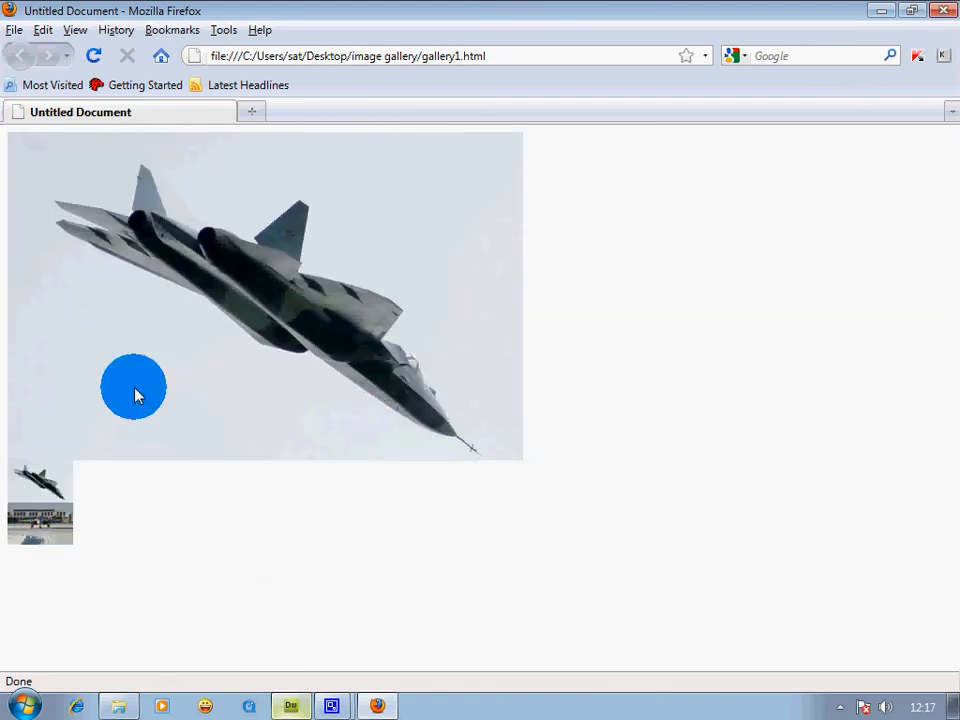